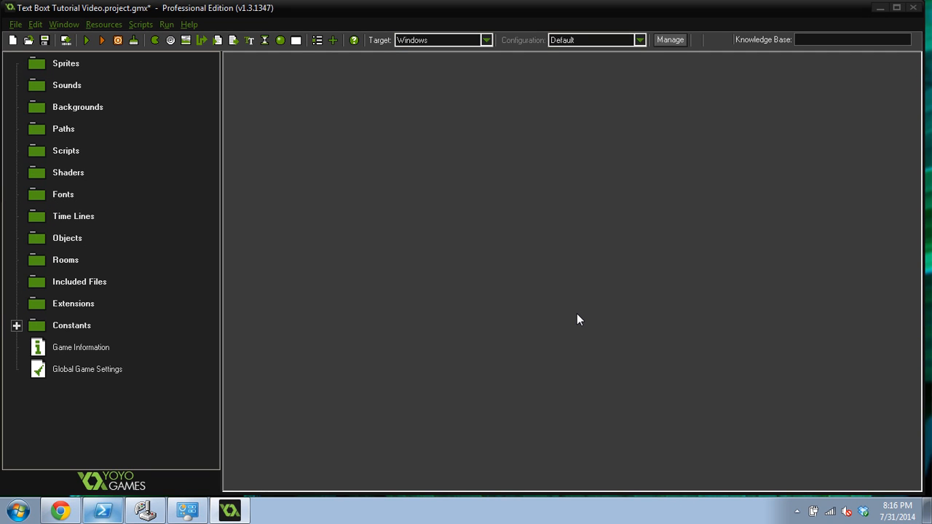
pyautogui.moveTo(452, 282)
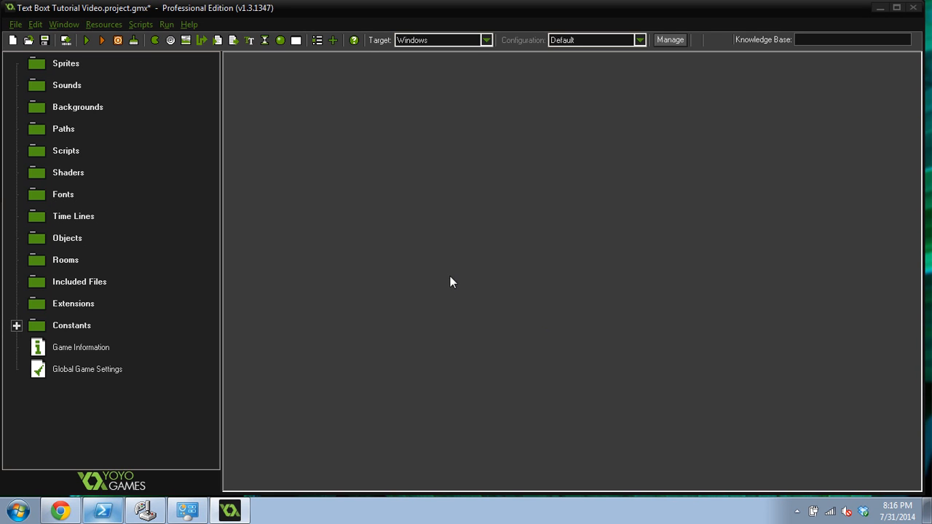
pyautogui.moveTo(897, 114)
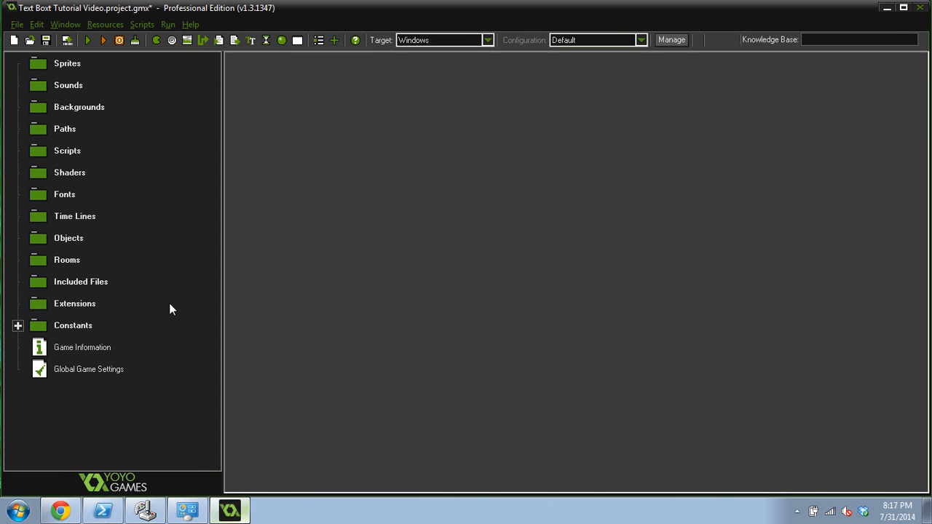
pyautogui.moveTo(207, 182)
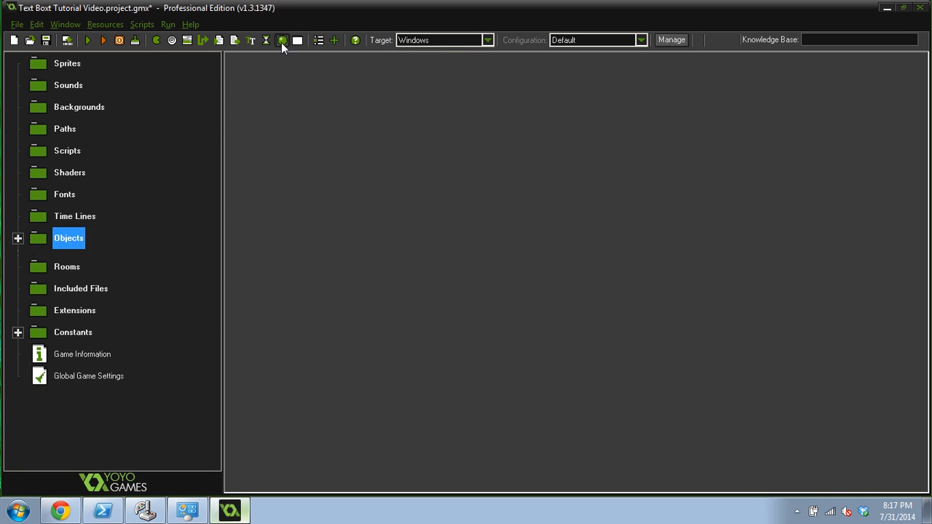
# - Create a new object named obj_textbox and add a Create event to it
pyautogui.click(282, 41)
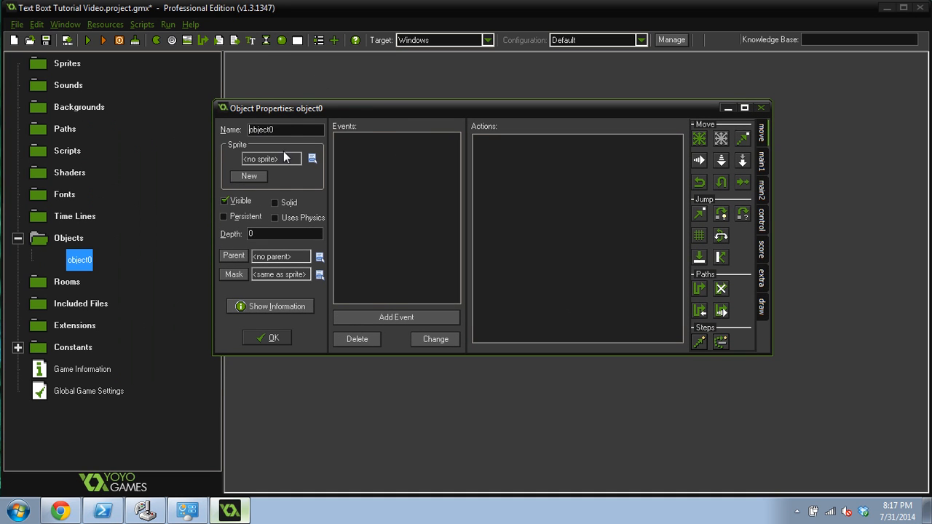
pyautogui.write('o')
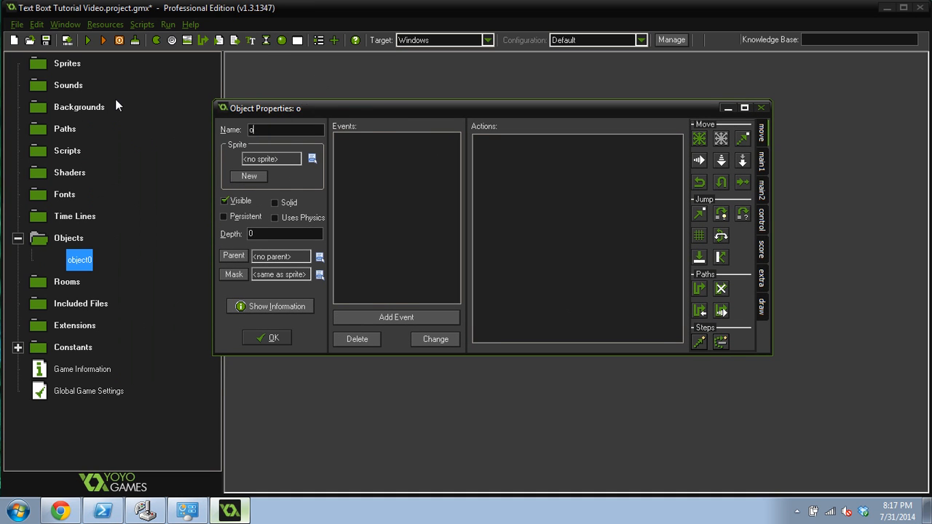
pyautogui.write('obj_textbox')
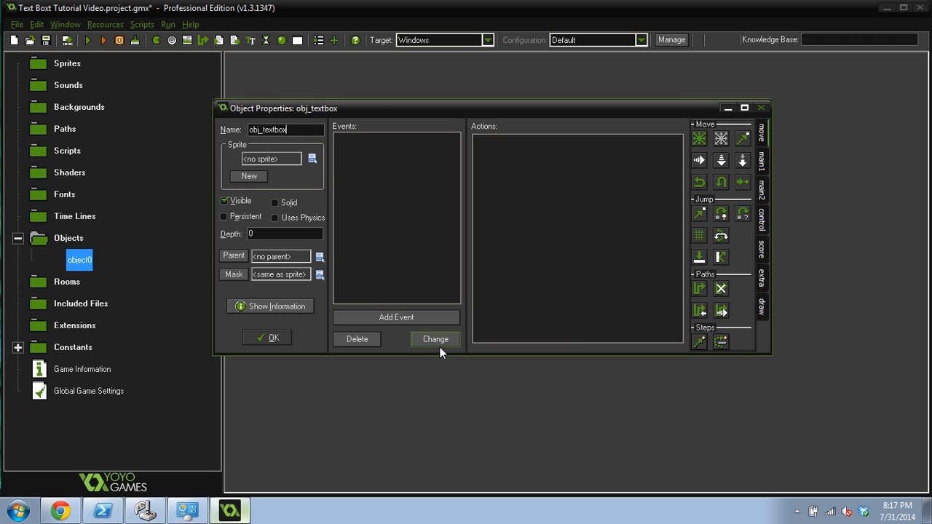
pyautogui.click(396, 318)
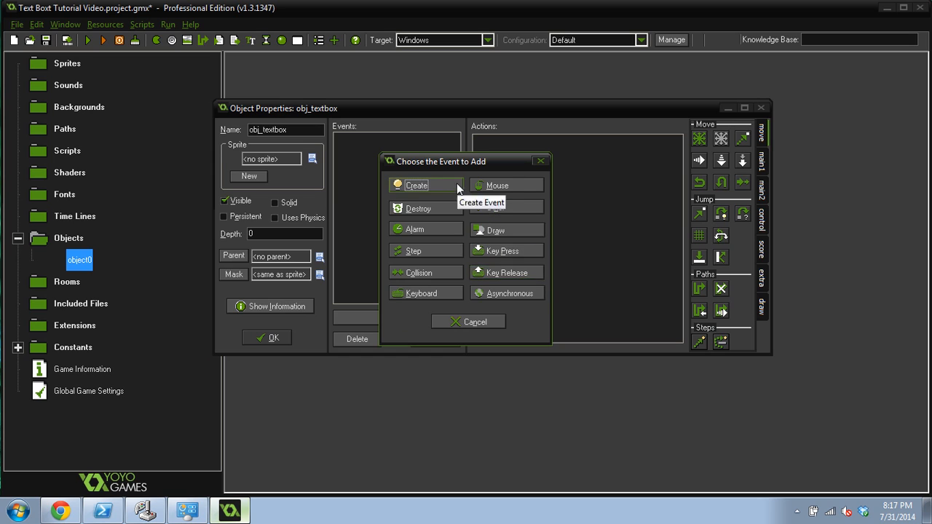
pyautogui.click(416, 185)
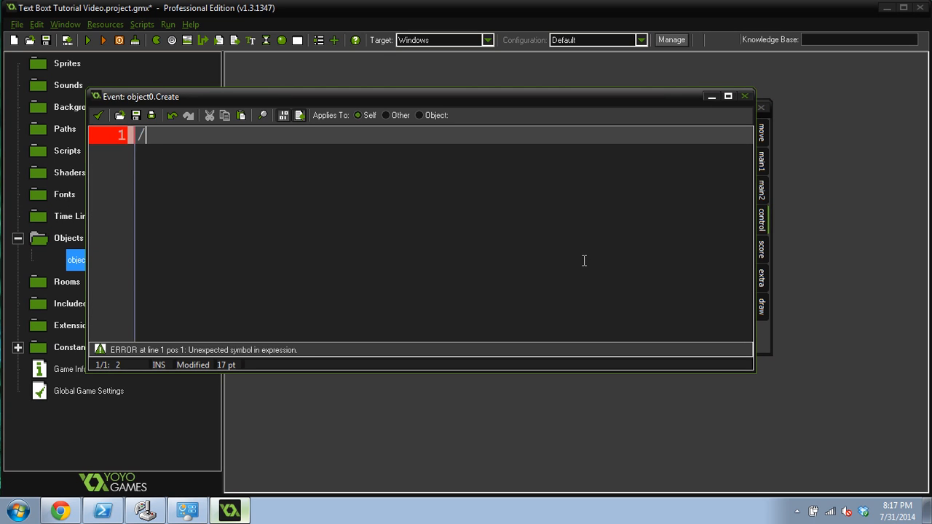
# - Begin the Create event code with a /// variables comment
pyautogui.write('/// Create some')
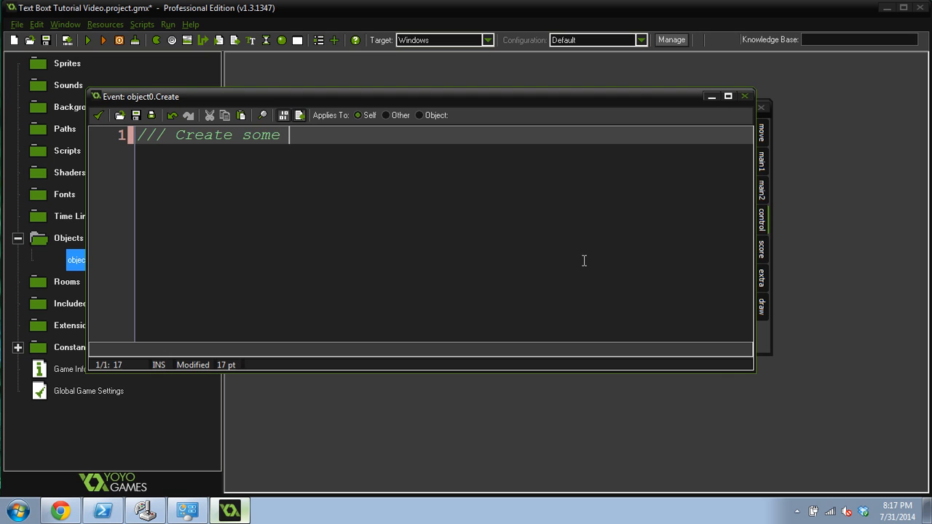
pyautogui.write('varia')
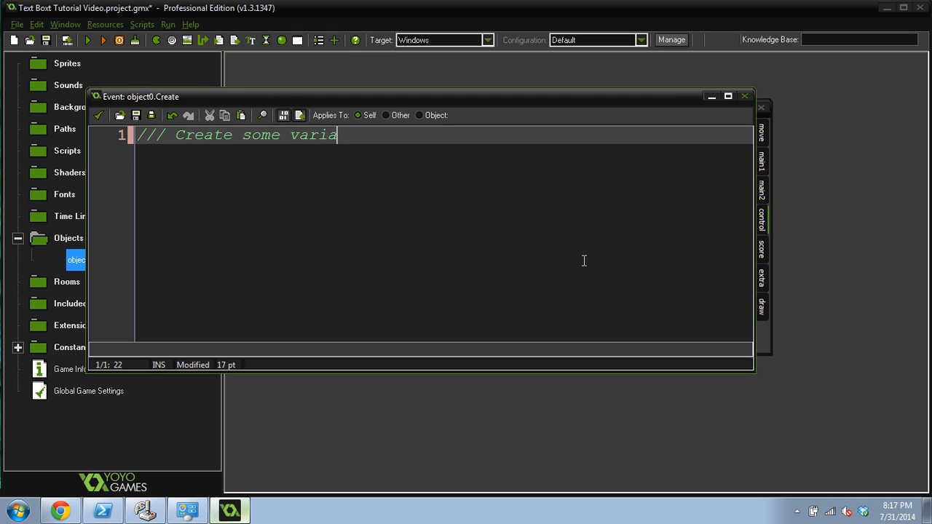
pyautogui.write('bles')
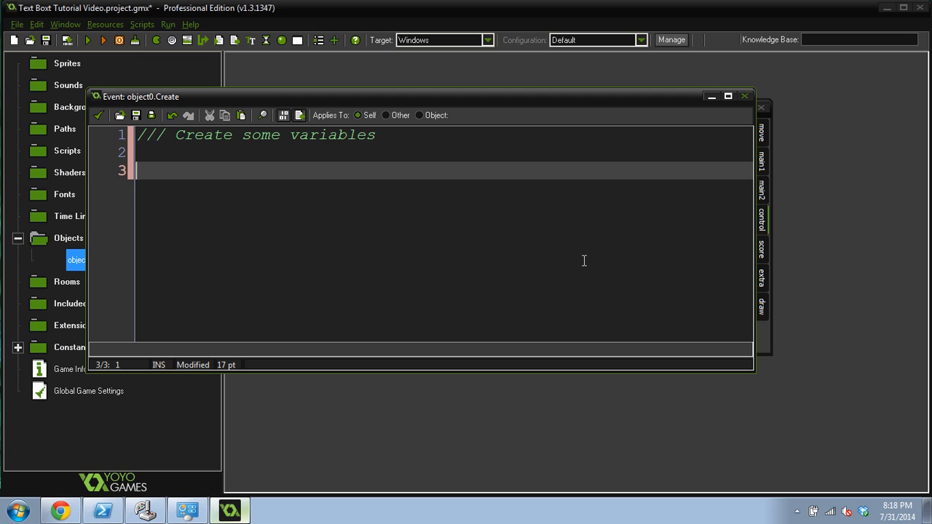
pyautogui.press('Backspace')
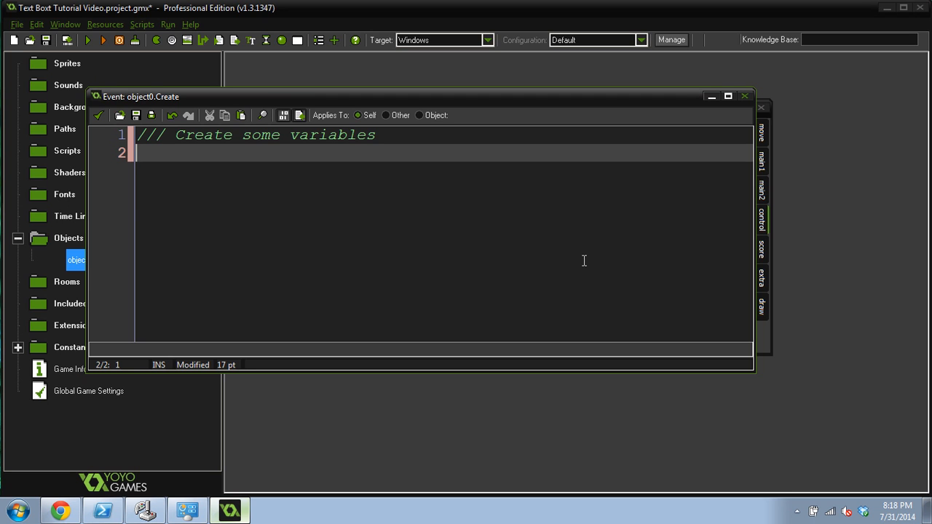
# - Define width = 240, height = 120 and padding = 8 under the comment
pyautogui.write('width')
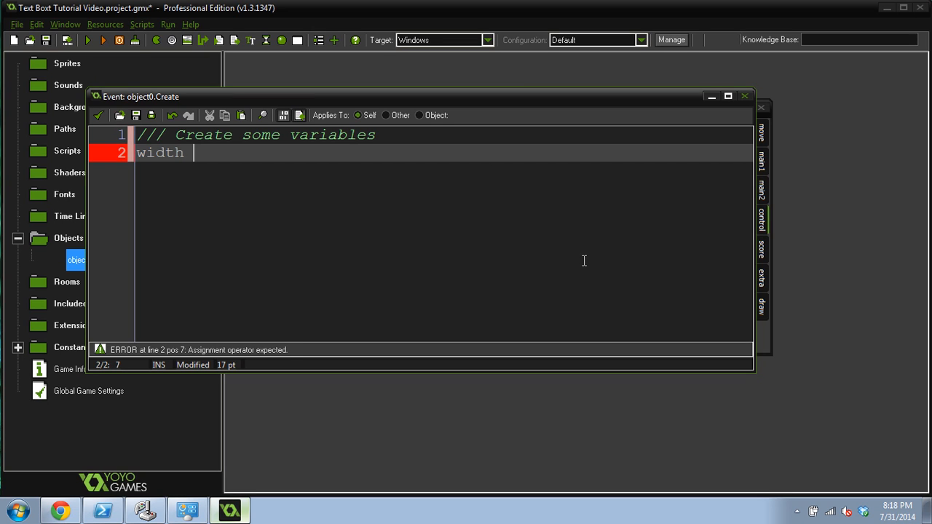
pyautogui.write('= 240;')
pyautogui.write('height')
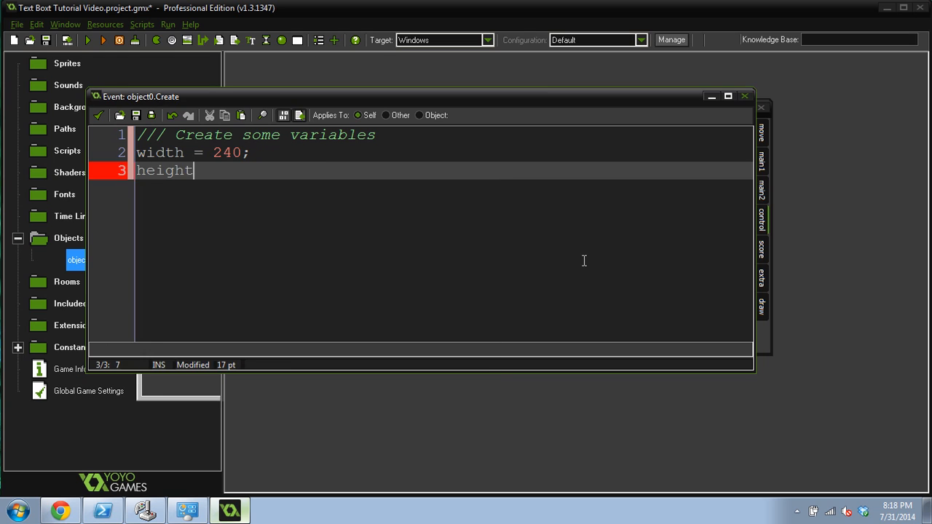
pyautogui.write('120;')
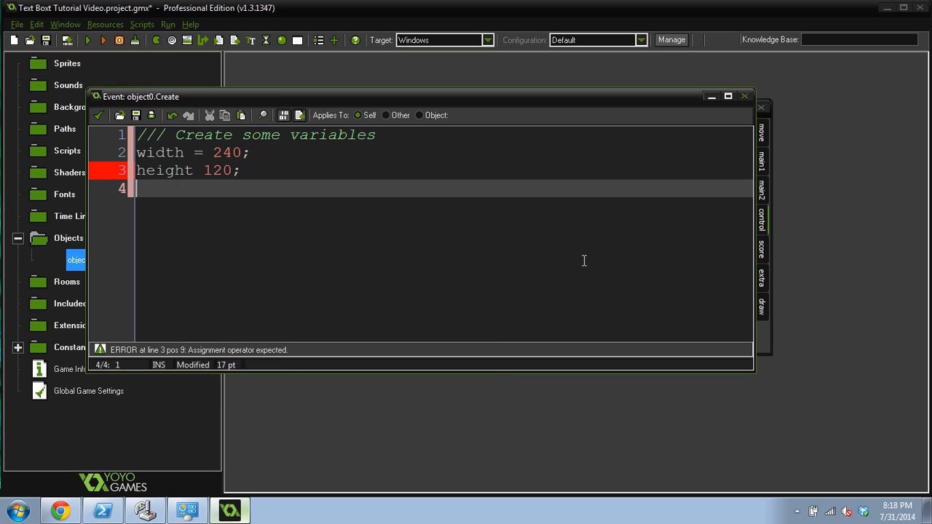
pyautogui.write('padd')
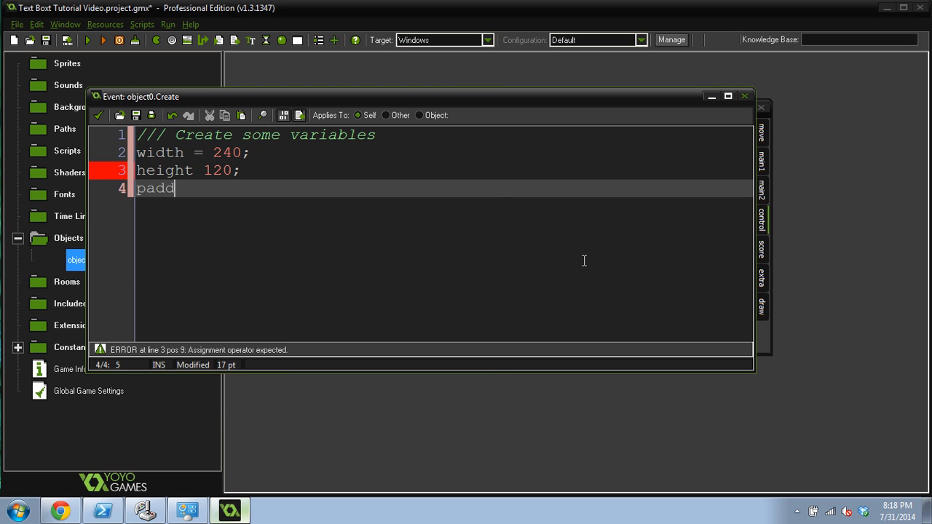
pyautogui.write('ing = 8;')
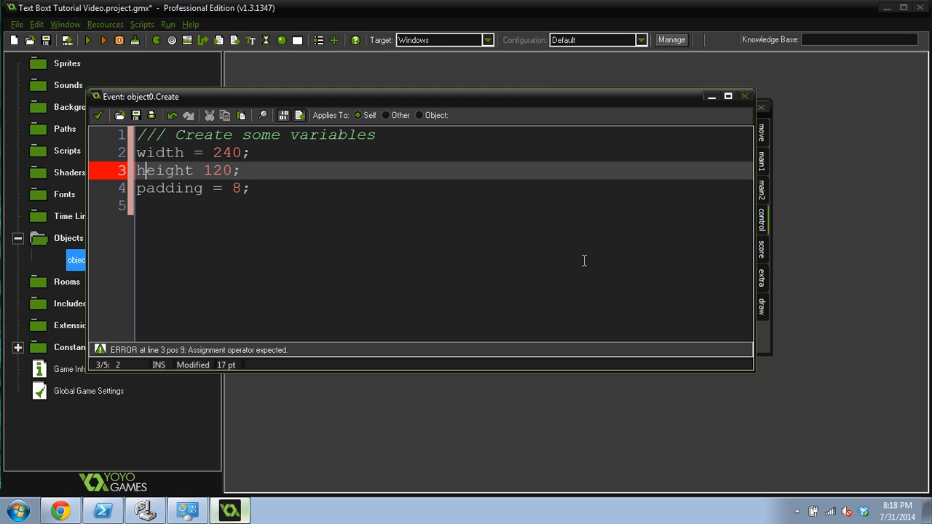
pyautogui.write('=')
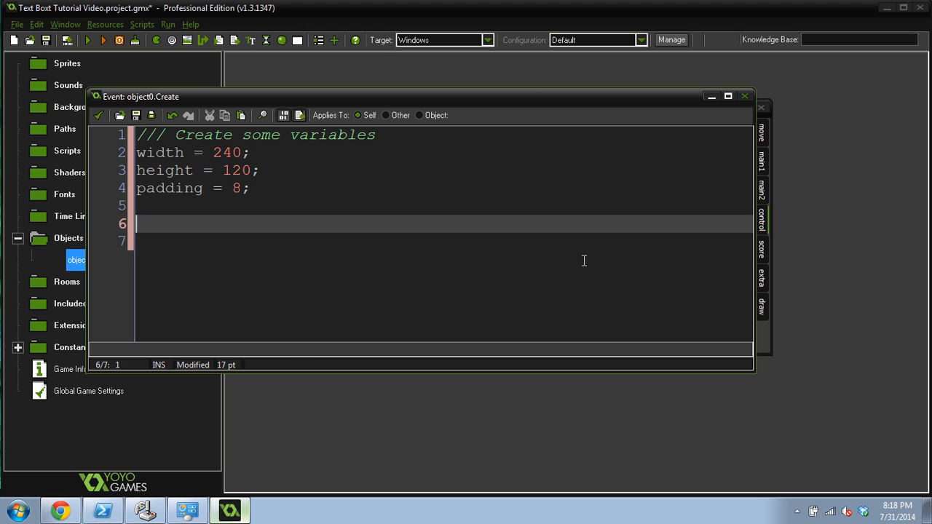
# - Add a comment about keeping track of the starting line
pyautogui.write('// Keep')
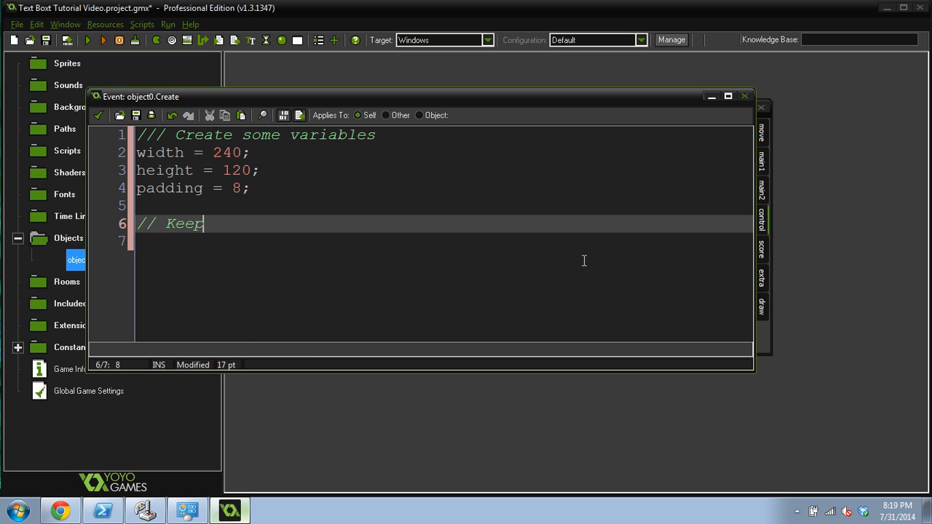
pyautogui.write('track of')
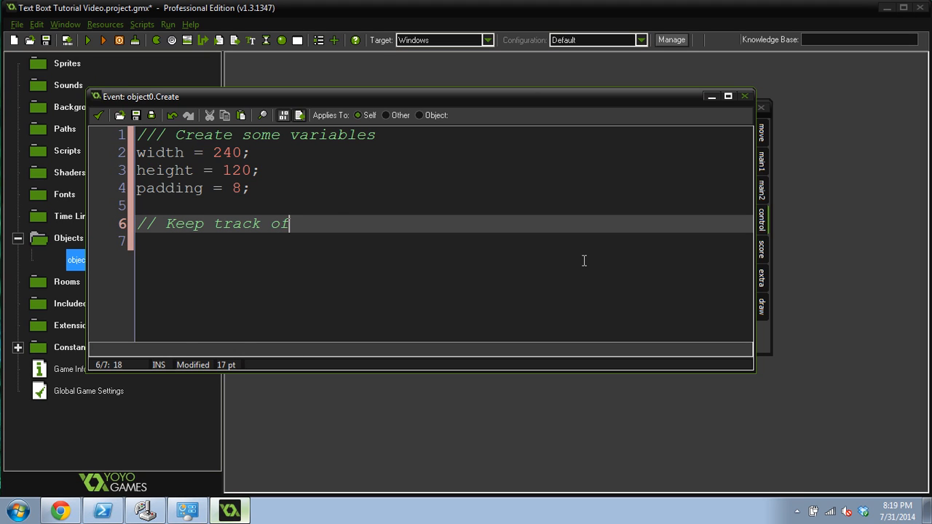
pyautogui.write('the starting line')
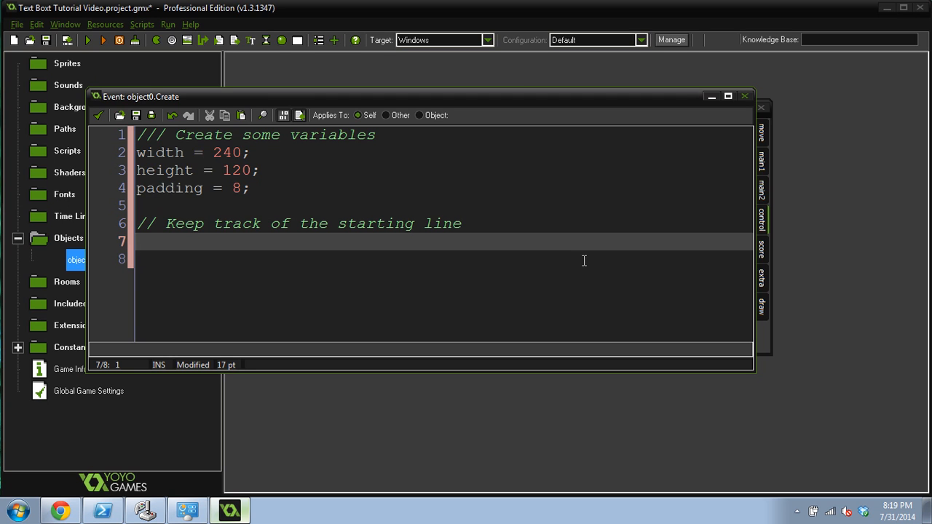
pyautogui.write('start =')
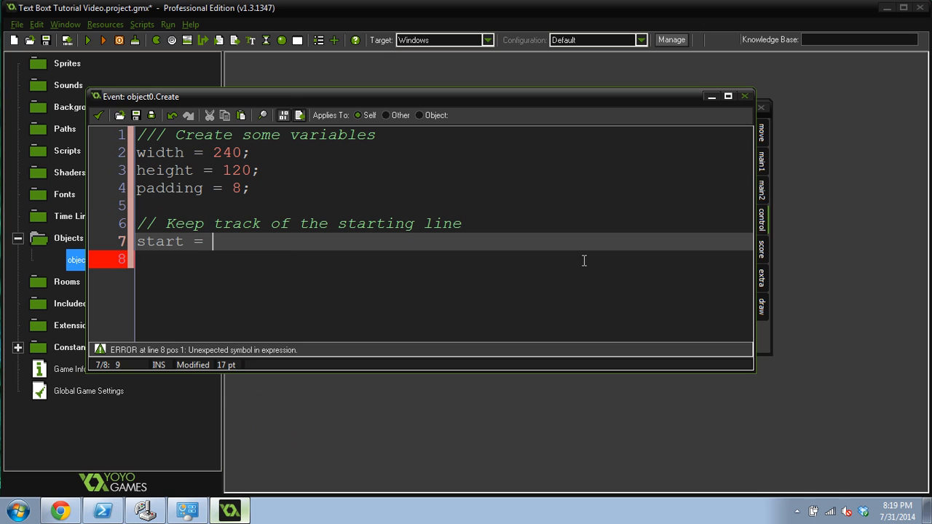
# - Create the start list with ds_list_create() and add 0 to it with ds_list_add( start, 0 )
pyautogui.write('ds_list_create( );')
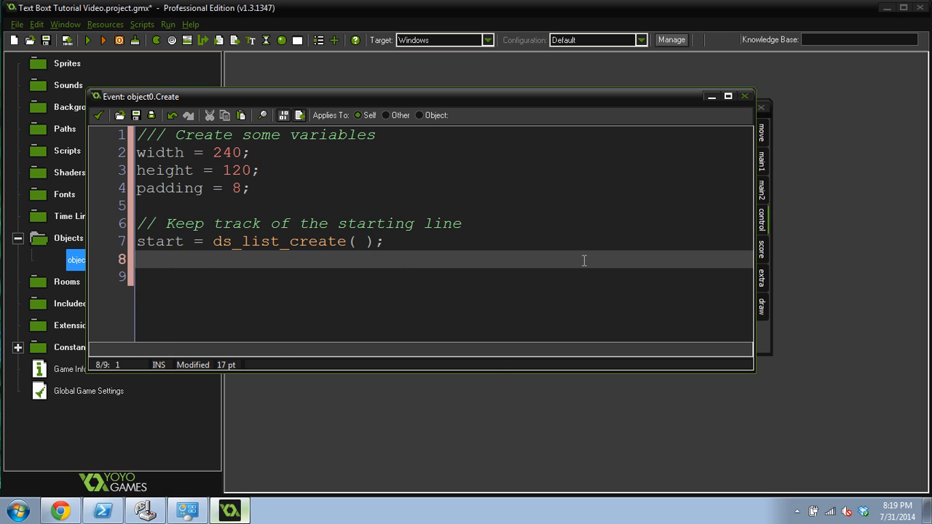
pyautogui.write('ds_list_add')
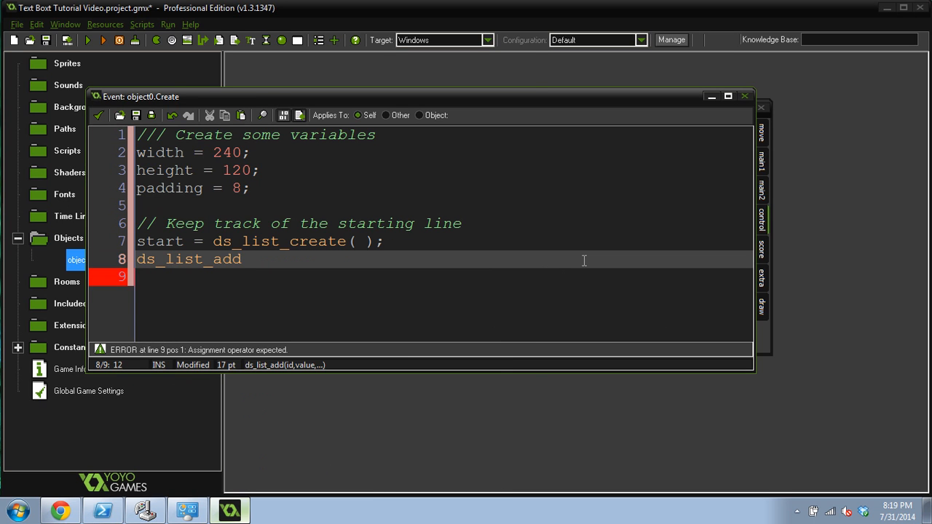
pyautogui.write('( stat')
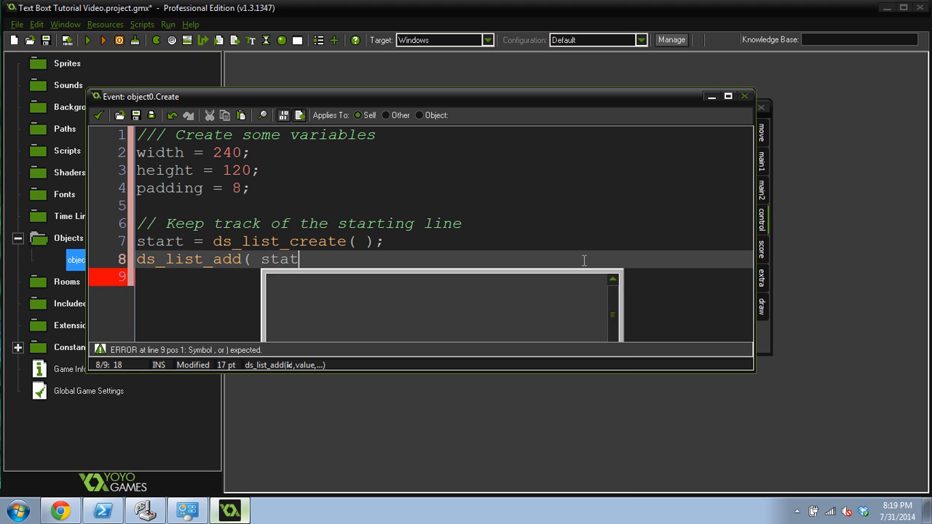
pyautogui.write('rt,')
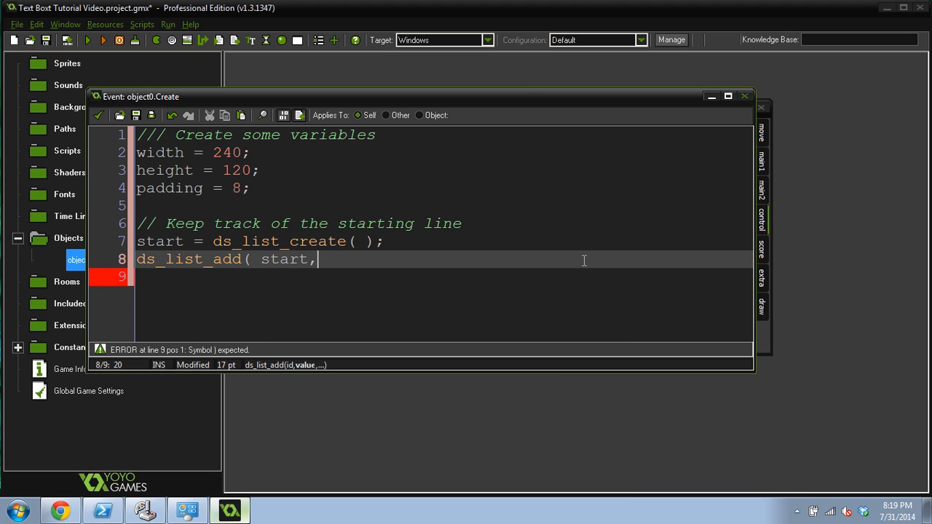
pyautogui.write('0 );')
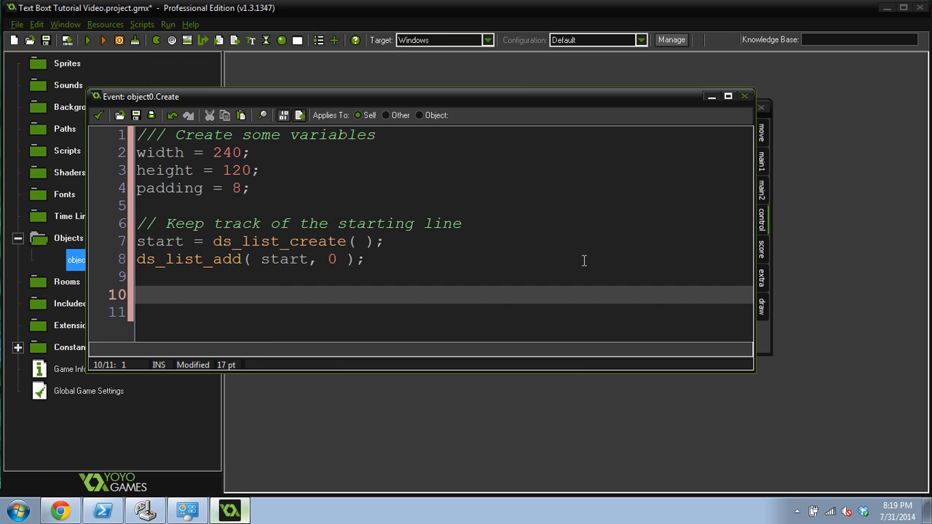
pyautogui.click(728, 96)
pyautogui.write('// Keep track of')
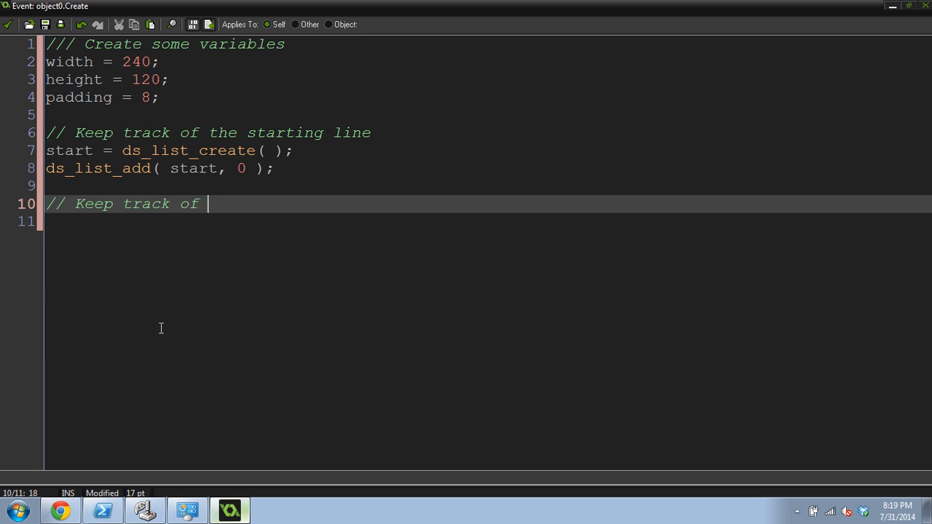
# - Write the comment about tracking the last space and current position
pyautogui.write('the last p')
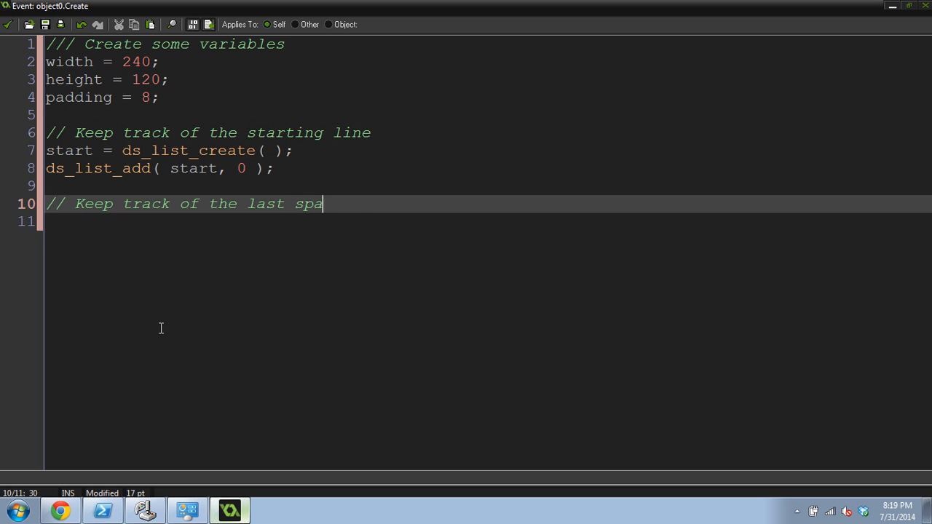
pyautogui.write('ce and current')
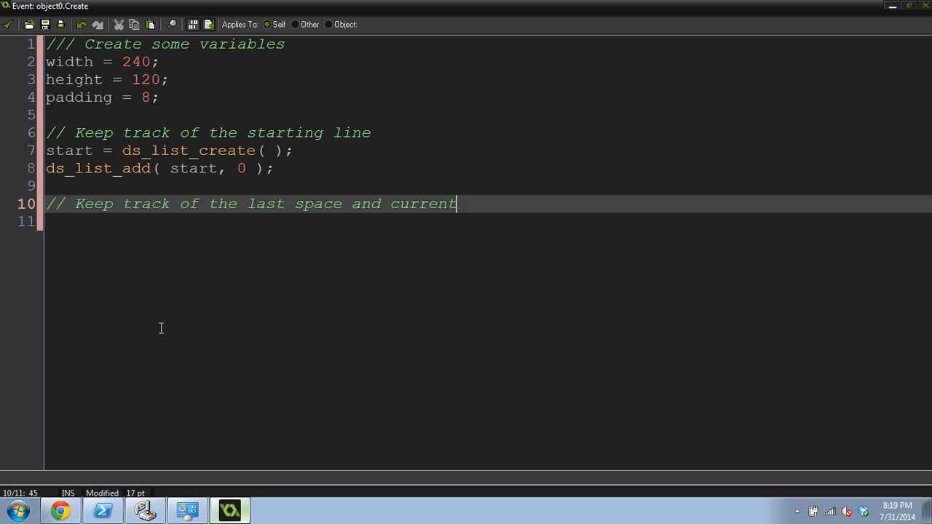
pyautogui.write('position')
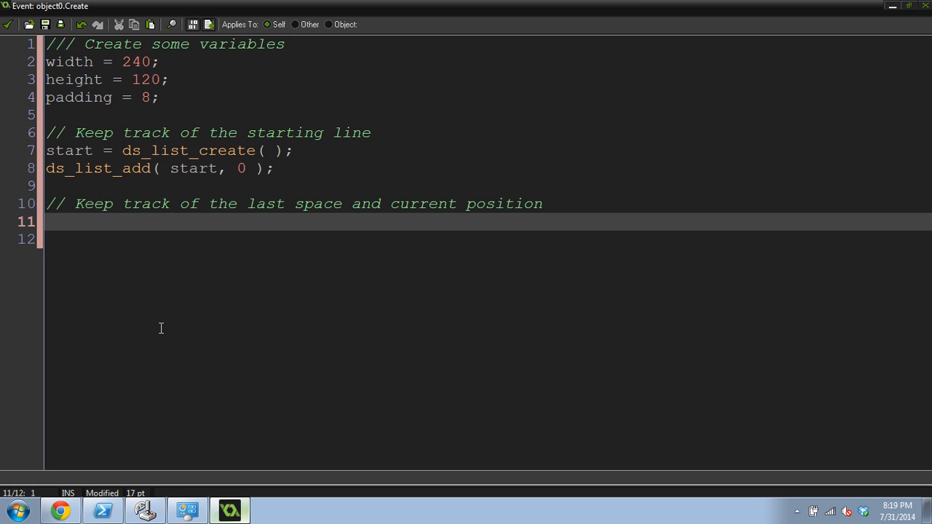
# - Initialise count = 0, last_space = 0 and line = 0, leaving a blank line after
pyautogui.write('coun')
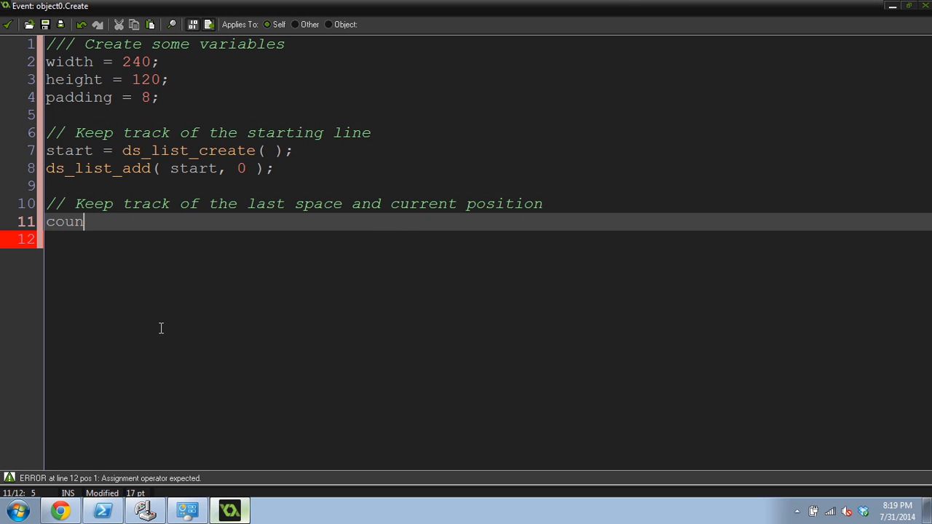
pyautogui.write('t = 0;')
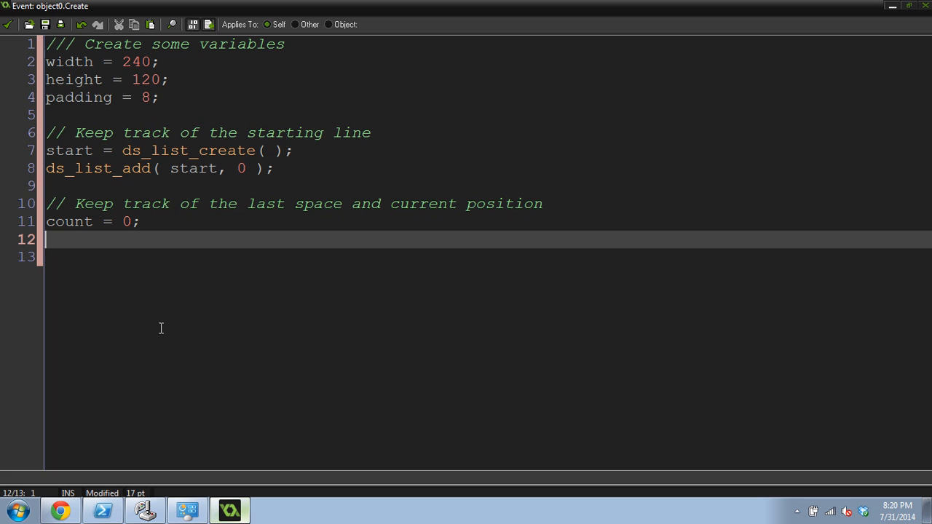
pyautogui.write('last_')
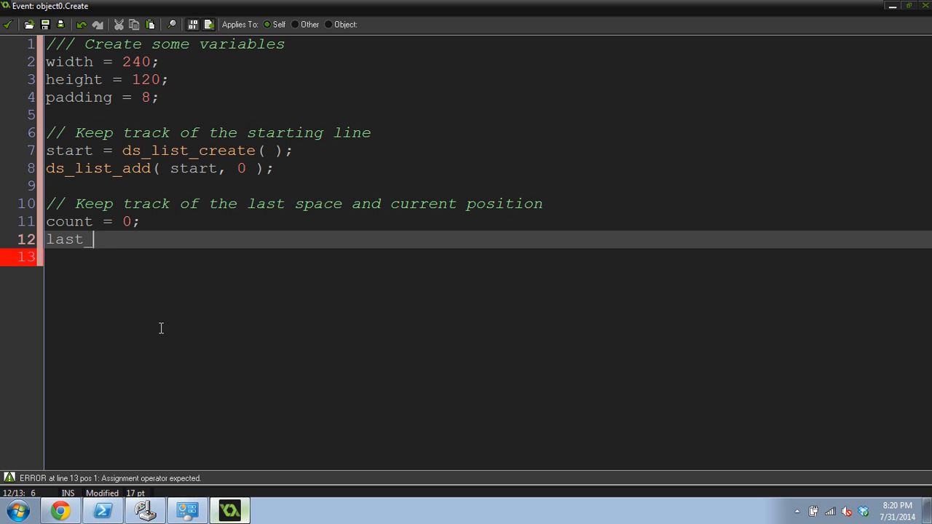
pyautogui.write('space = 0;')
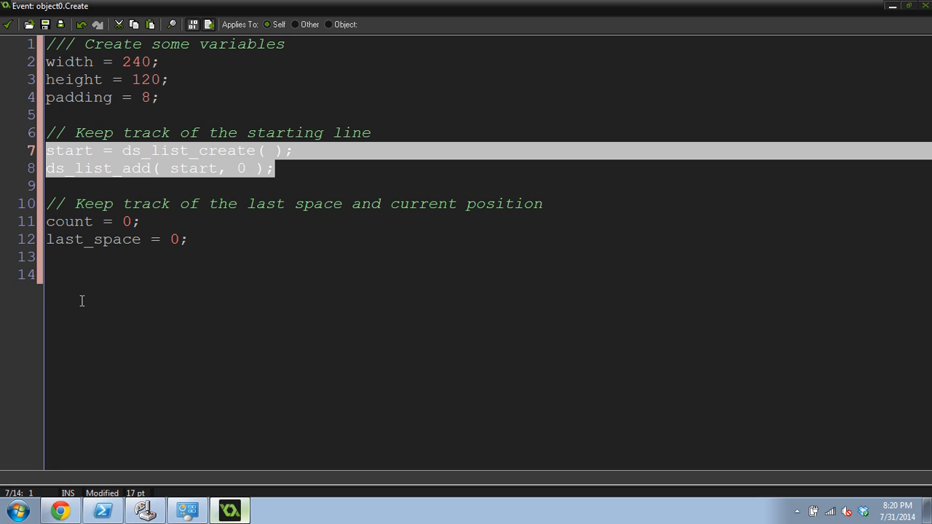
pyautogui.click(221, 256)
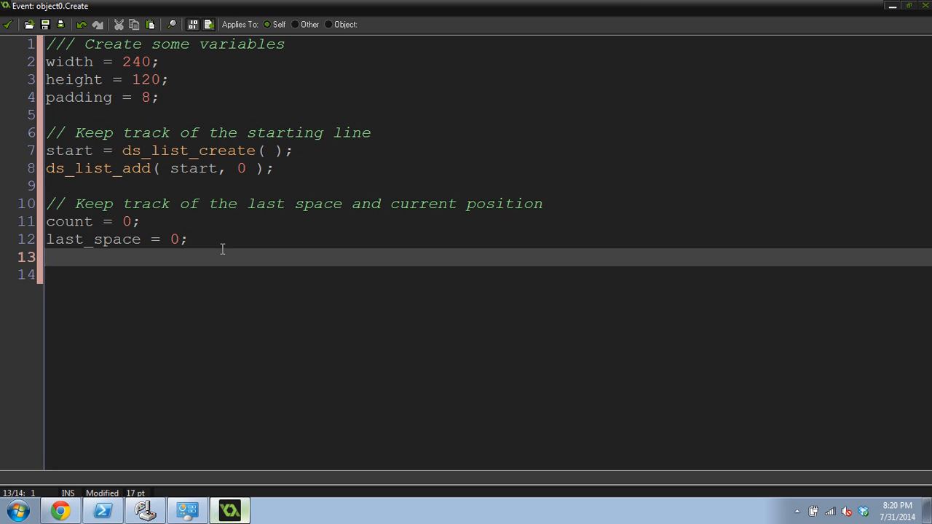
pyautogui.write('line = 0;')
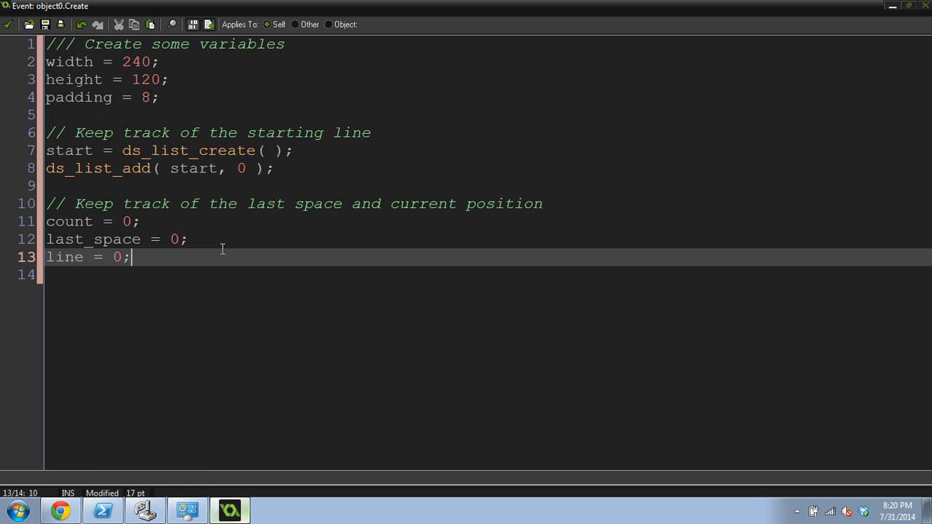
pyautogui.press('enter')
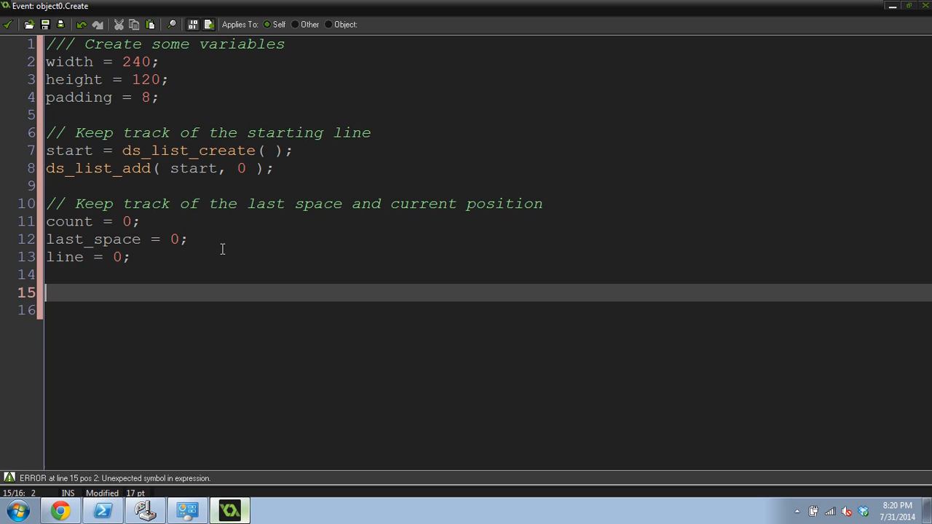
# - Add the // Set the message comment heading
pyautogui.write('// Set the')
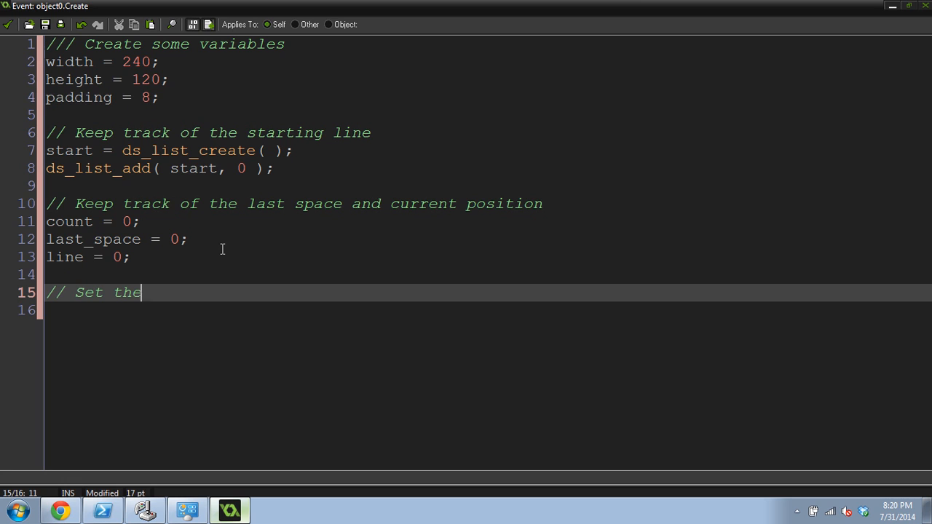
pyautogui.write('message')
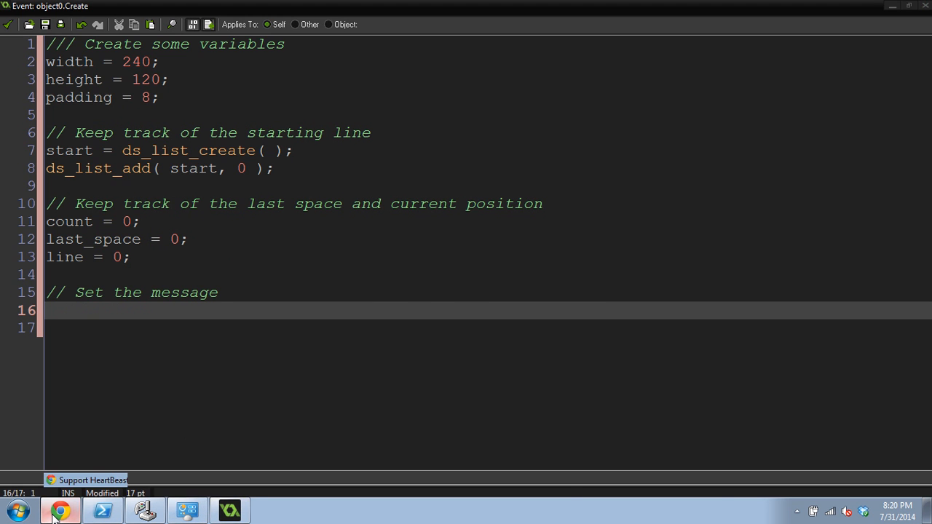
# - In Chrome's Gmail, open the Text-Box Example email and select its long message string
pyautogui.click(61, 509)
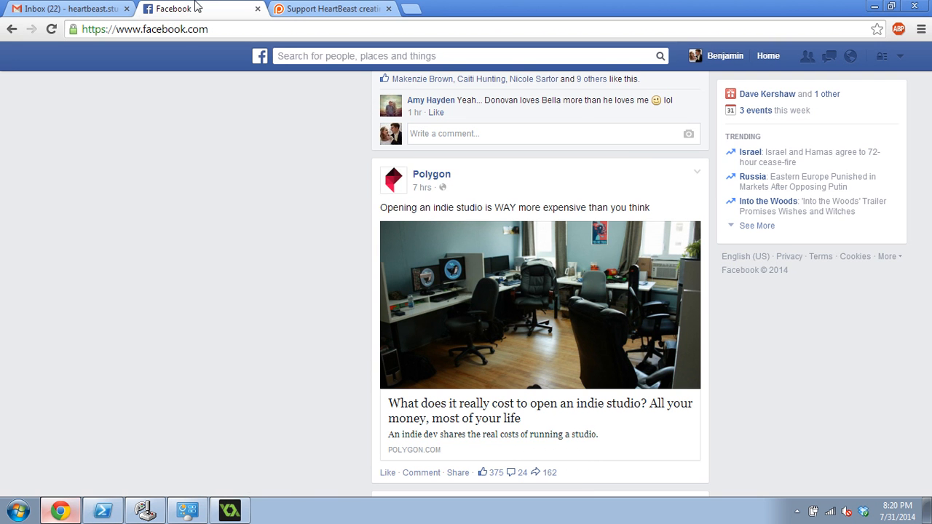
pyautogui.click(66, 9)
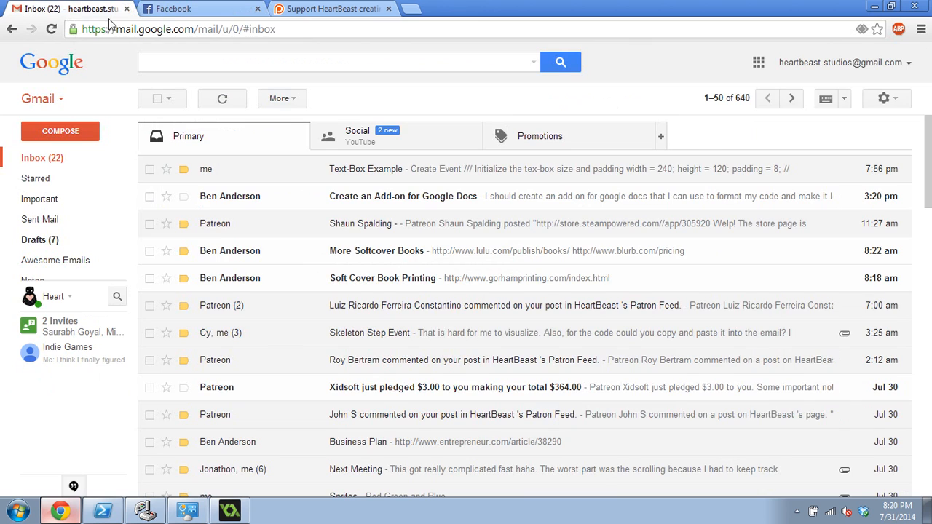
pyautogui.moveTo(379, 174)
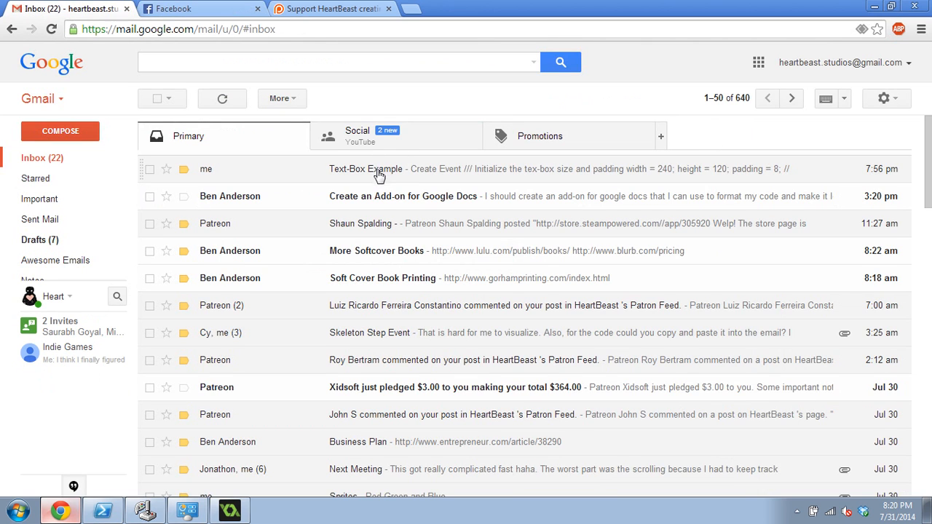
pyautogui.moveTo(460, 169)
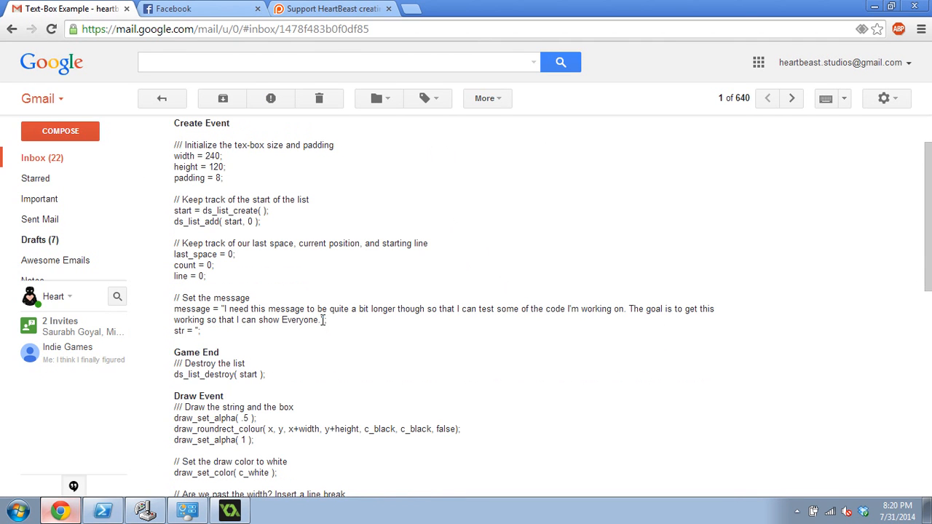
pyautogui.moveTo(175, 309); pyautogui.dragTo(326, 321)
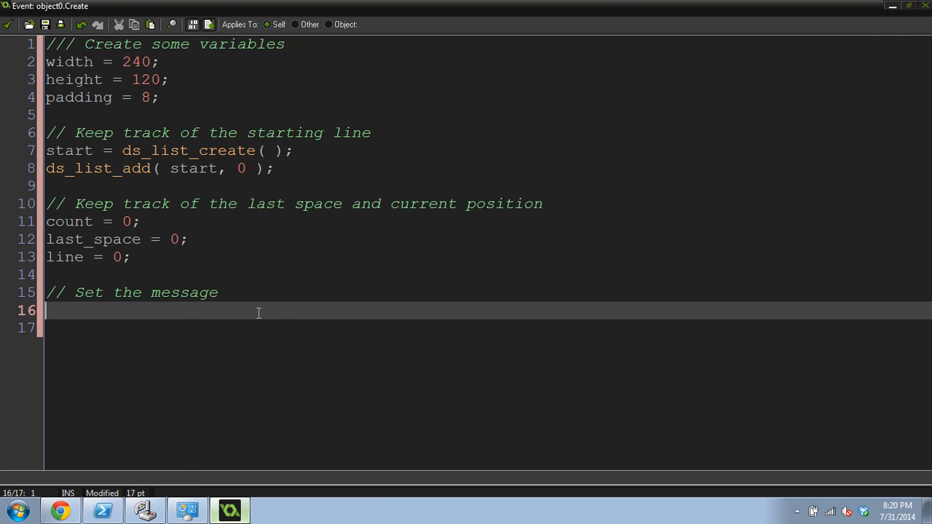
pyautogui.moveTo(128, 317)
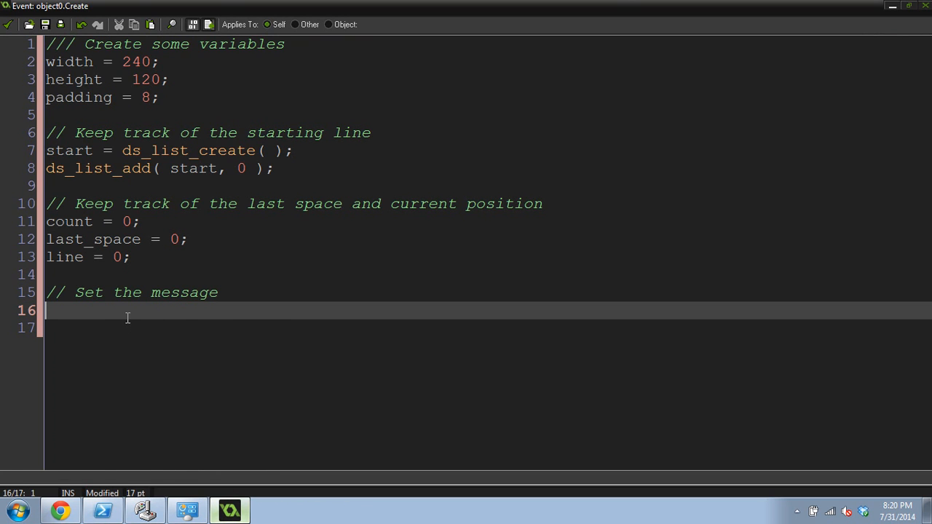
# - Assign message = the pasted long test sentence and set str = ""
pyautogui.write(',es')
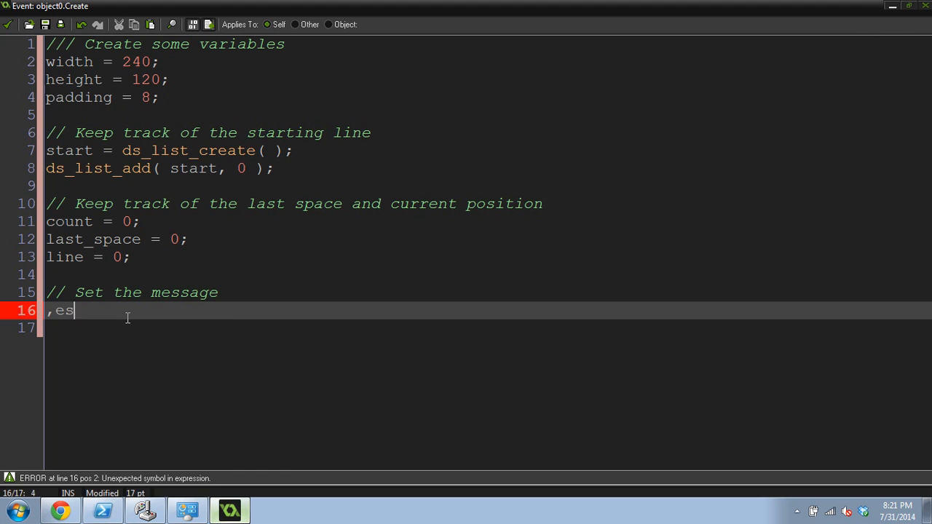
pyautogui.write('message =')
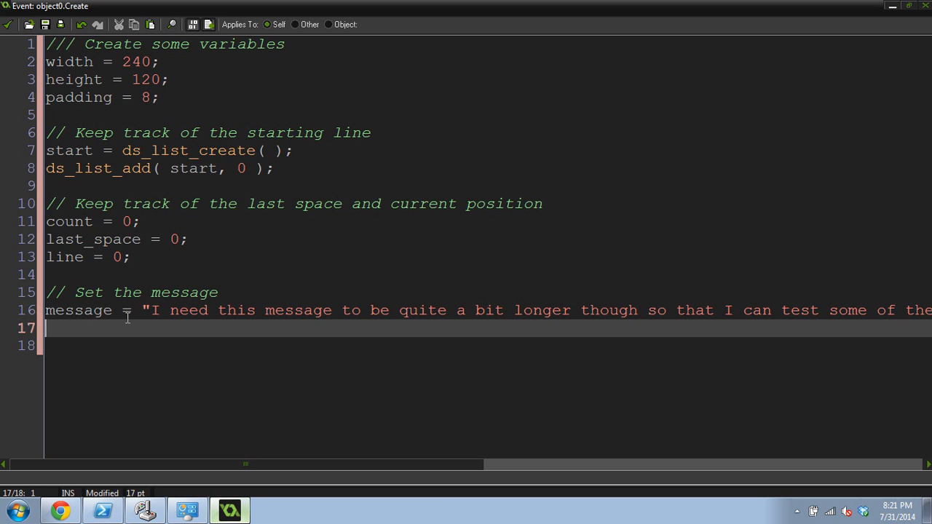
pyautogui.write('str = "";')
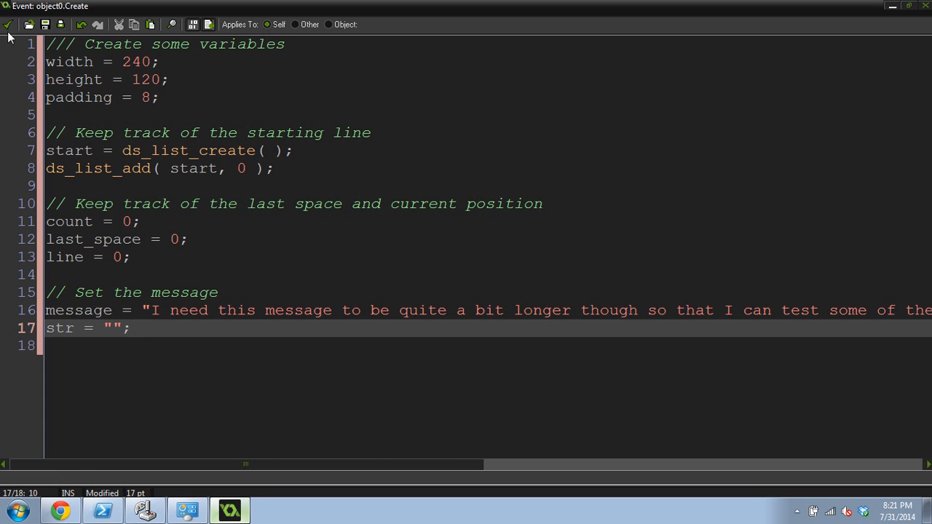
# - Save the Create code and add a Game End event starting with a /// Destroy the ds list comment
pyautogui.click(9, 23)
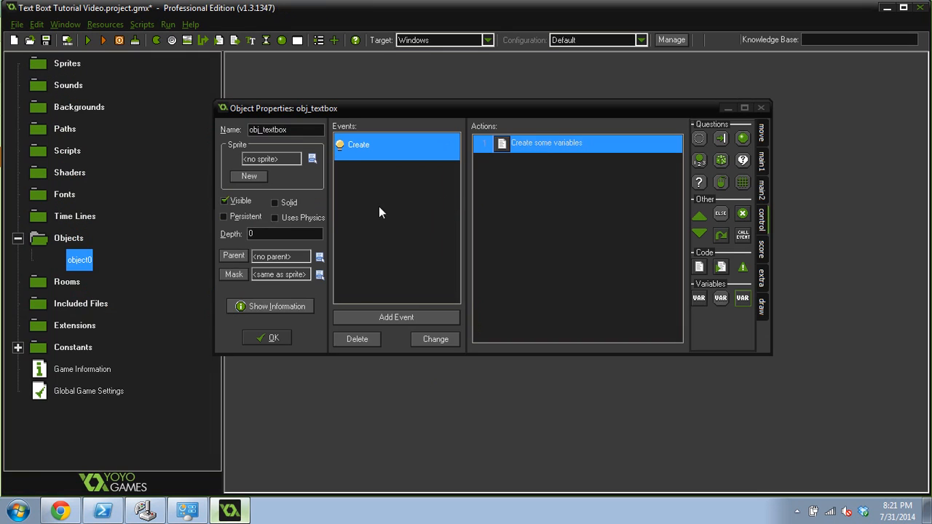
pyautogui.click(396, 318)
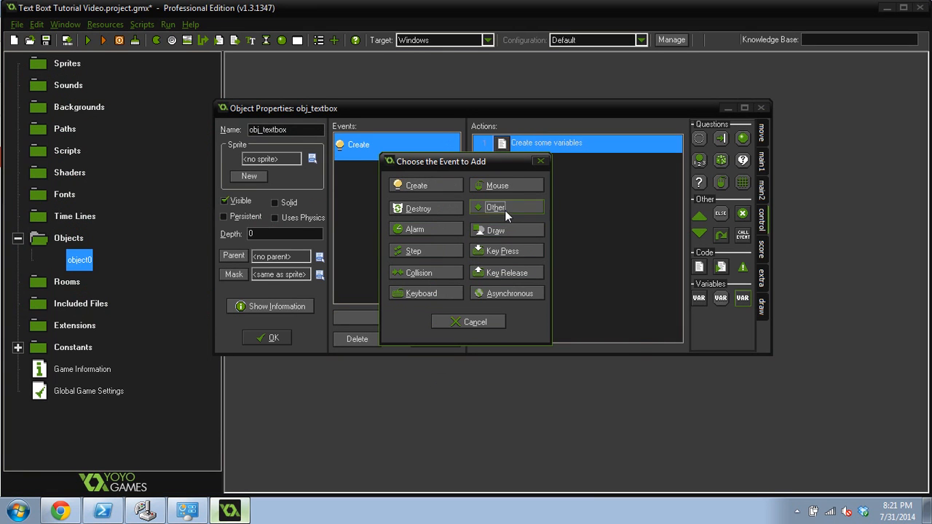
pyautogui.click(495, 207)
pyautogui.write('///')
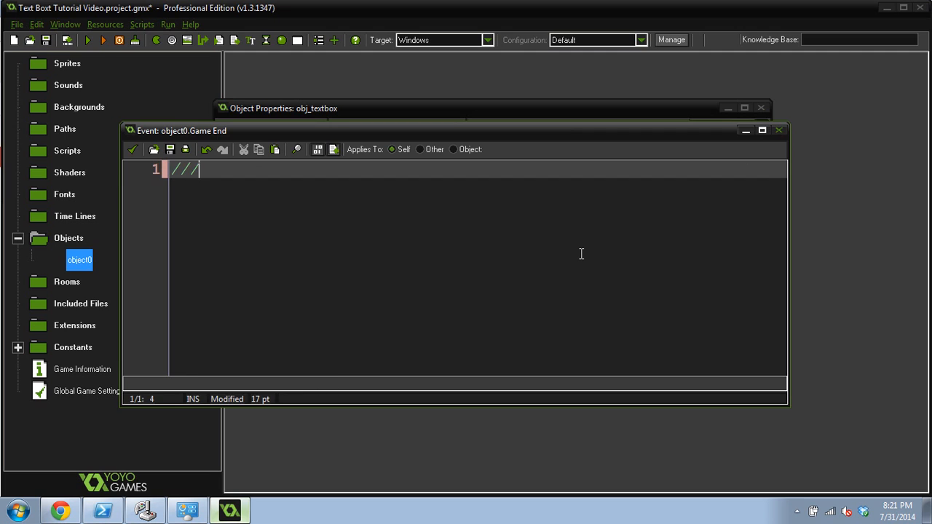
pyautogui.write('Destroy the ds list')
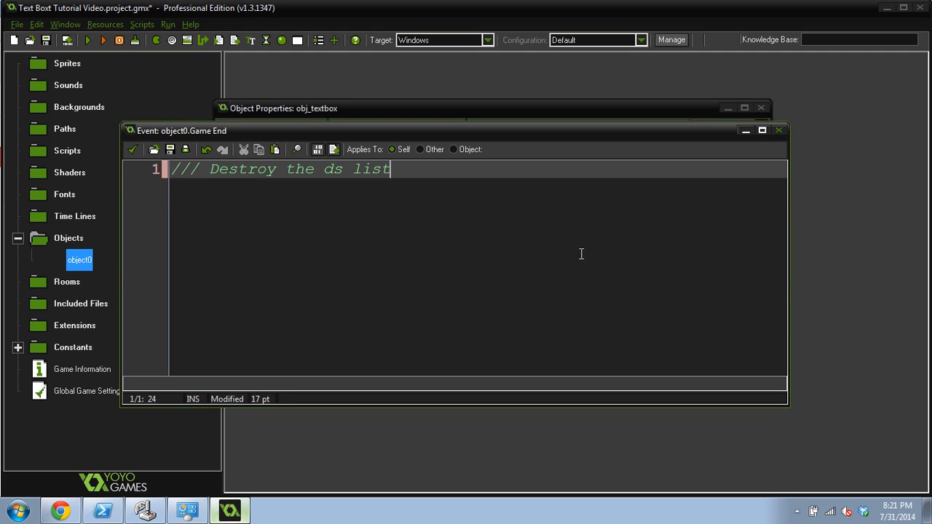
pyautogui.press('Enter')
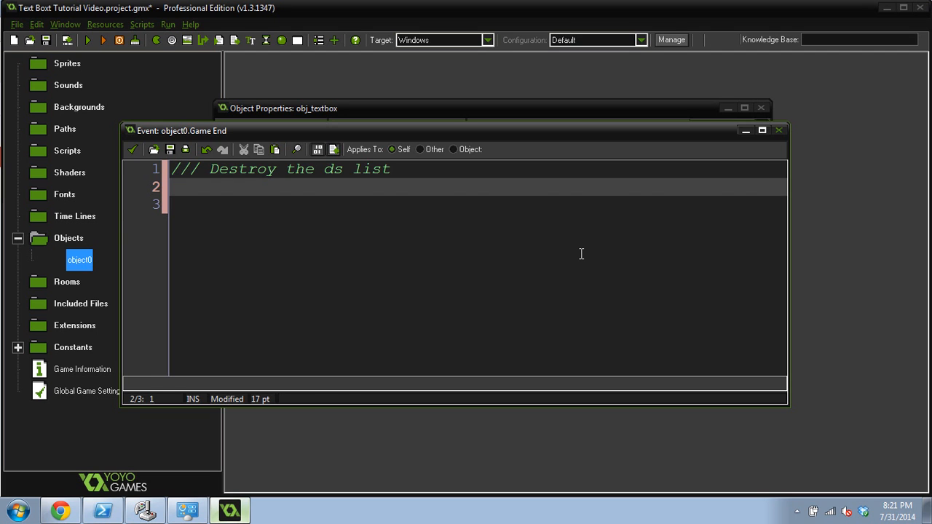
# - Write ds_list_destroy( start ); and save the Game End code
pyautogui.write('ds_list_de')
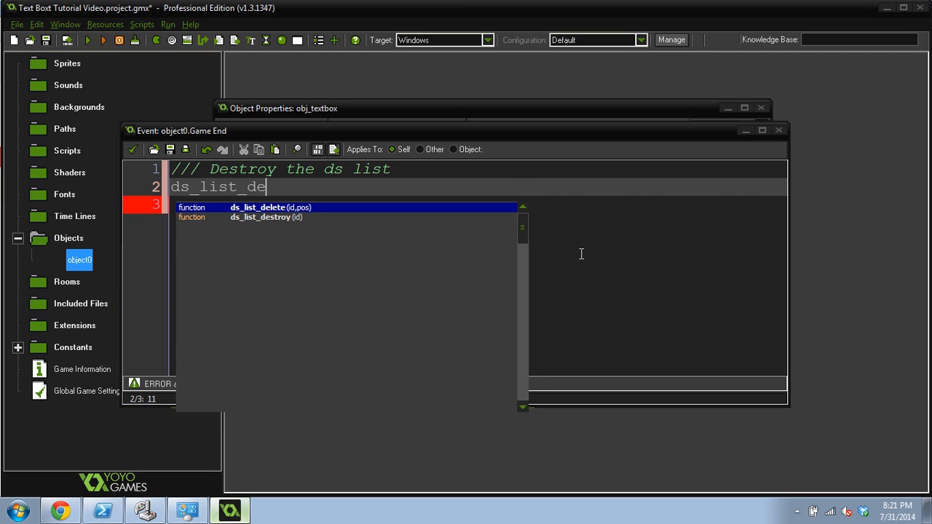
pyautogui.write('stroy')
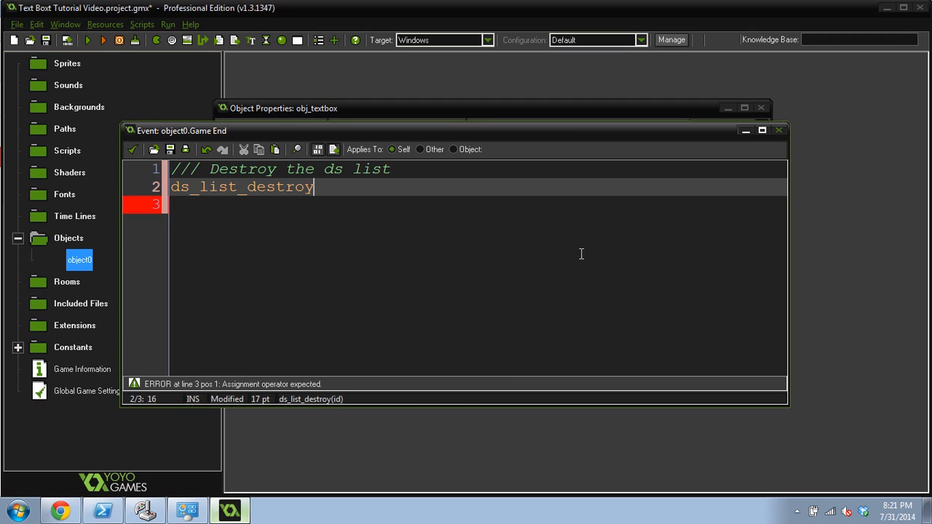
pyautogui.write('( start );')
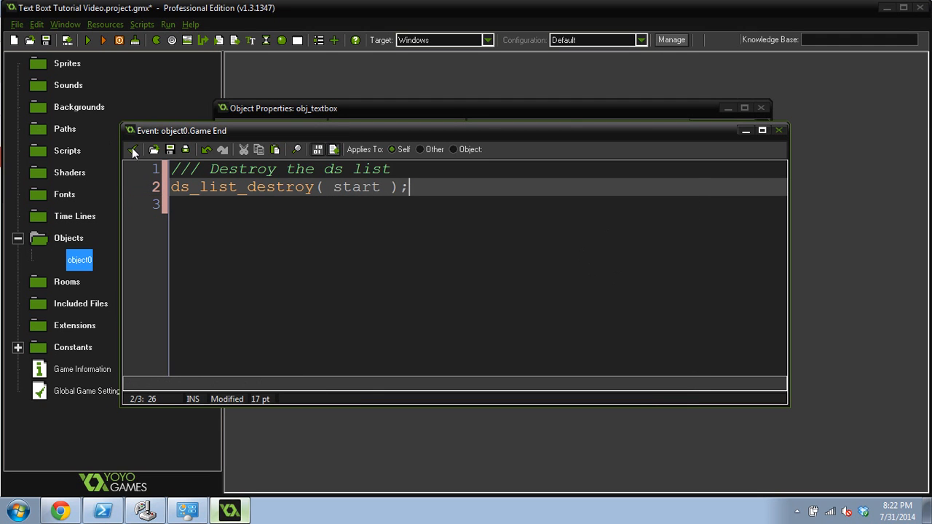
pyautogui.click(134, 149)
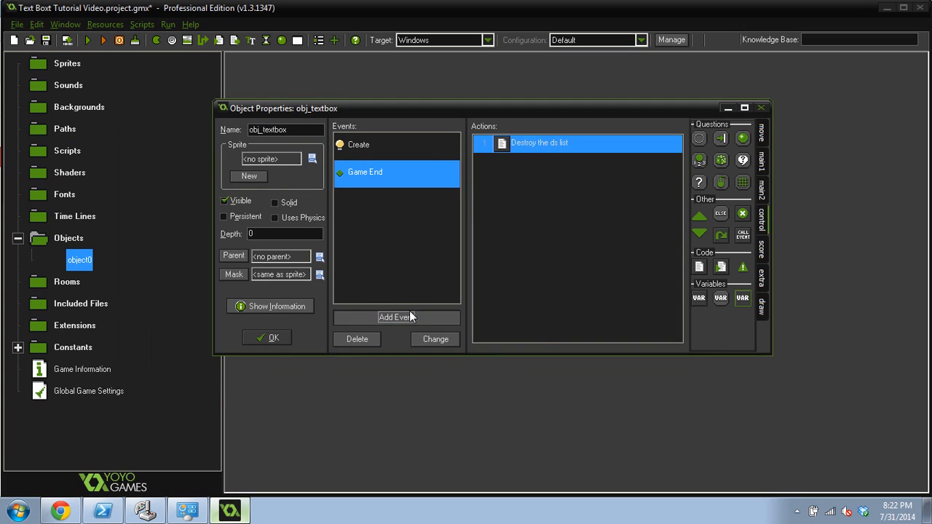
# - Add a plain Draw event to obj_textbox and enlarge its empty code editor
pyautogui.click(396, 318)
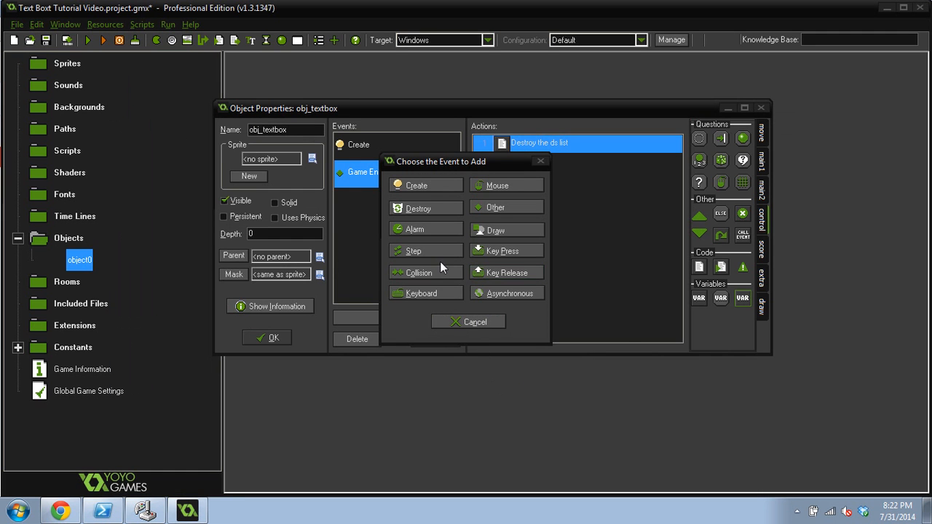
pyautogui.click(495, 230)
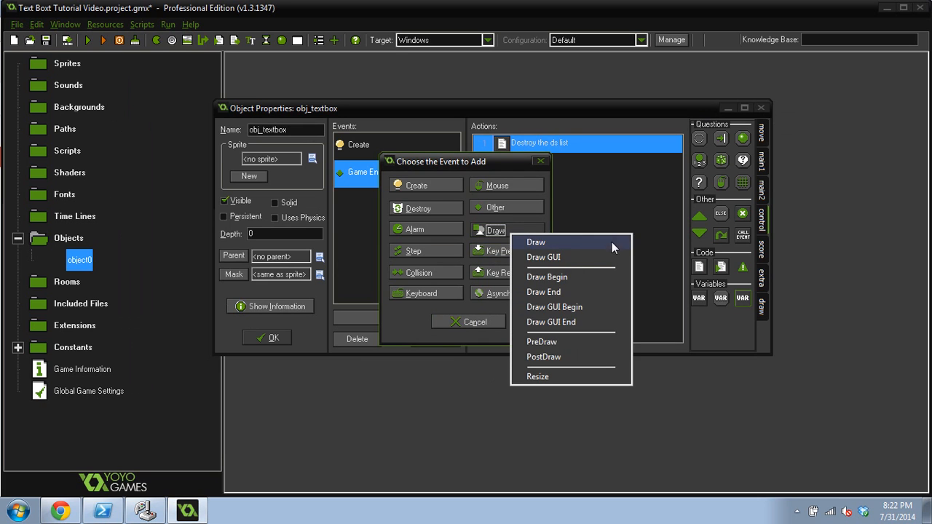
pyautogui.click(536, 242)
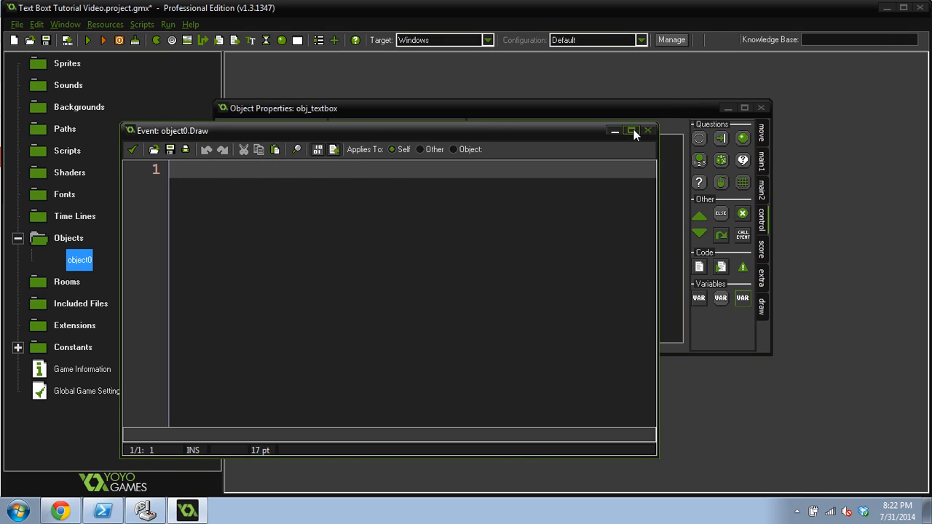
pyautogui.click(632, 131)
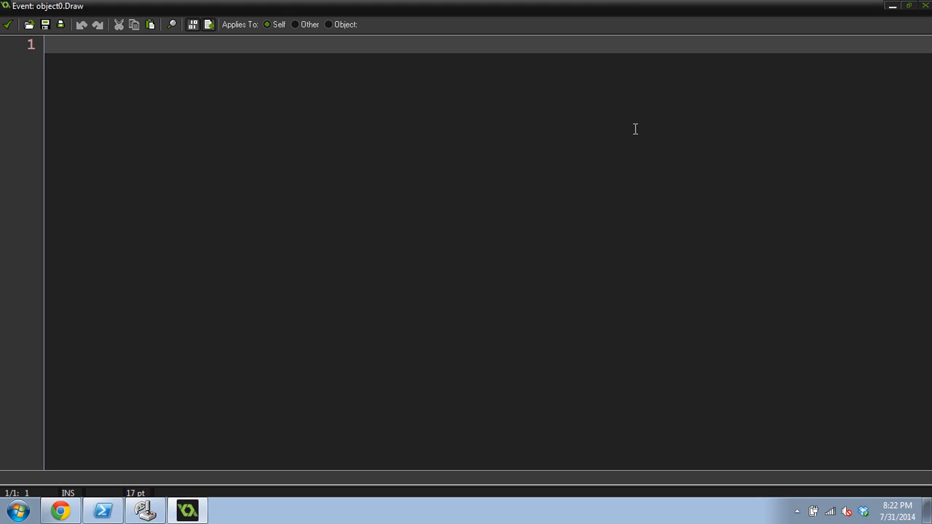
# - Start the Draw code with a /// draw the string comment and draw_set_alpha( .5 );
pyautogui.write('/// Draw')
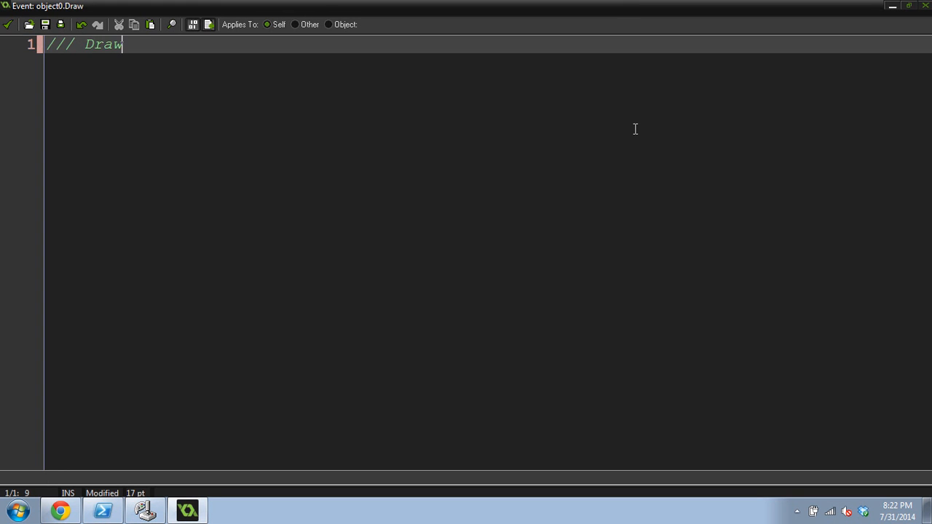
pyautogui.write('the string and the box')
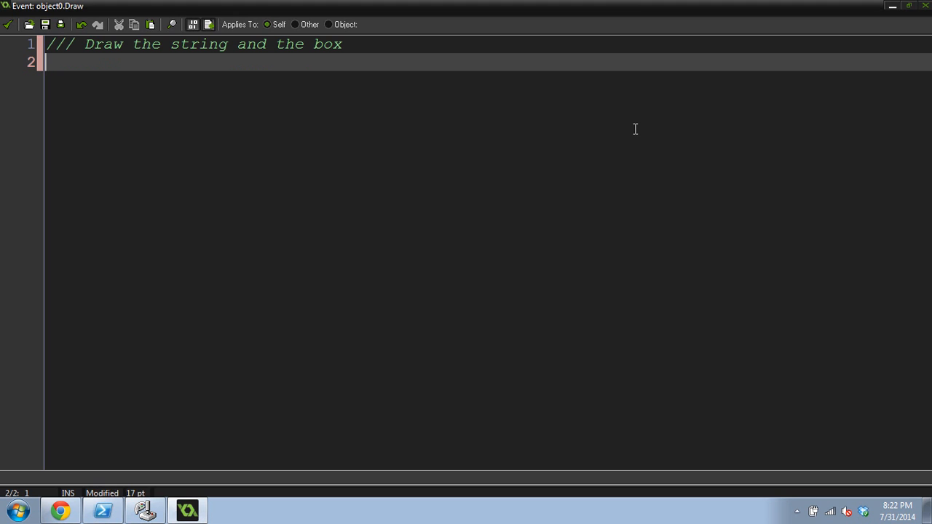
pyautogui.write('draw_set_alpha(')
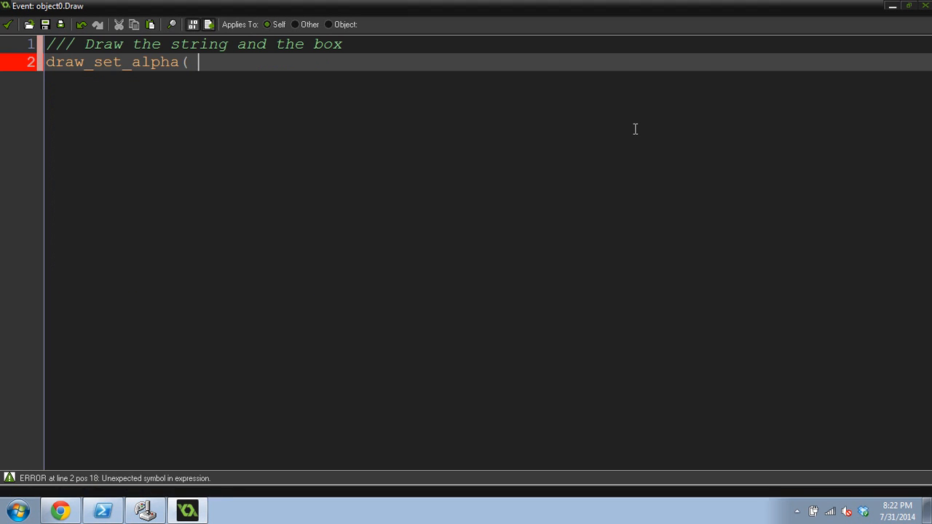
pyautogui.write('.5 );')
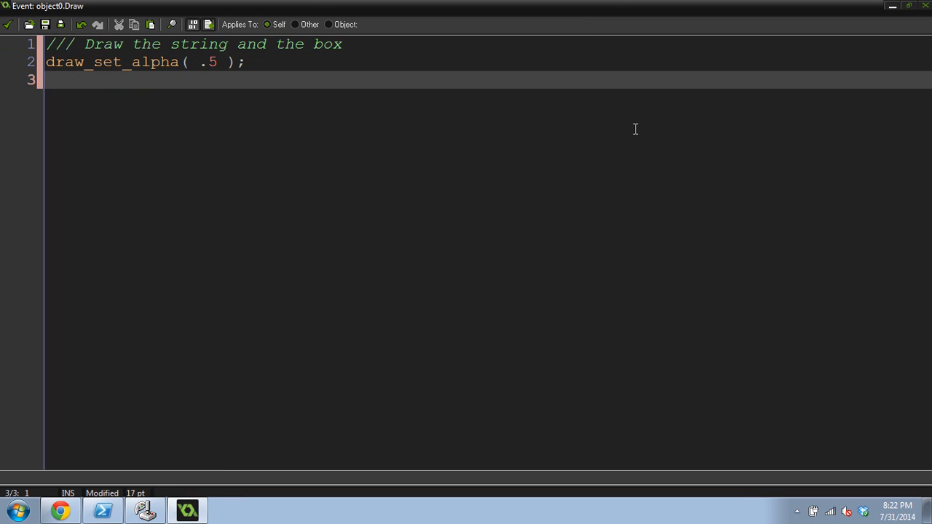
# - Draw the box with draw_roundrect_colour( x, y, x+width, y+height, c_black, c_black, false )
pyautogui.write('draw_ro')
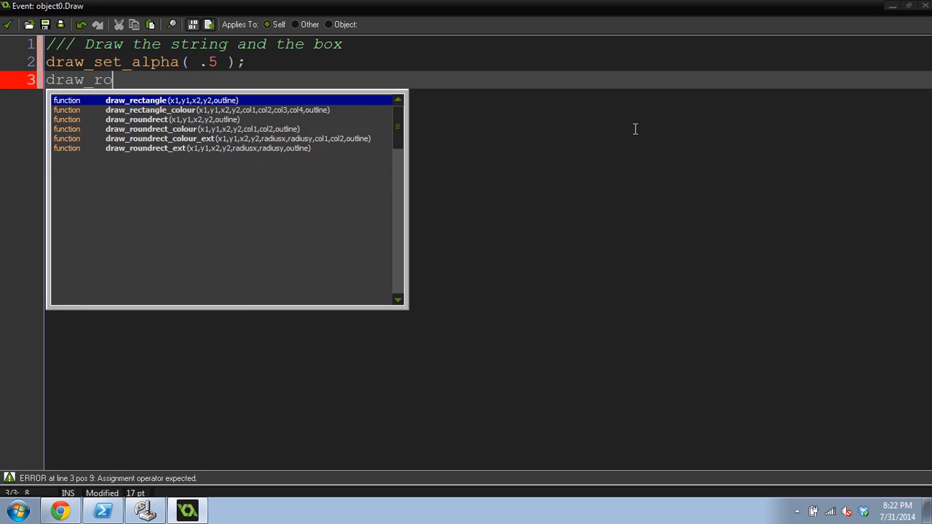
pyautogui.write('undre')
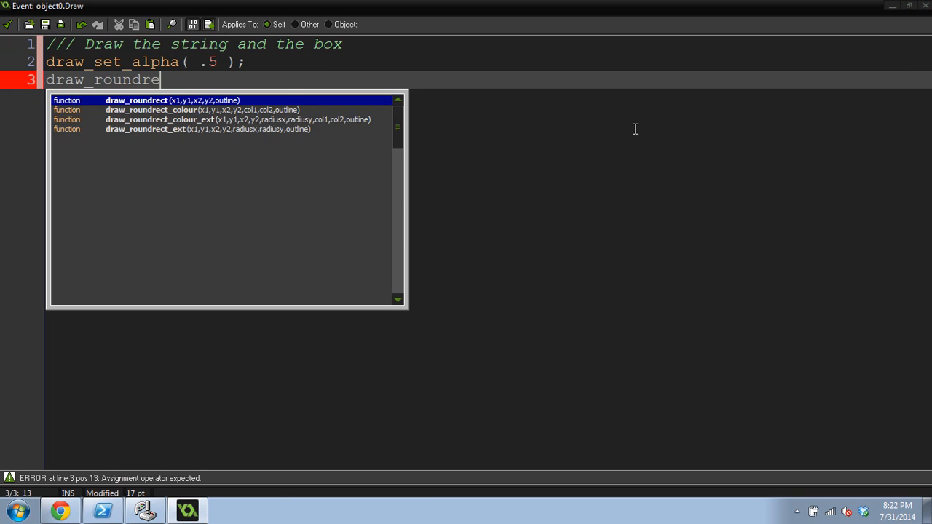
pyautogui.write('ct')
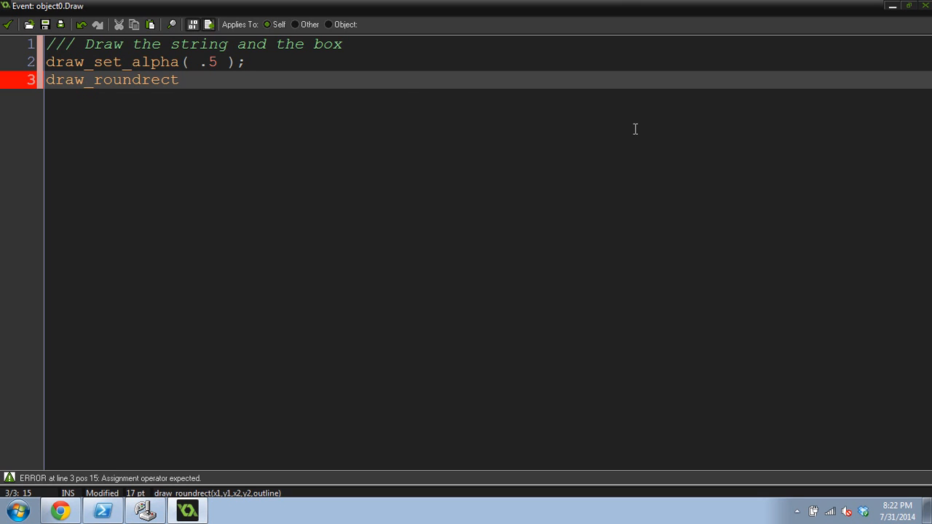
pyautogui.write('_colour')
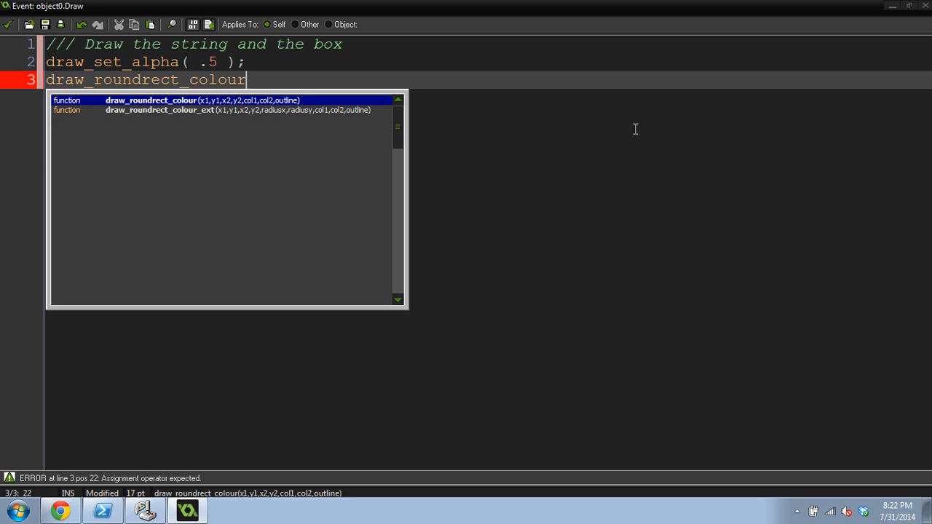
pyautogui.write('(')
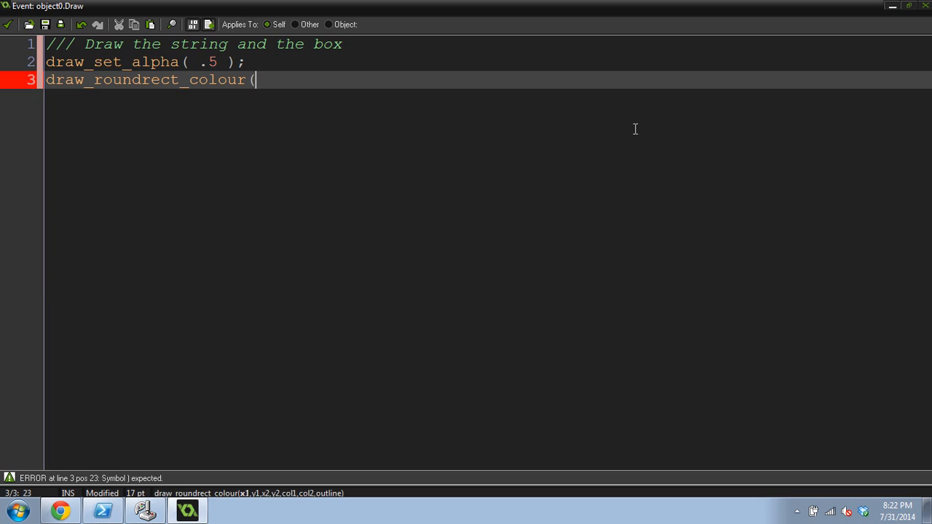
pyautogui.write('x, y, x')
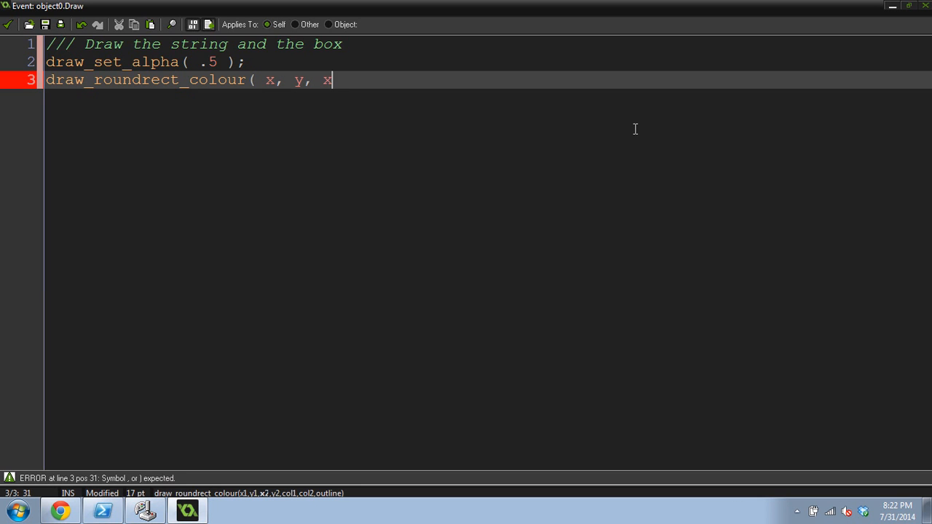
pyautogui.write('+width,')
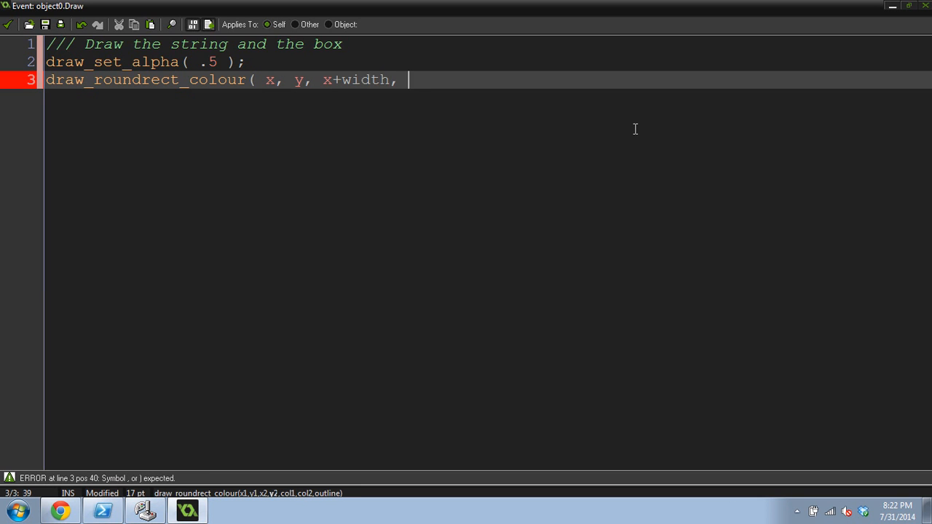
pyautogui.write('y+height')
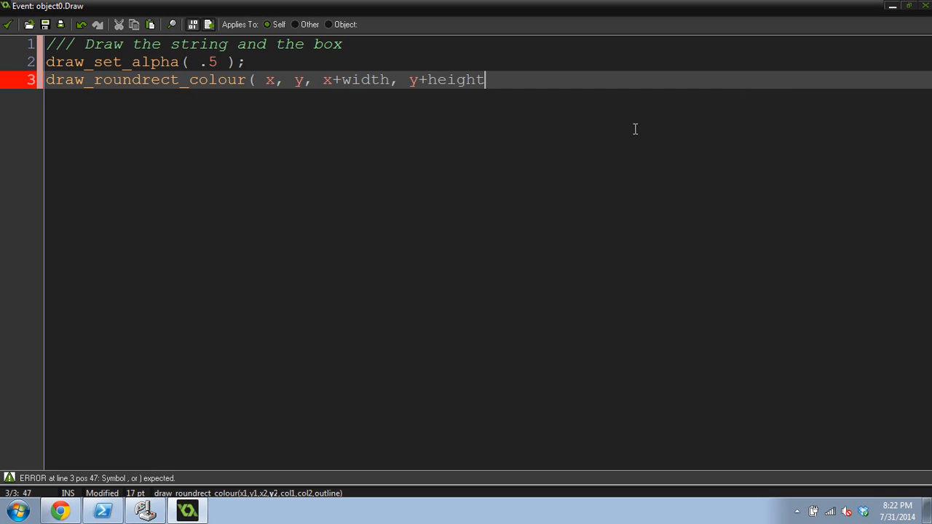
pyautogui.write(', c_')
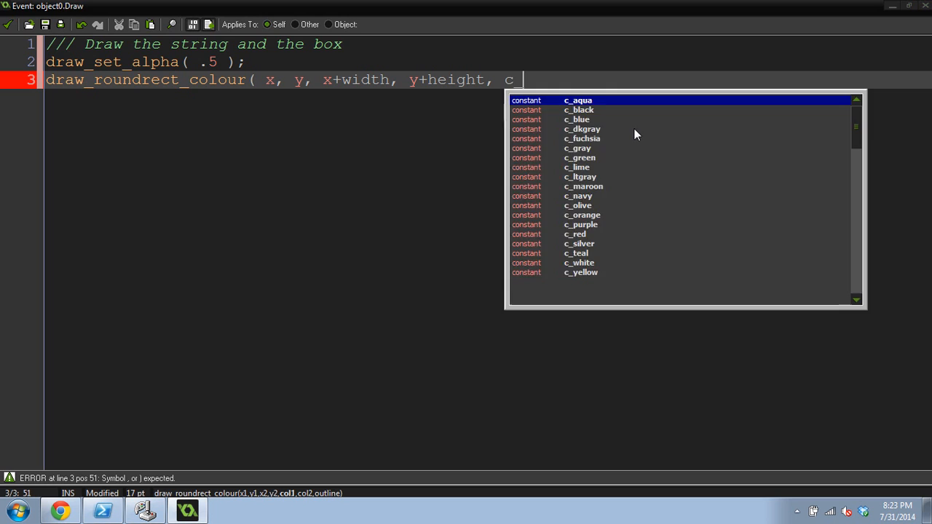
pyautogui.write('black, c_bl')
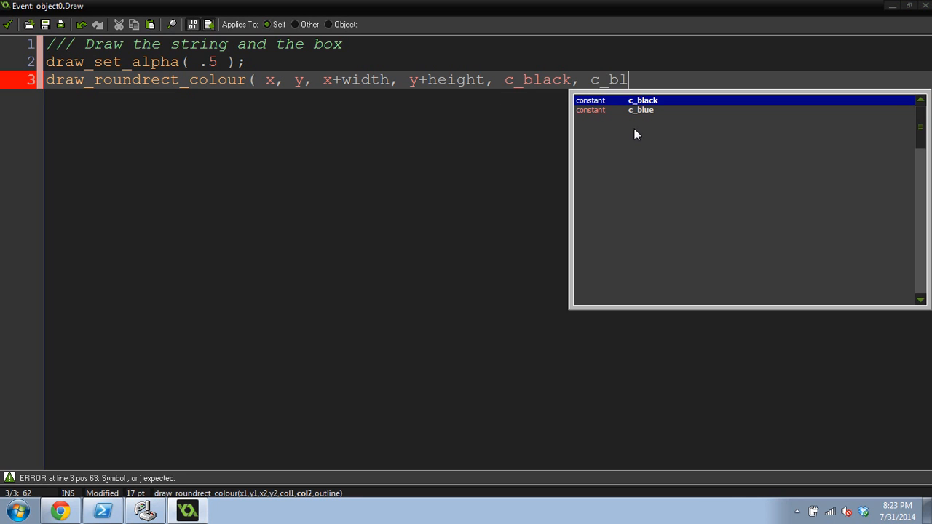
pyautogui.write('ack, false );')
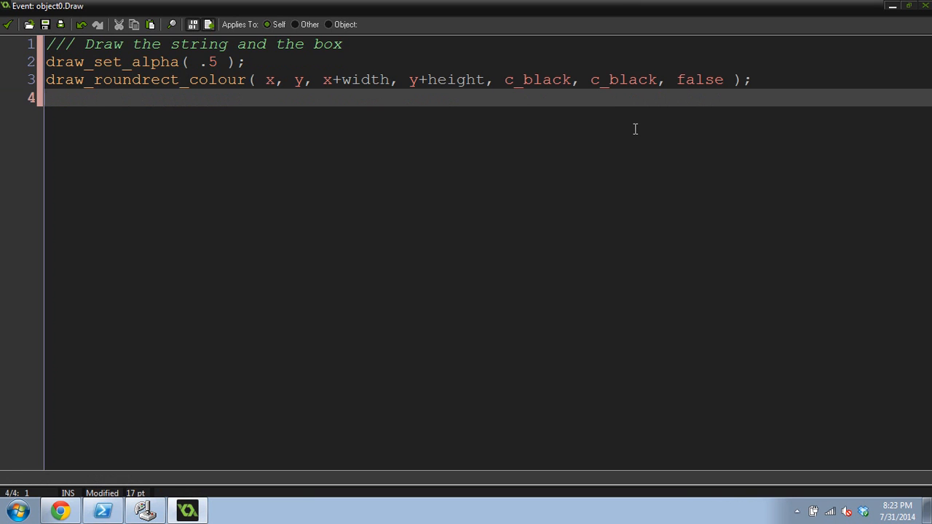
# - Reset opacity with draw_set_alpha( 1 ); and add the // Set the color to white comment
pyautogui.write('draw_set alph')
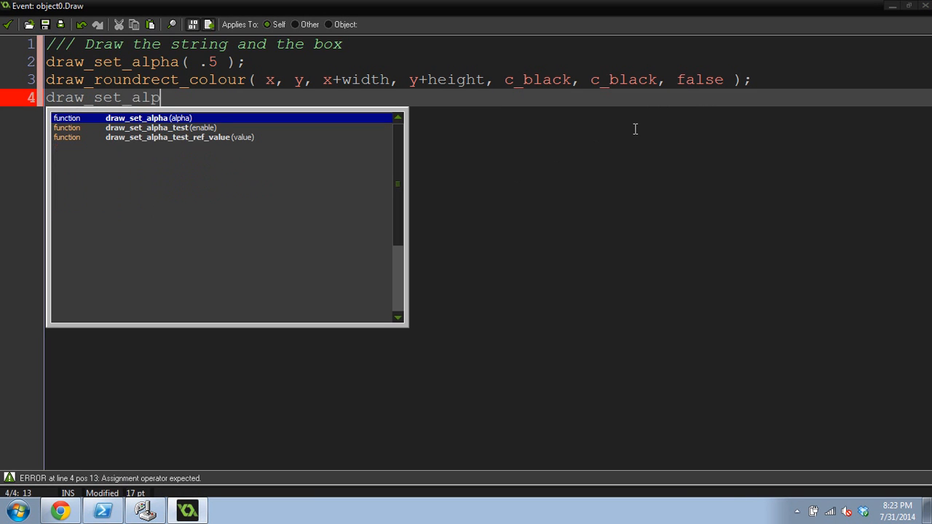
pyautogui.write('ha( 1')
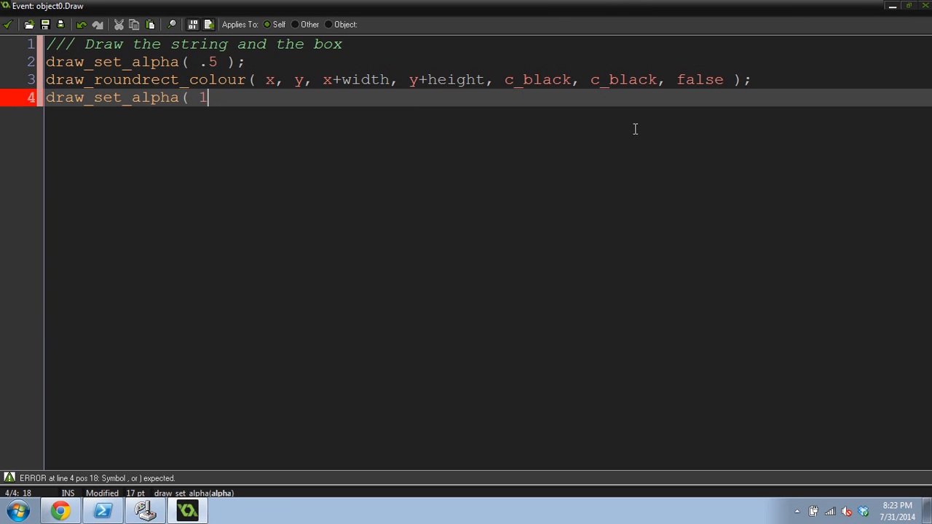
pyautogui.write(');')
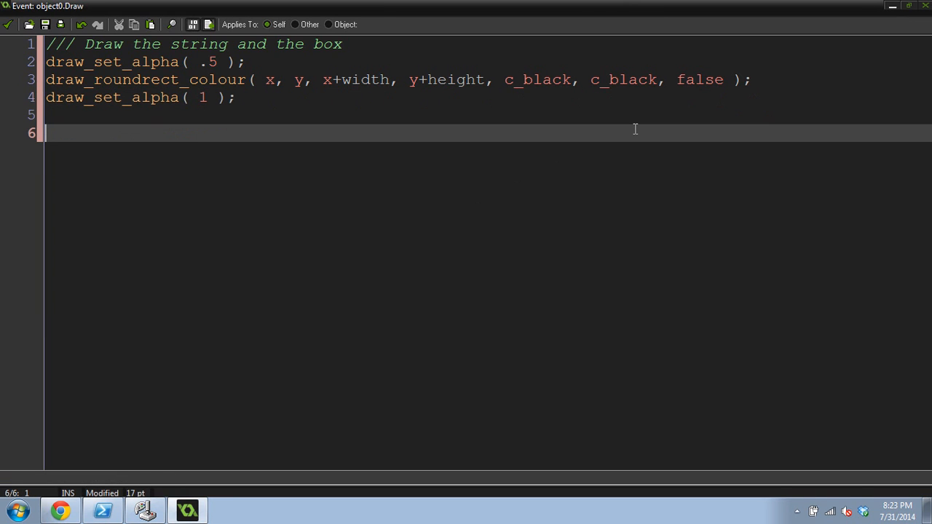
pyautogui.write('//')
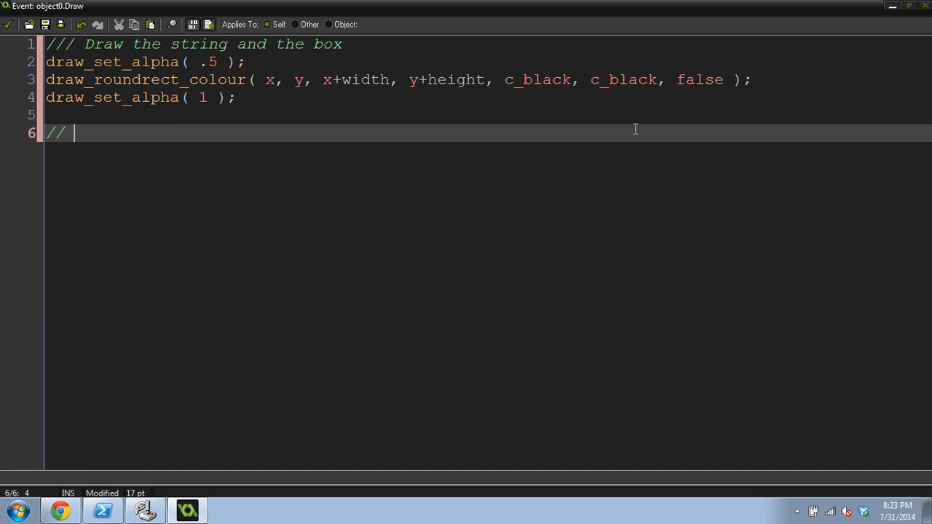
pyautogui.write('Set the color')
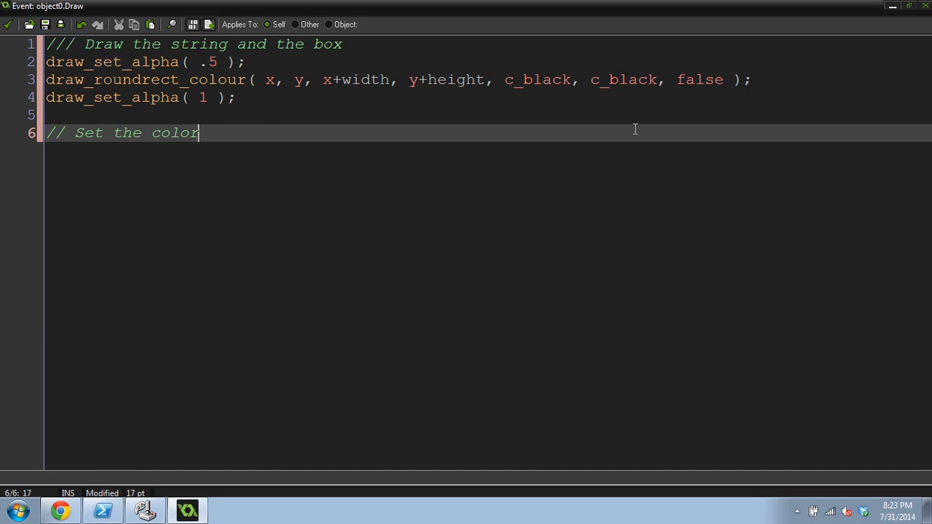
pyautogui.write('to white')
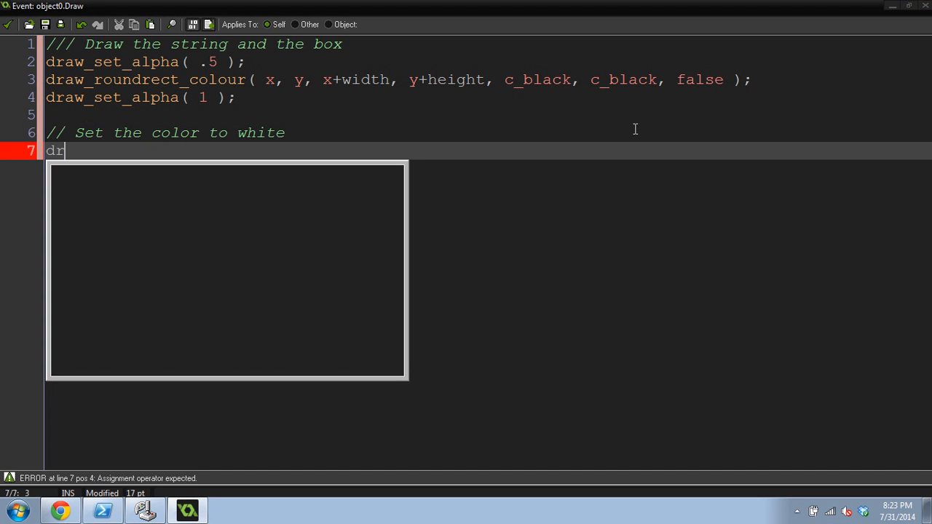
pyautogui.write('aw_set_')
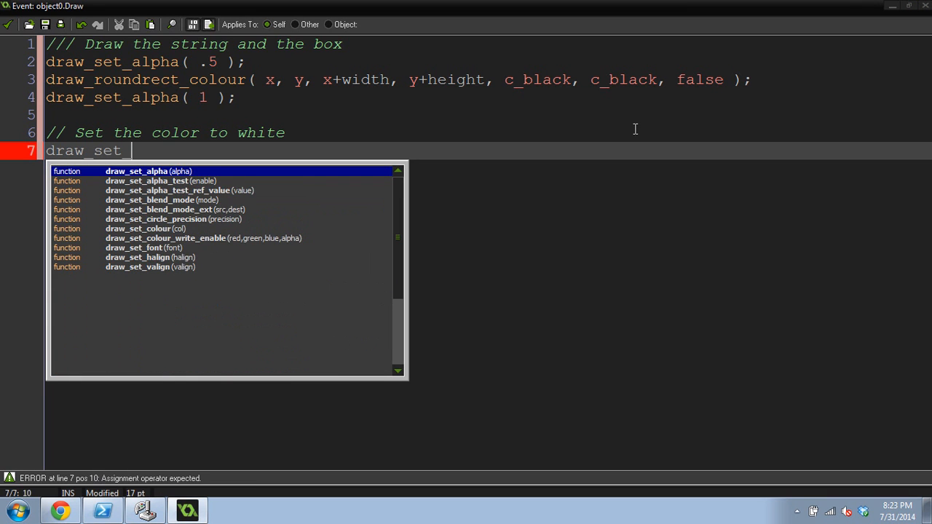
# - Write draw_set_color( c_white ); under the white-colour comment and start a new line
pyautogui.write('color')
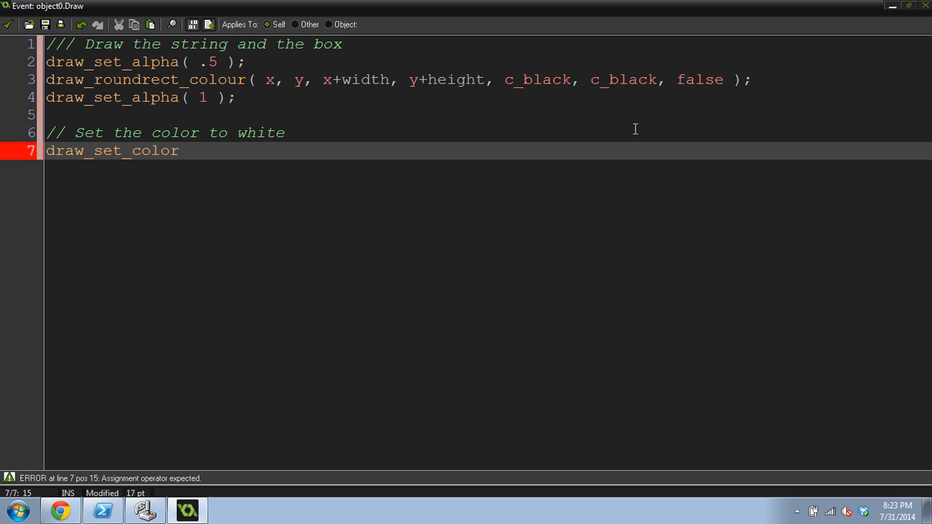
pyautogui.moveTo(250, 78)
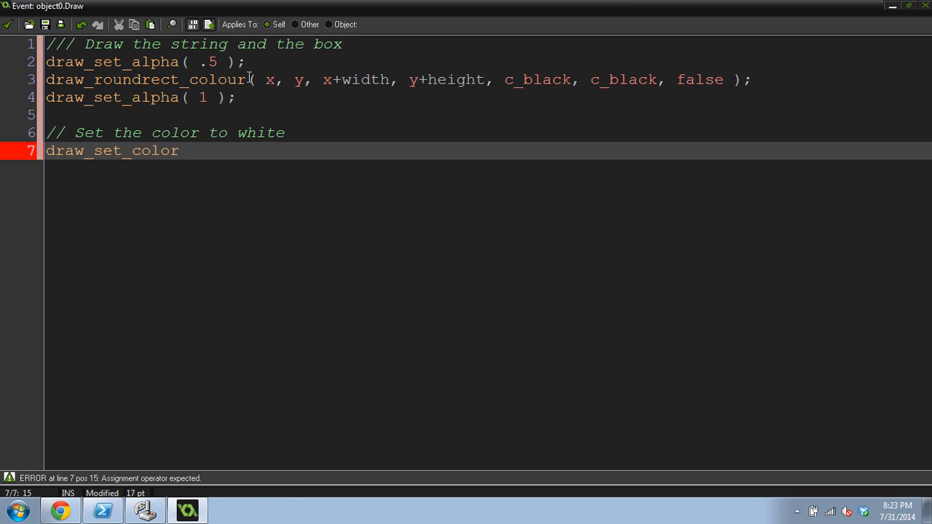
pyautogui.doubleClick(155, 150)
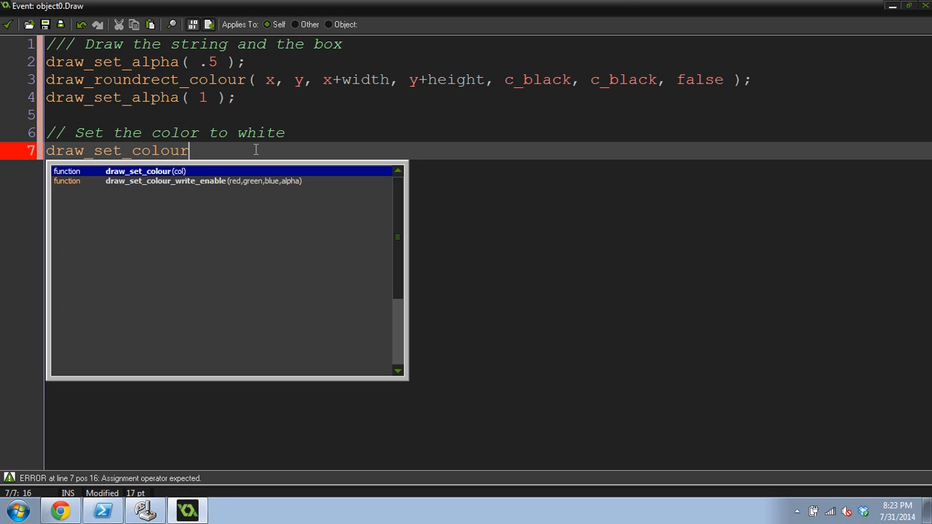
pyautogui.write('(')
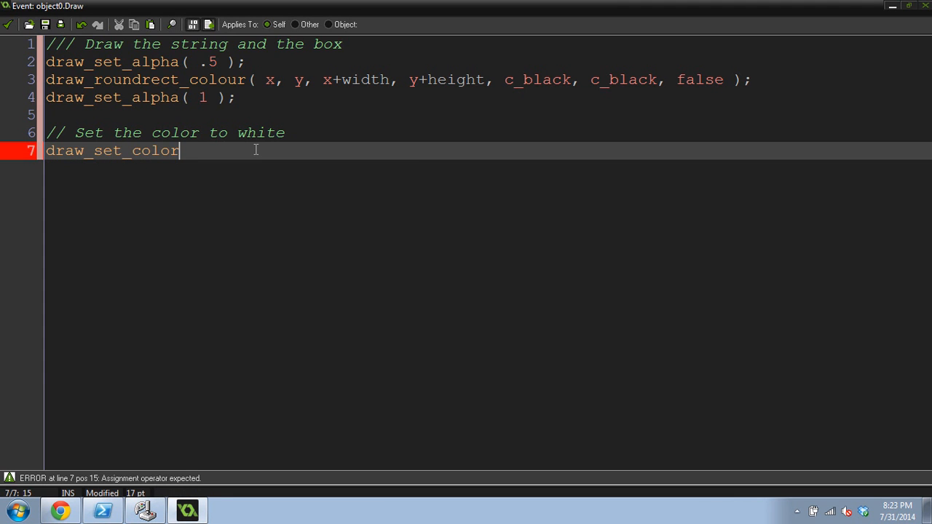
pyautogui.write('(')
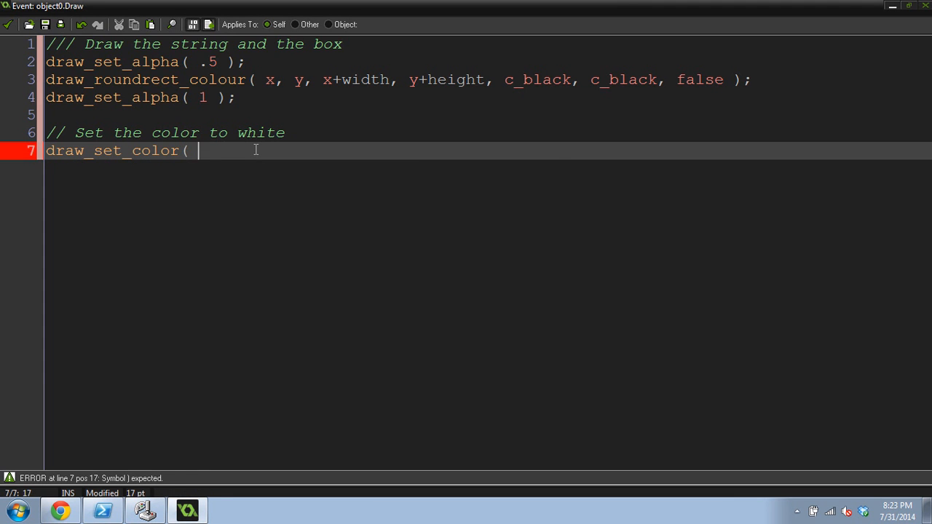
pyautogui.write('c_white ) ;')
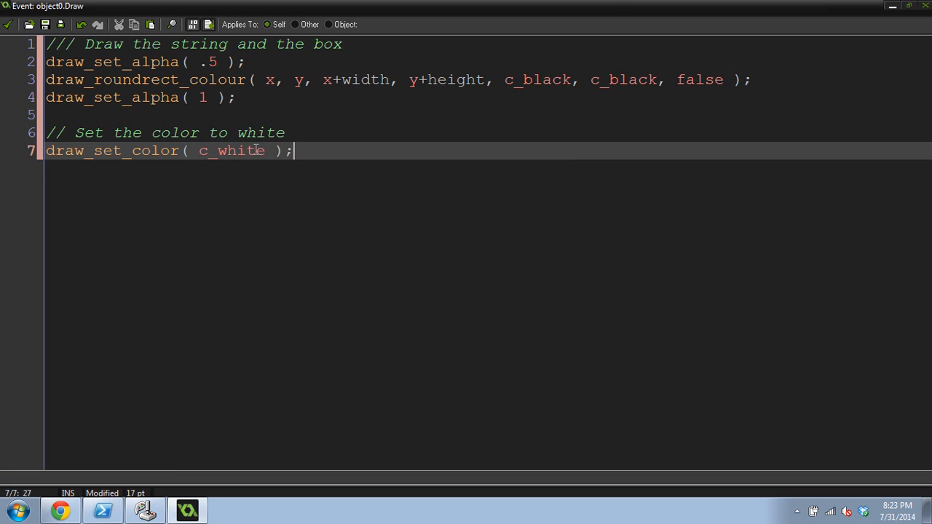
pyautogui.press('Enter')
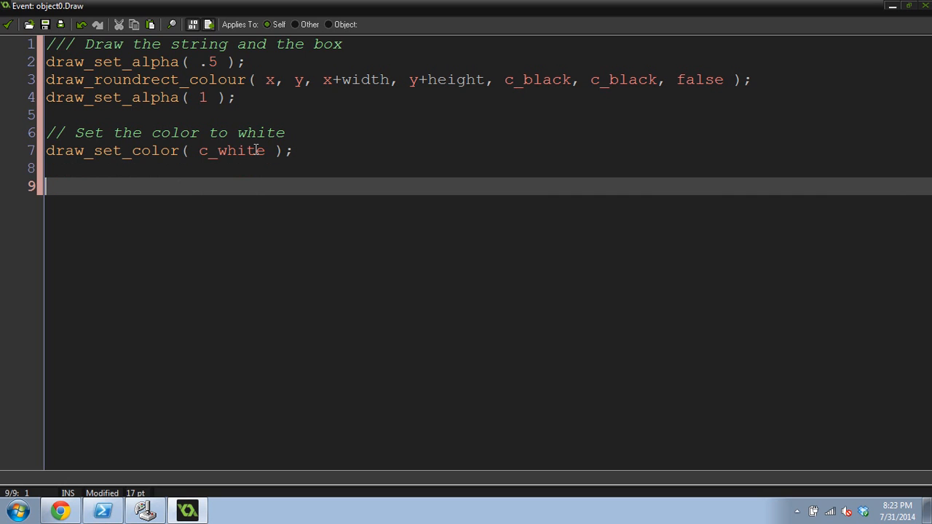
# - Write a comment about inserting a line break when past the width
pyautogui.write('//')
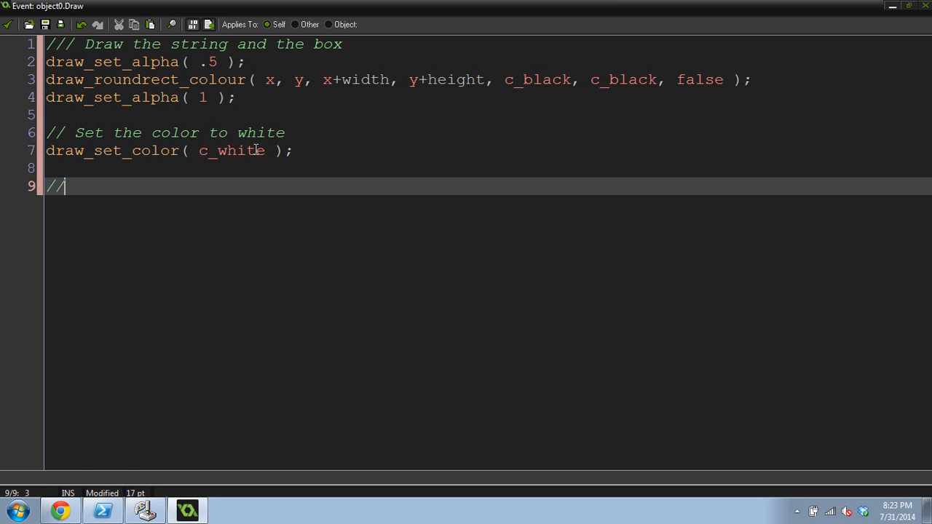
pyautogui.write('" "')
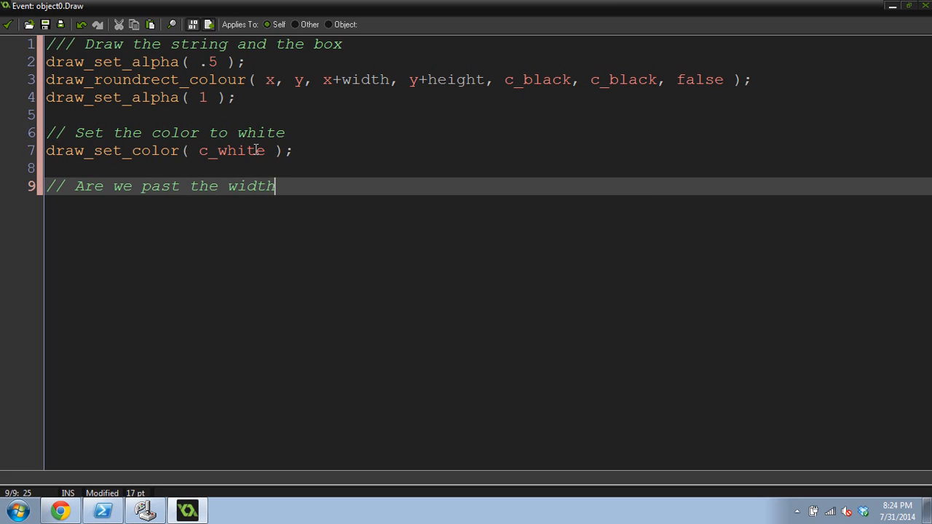
pyautogui.write('?')
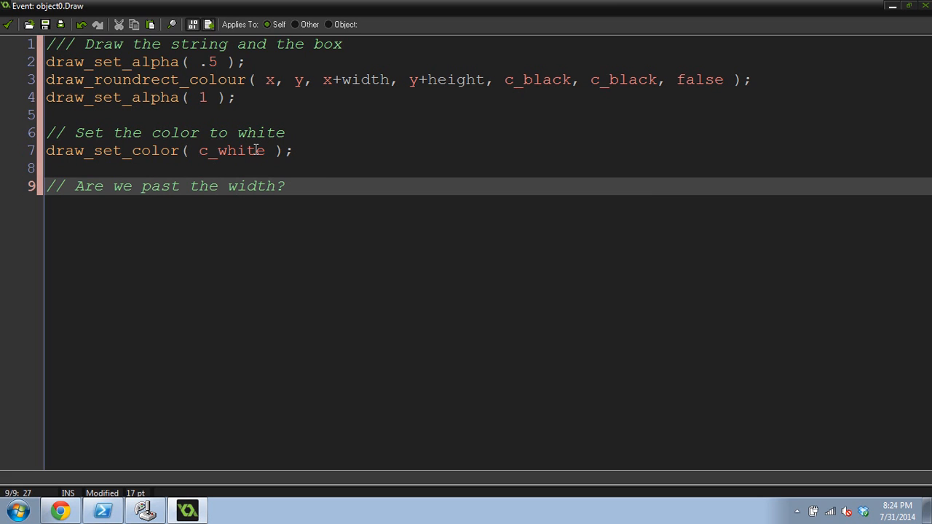
pyautogui.write('Insert')
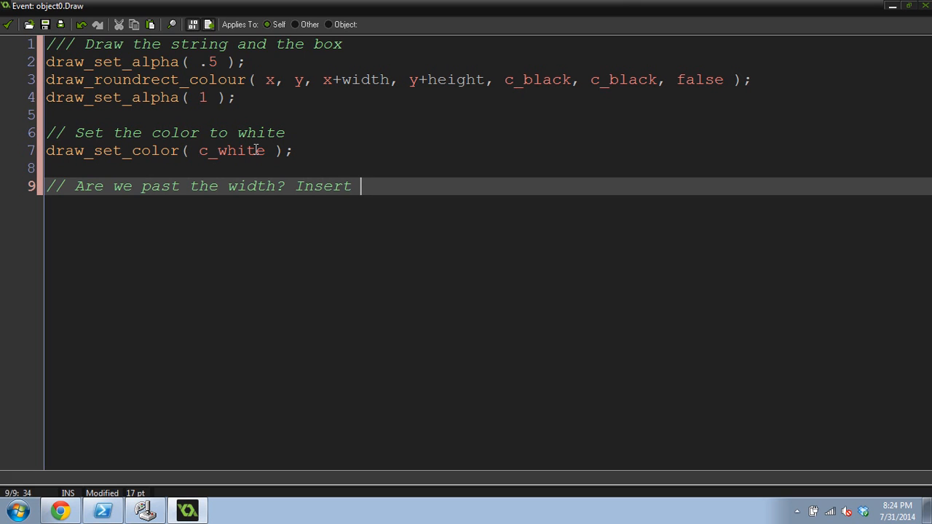
pyautogui.write('a line break')
pyautogui.write('//')
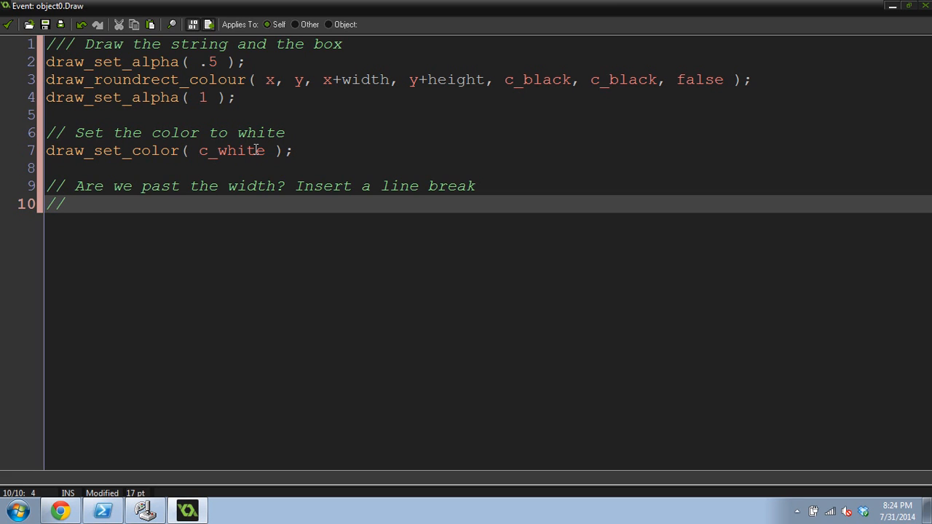
# - Add a comment warning this has to be before getting the lase_space variable
pyautogui.write('This')
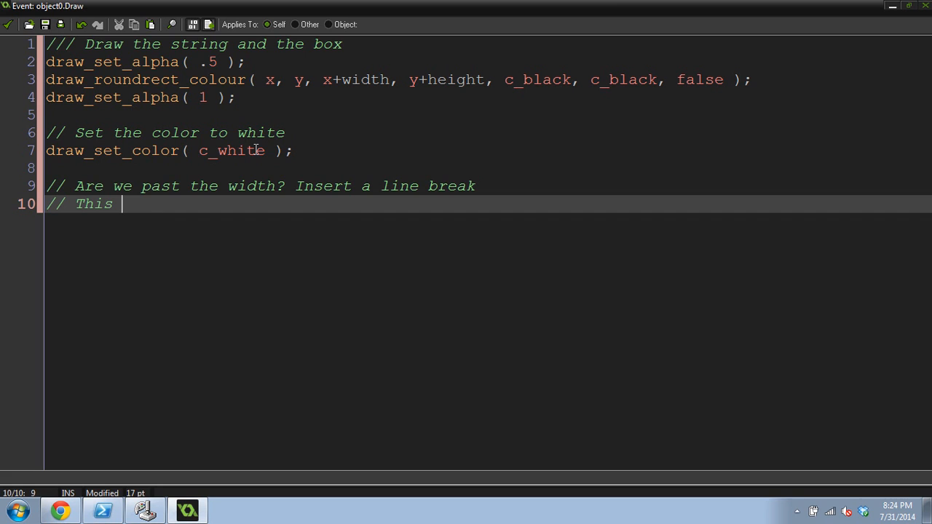
pyautogui.write('has to be b')
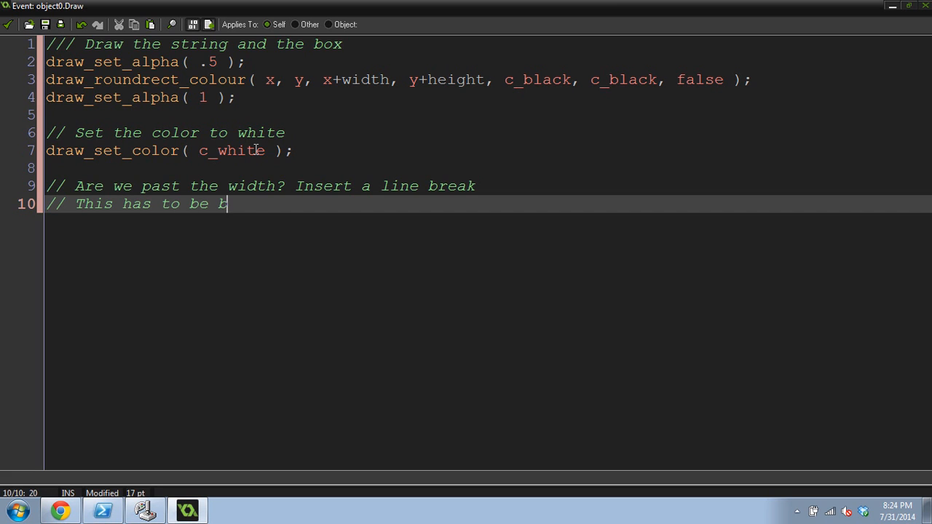
pyautogui.write('efore gett')
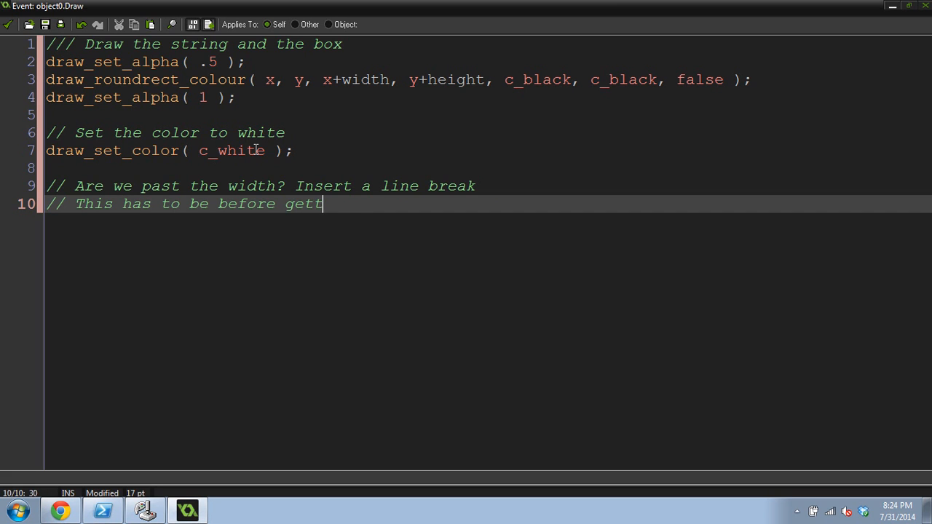
pyautogui.write("ing the lase_space variable or it won't work right")
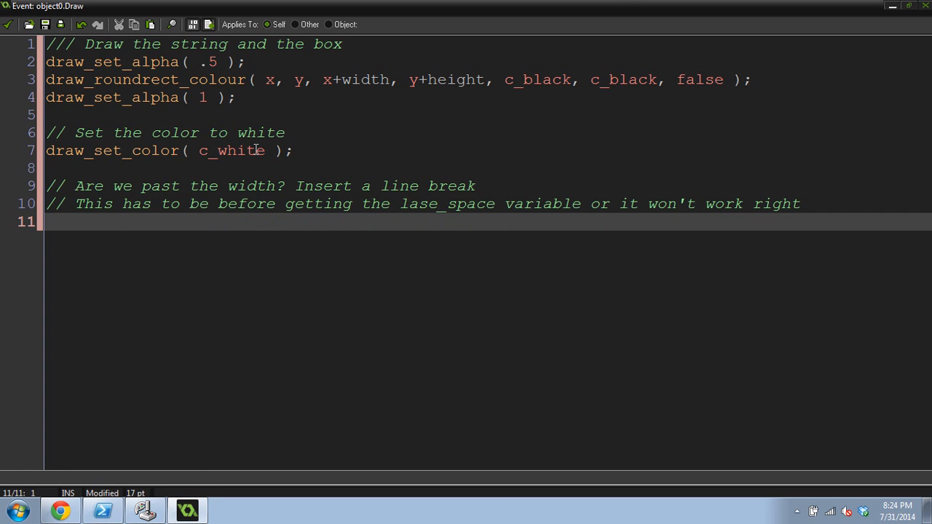
# - Begin the condition if ( string_width( str ) > comparing the string's drawn width
pyautogui.write('if (str')
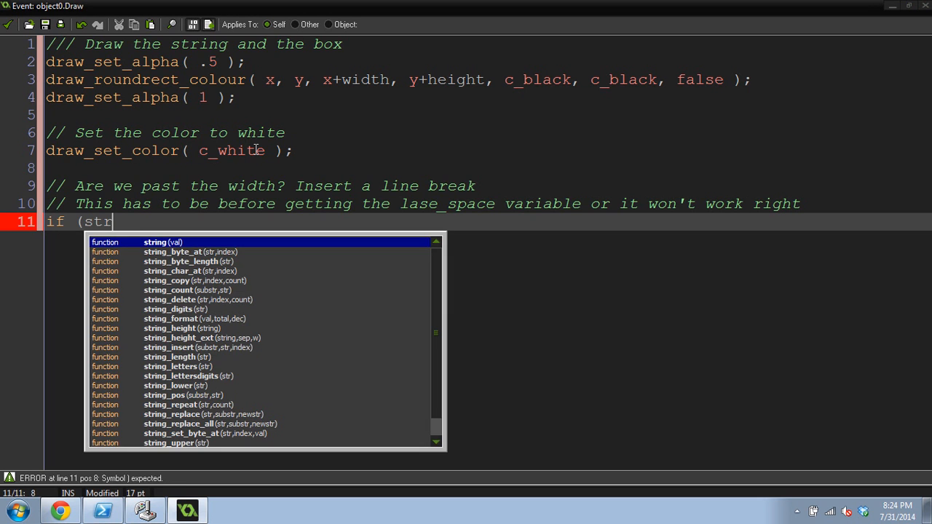
pyautogui.write('ing_wi')
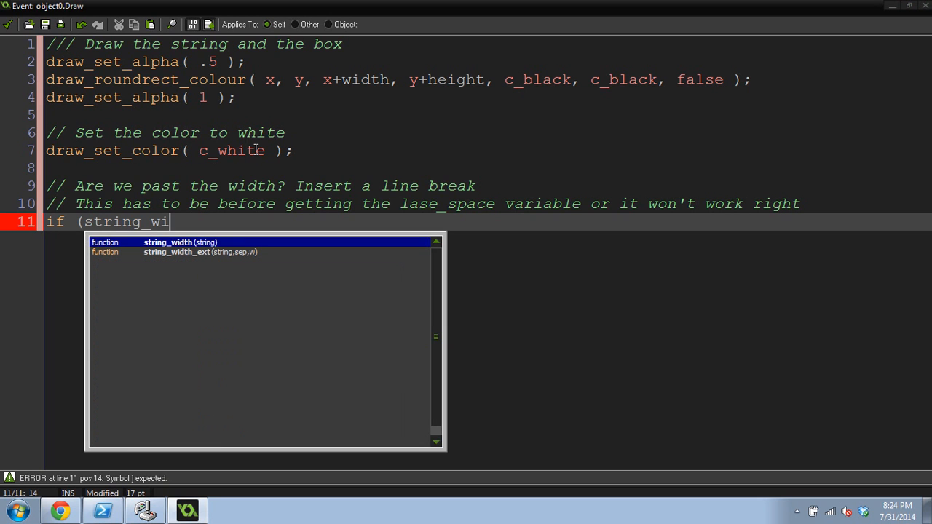
pyautogui.write('dth')
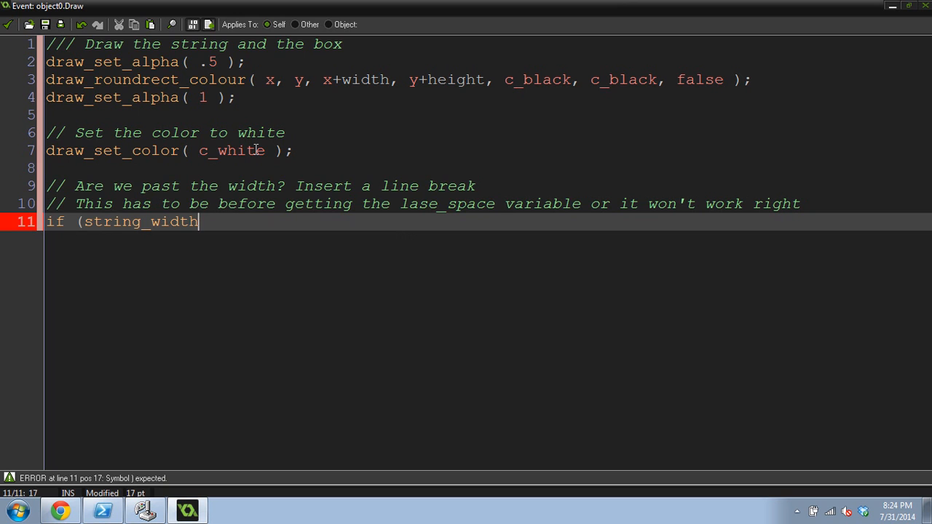
pyautogui.write('(')
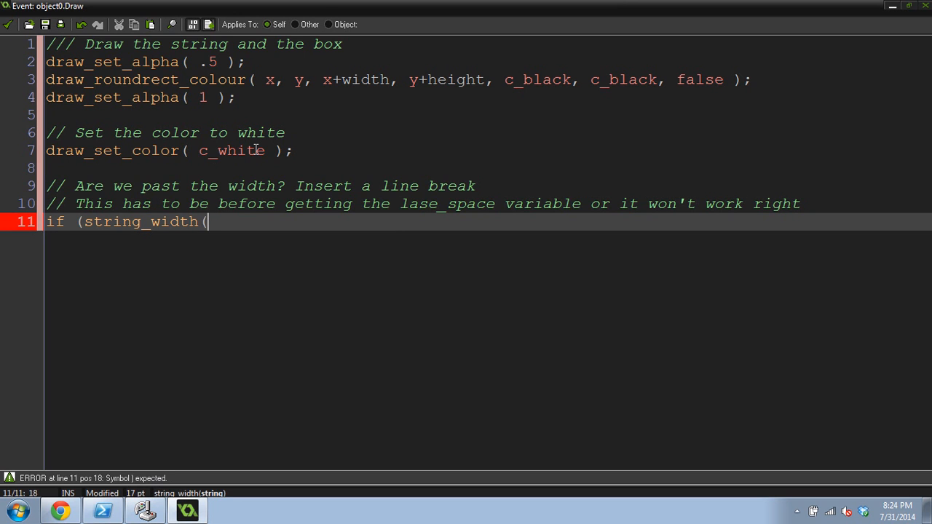
pyautogui.write('st')
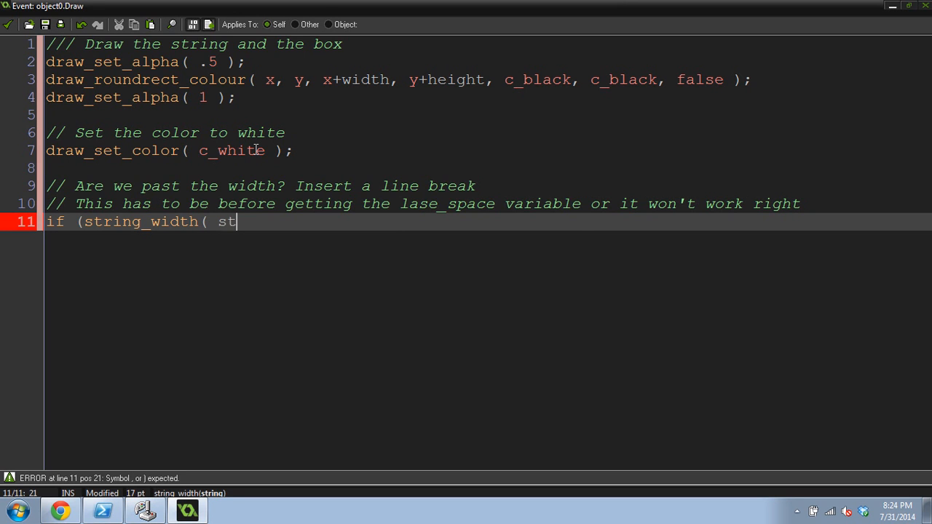
pyautogui.write('r )')
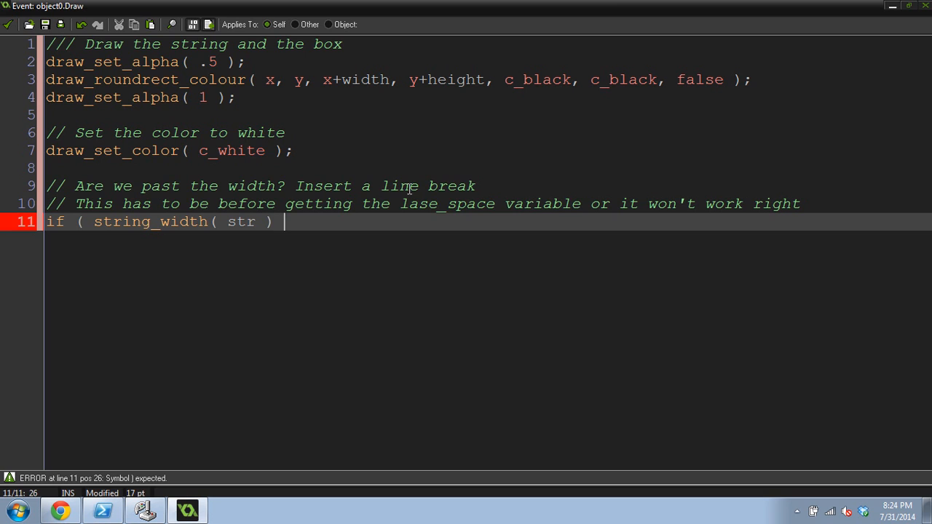
pyautogui.write(') >')
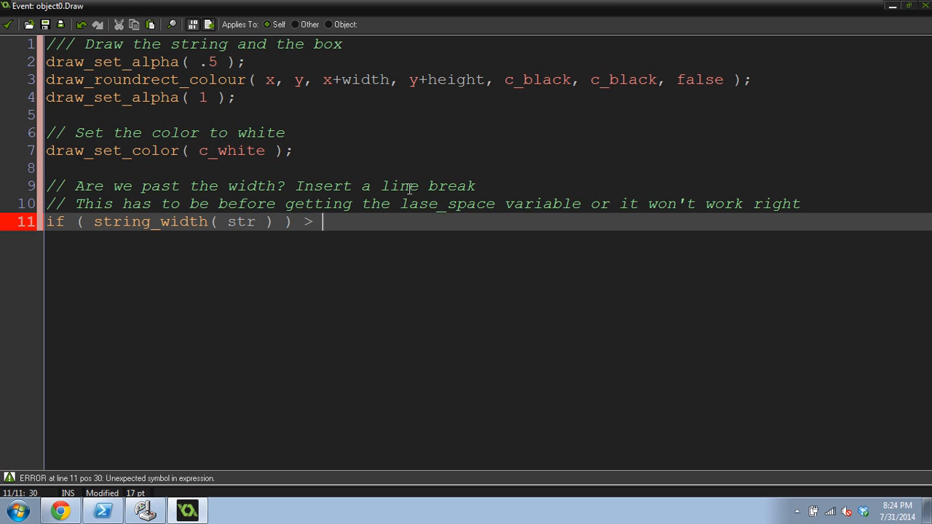
# - Finish it as > width-padding-padding ) {, removing the stray parenthesis, and open the block
pyautogui.write('width')
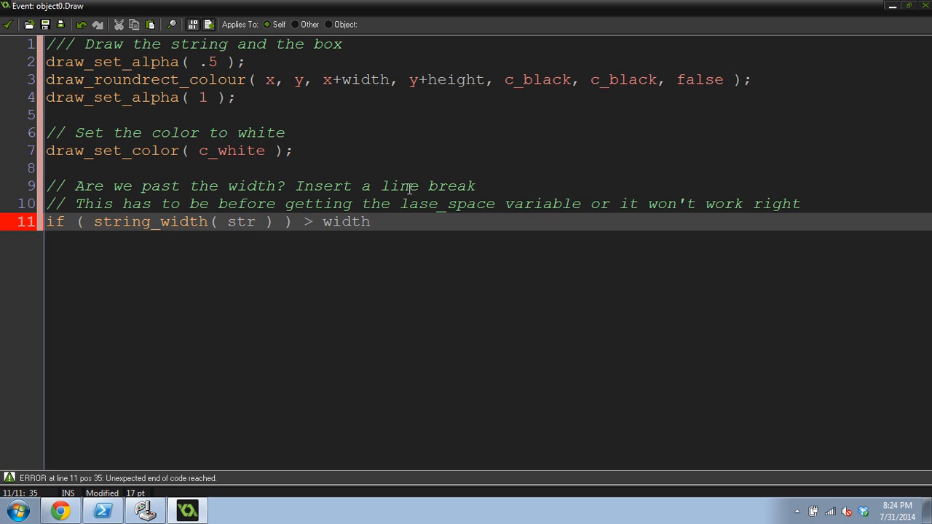
pyautogui.write('-padding-pa')
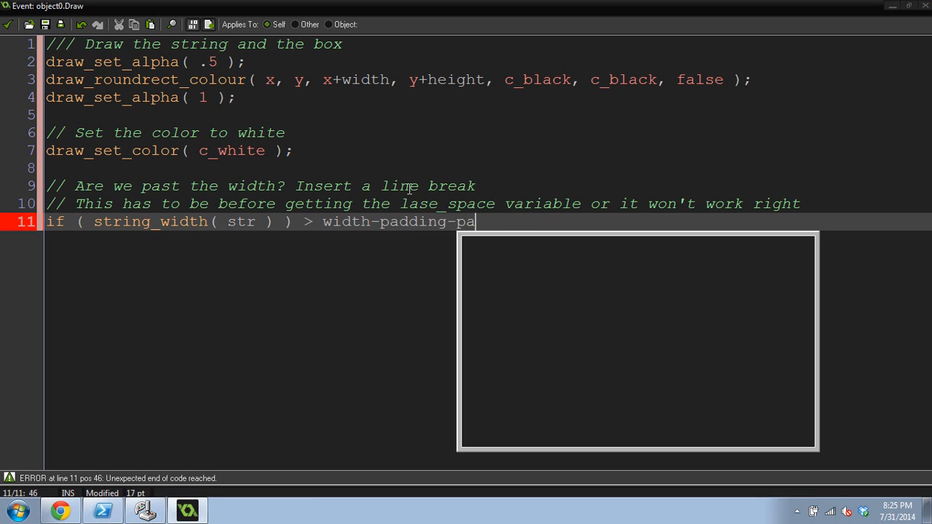
pyautogui.write('dding')
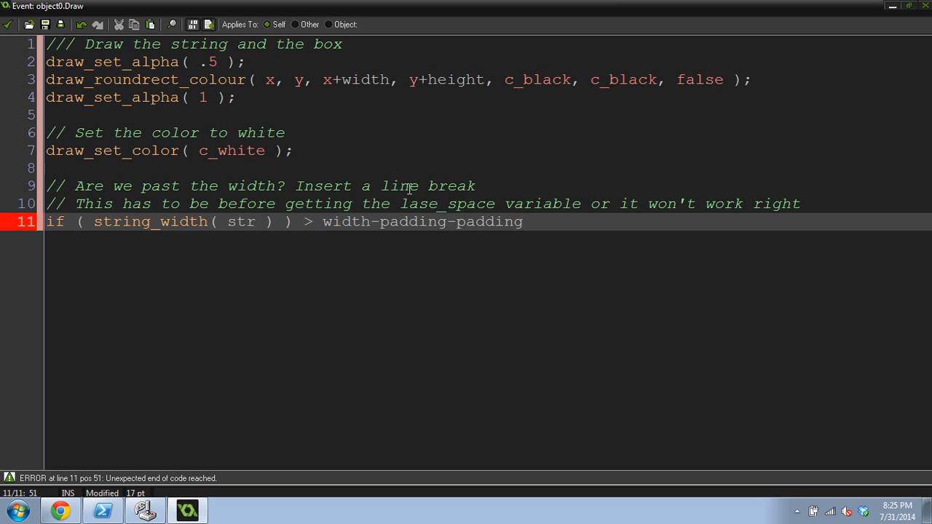
pyautogui.write(')')
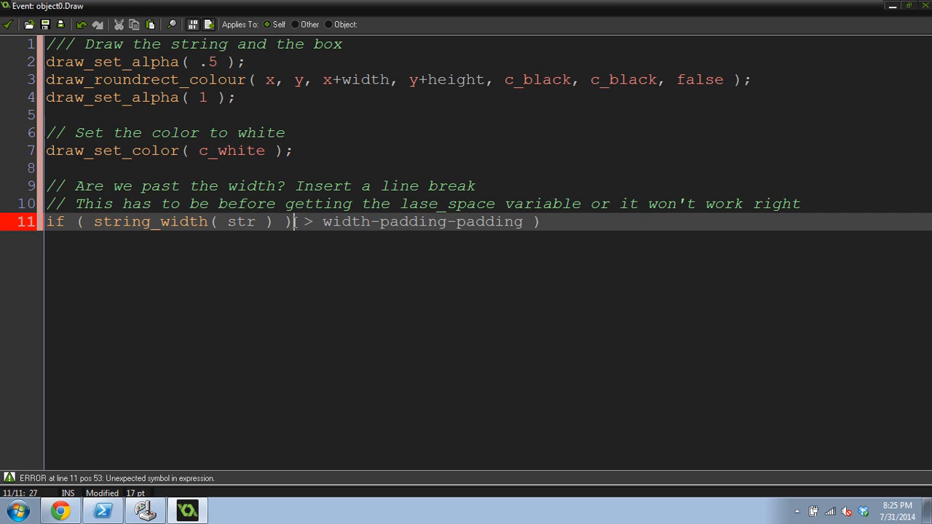
pyautogui.press('Backspace')
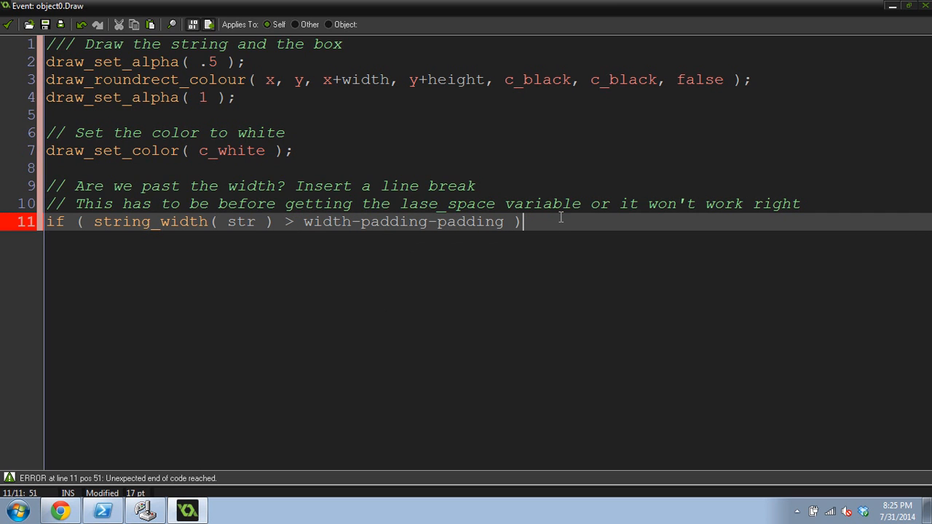
pyautogui.write('{')
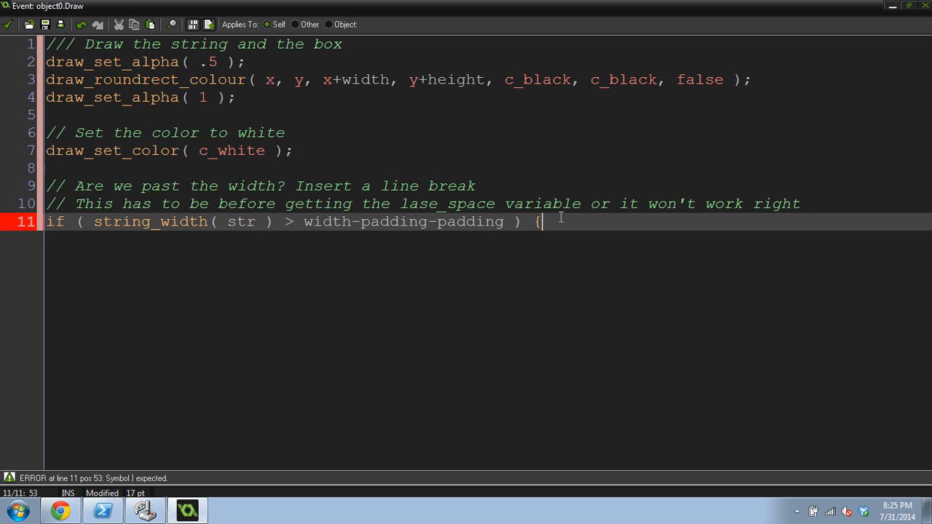
pyautogui.press('enter')
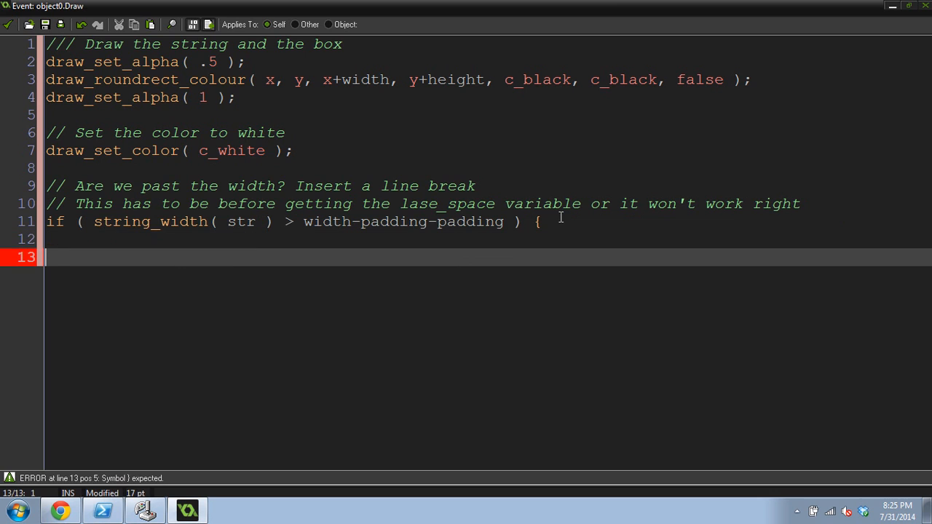
# - Write a comment about removing the space and replacing it with a line break
pyautogui.write('//')
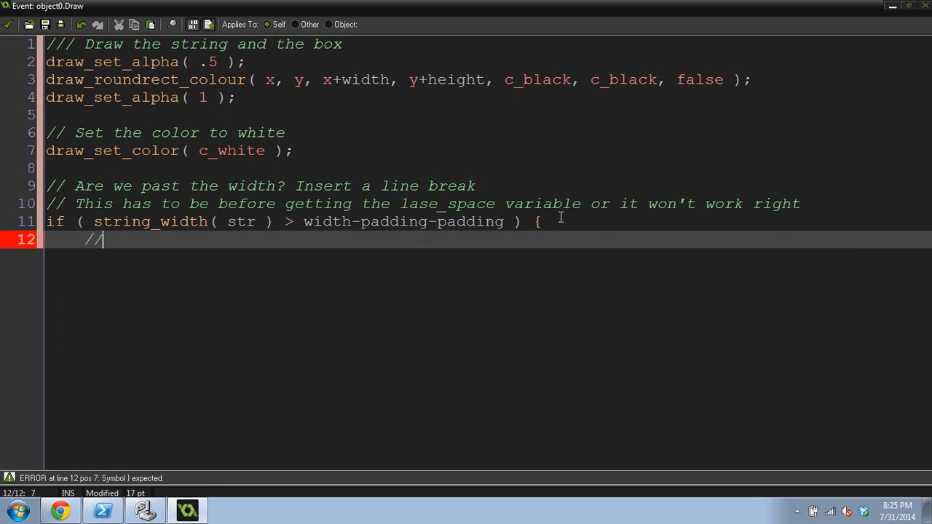
pyautogui.write('Remove the space')
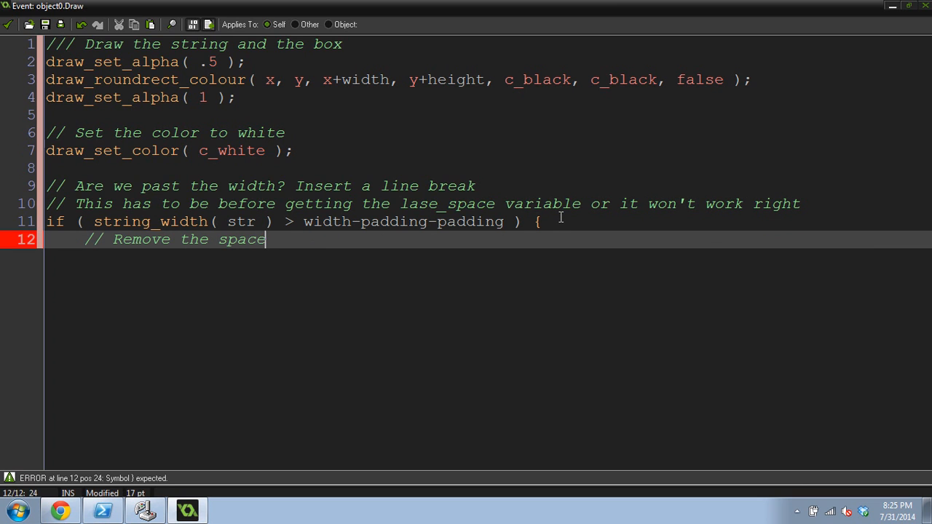
pyautogui.write('and replace')
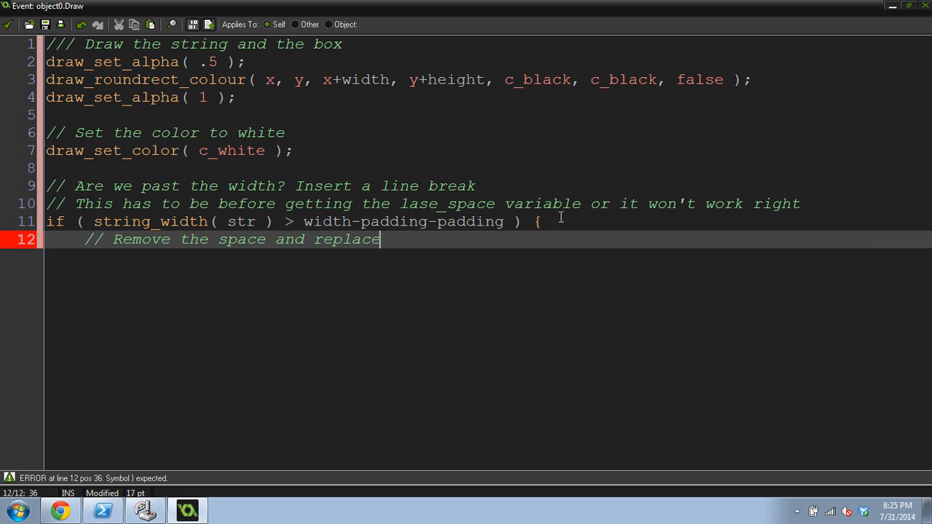
pyautogui.write('it with a line break')
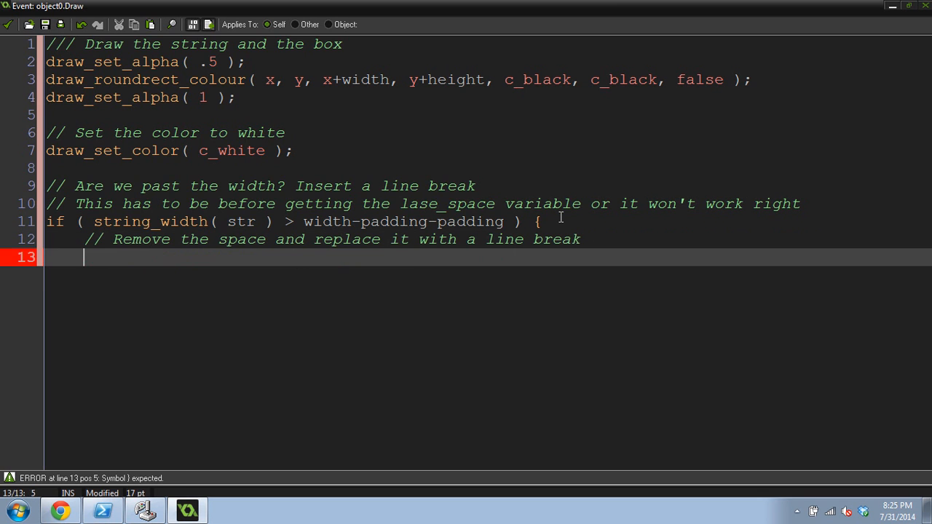
# - Write message = string_delete( message, lase_space, 1 to delete the character at last_space
pyautogui.write('message =')
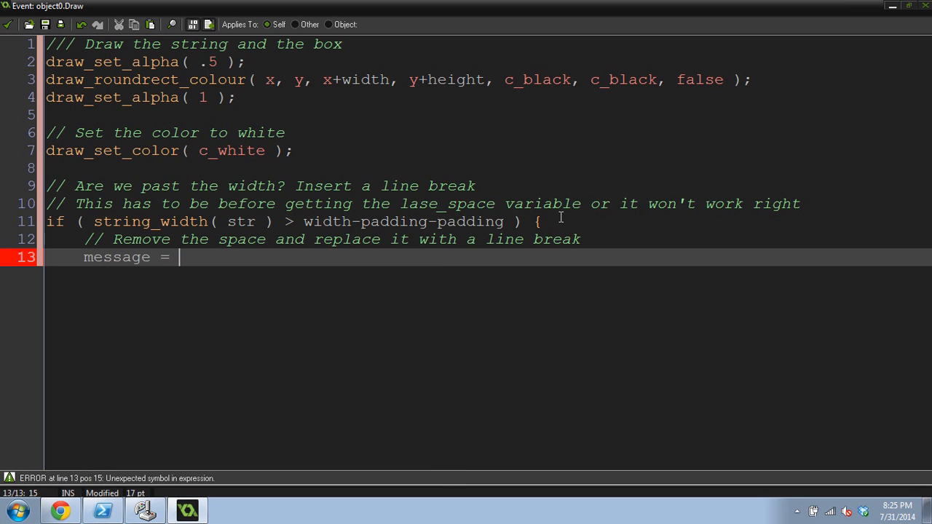
pyautogui.write('st')
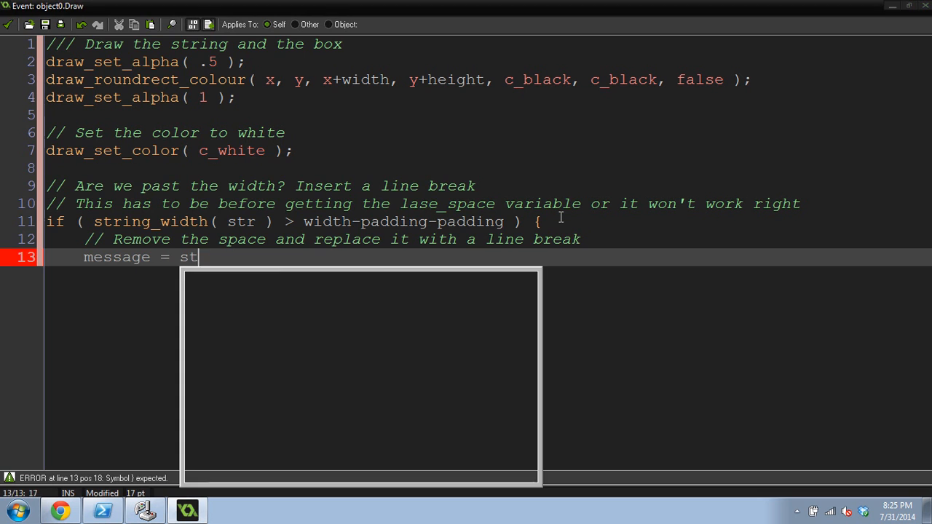
pyautogui.write('ring_delete(')
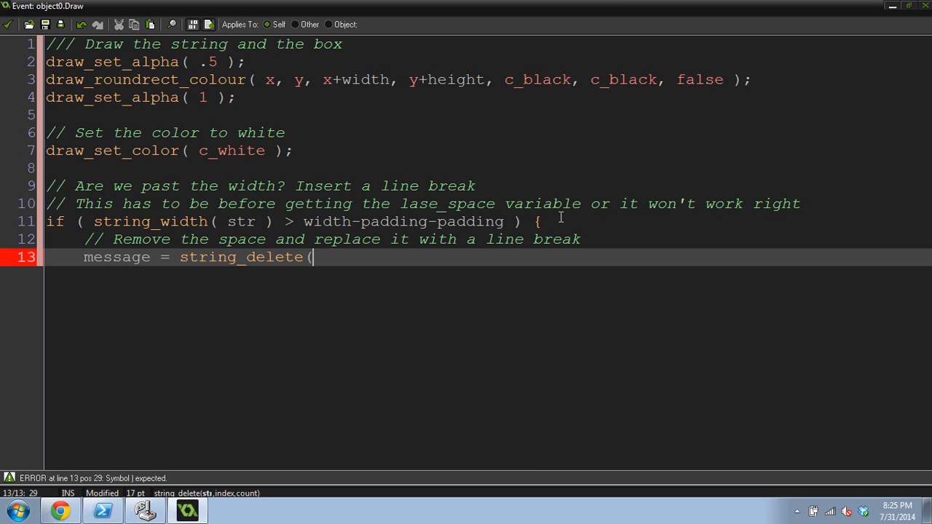
pyautogui.write('message')
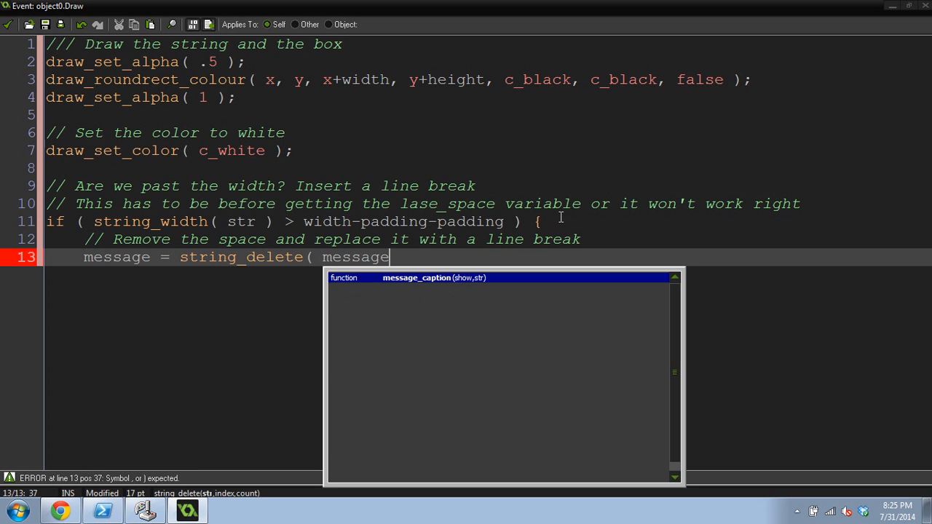
pyautogui.write(', lase_spa')
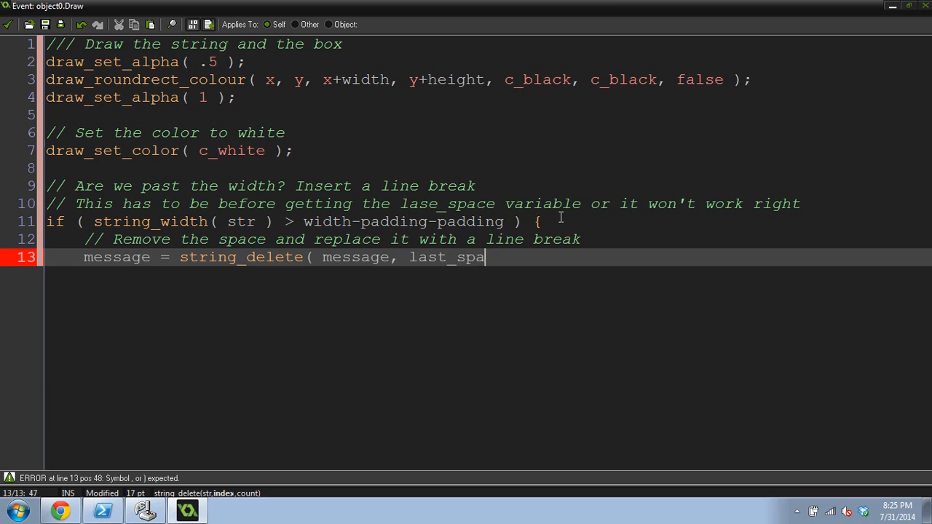
pyautogui.write('ce,')
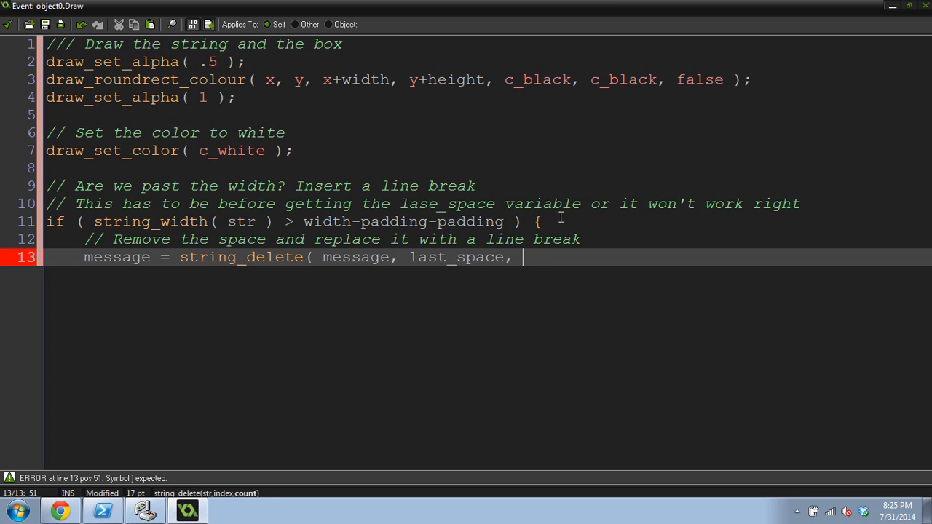
pyautogui.write('1 );')
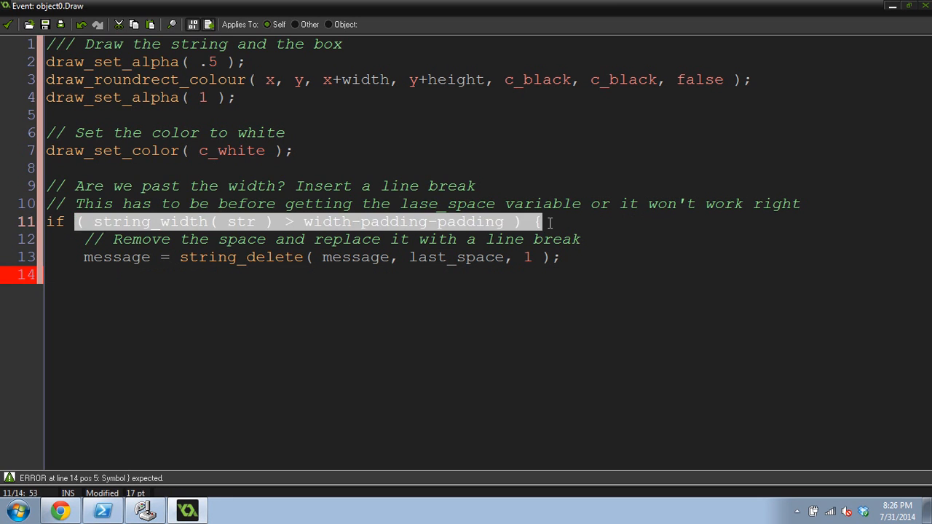
pyautogui.moveTo(583, 231)
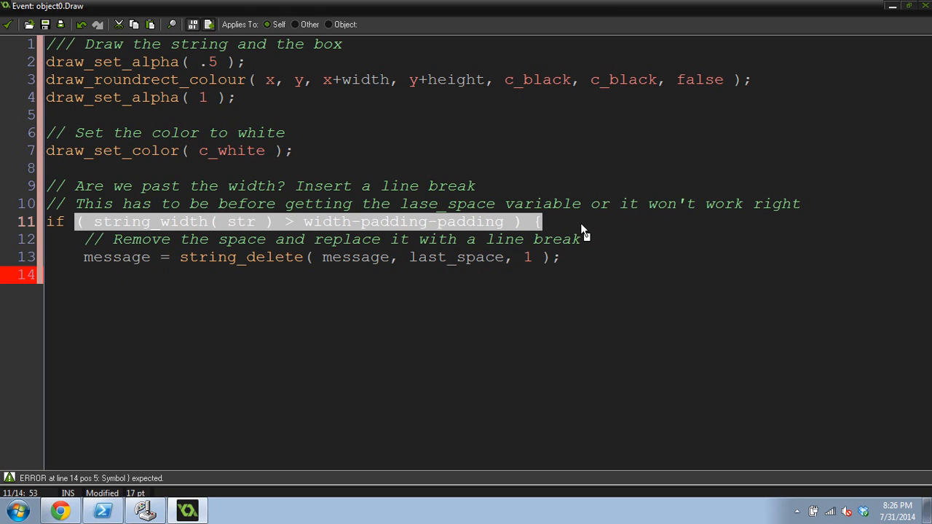
pyautogui.moveTo(552, 246)
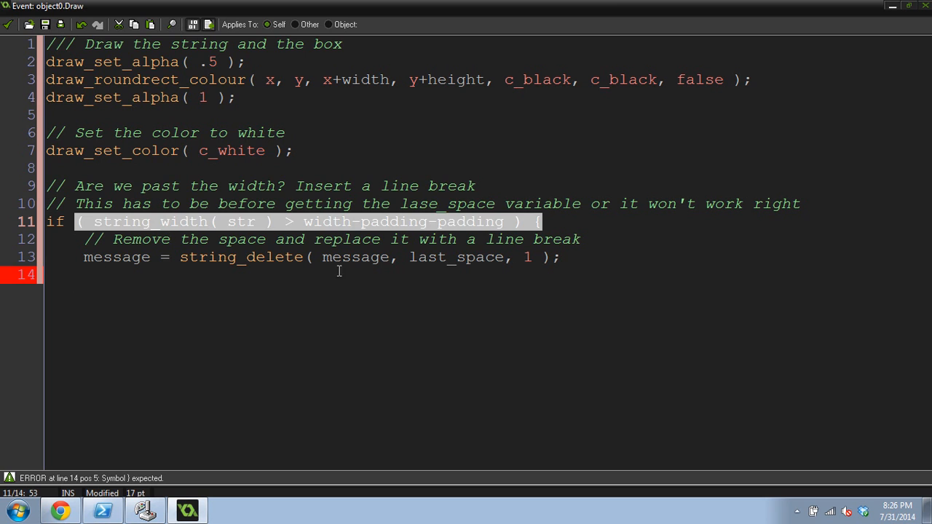
# - Review the last_space name on the string_delete line by selecting it
pyautogui.click(504, 257)
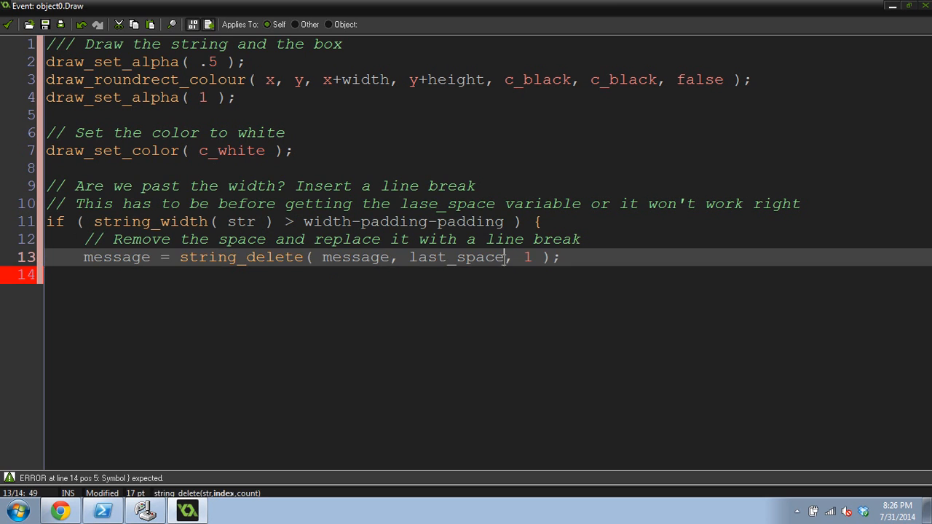
pyautogui.doubleClick(454, 256)
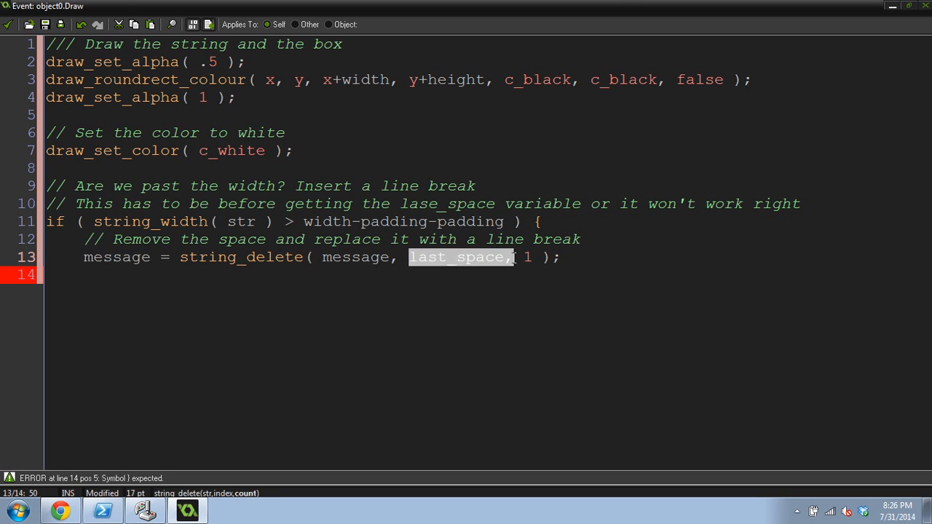
pyautogui.doubleClick(352, 256)
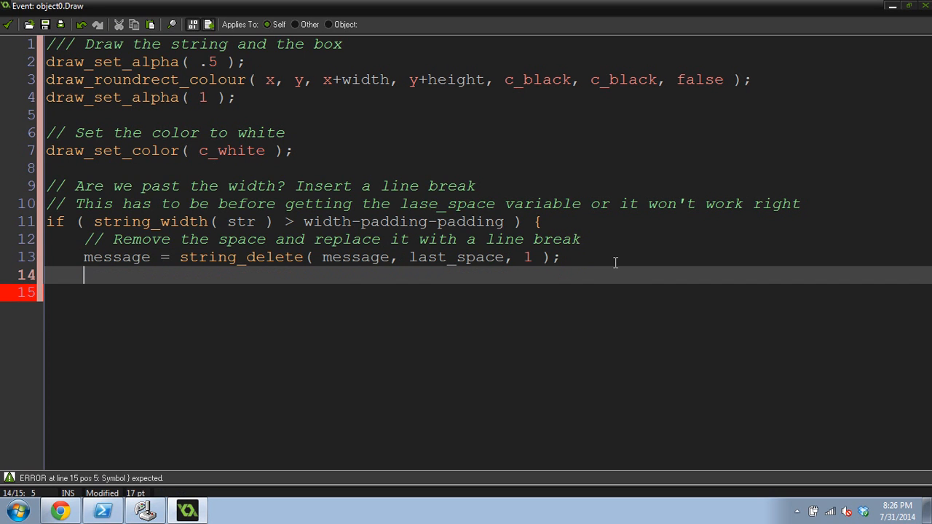
# - Write message = string_insert( "#", message, lase_space ); to insert the line break
pyautogui.write('message')
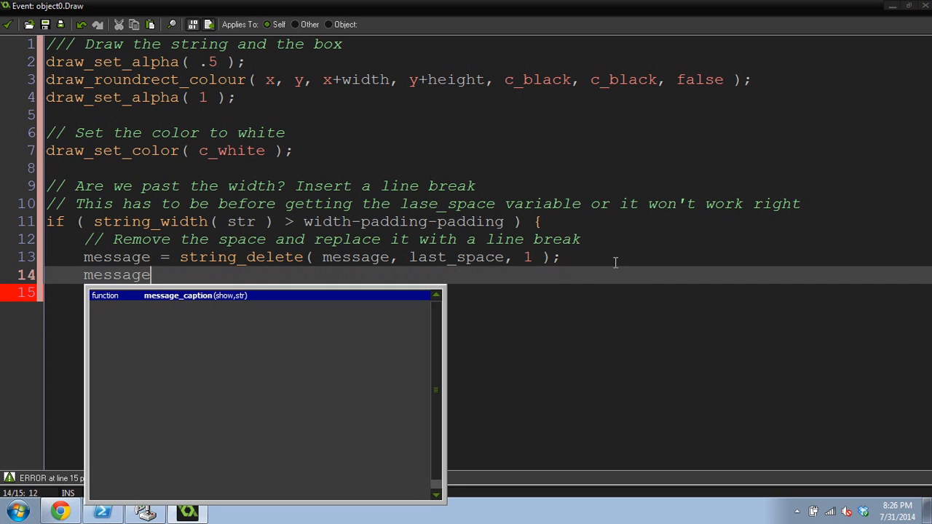
pyautogui.write('=')
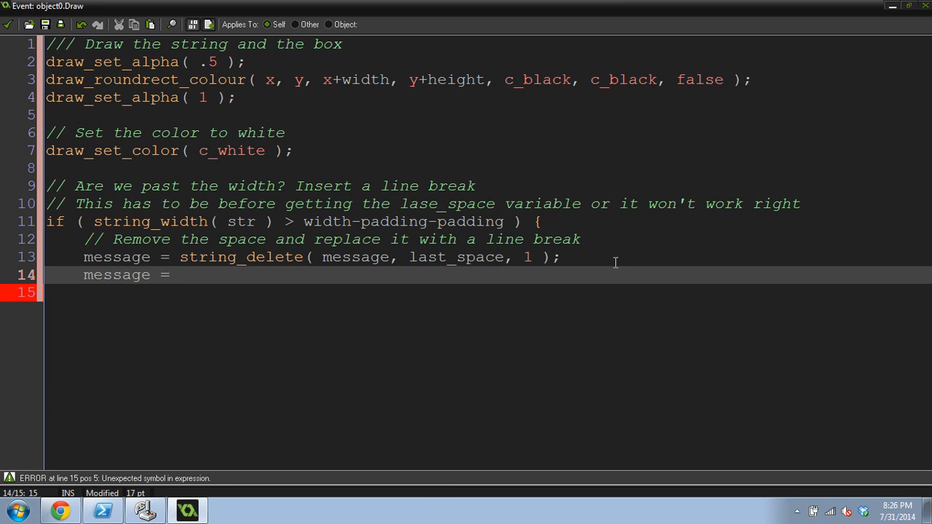
pyautogui.write('string_')
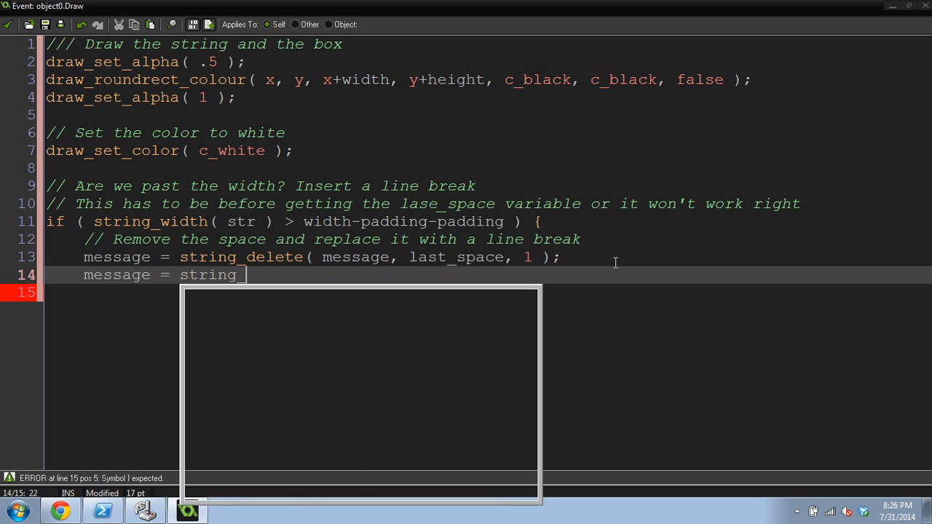
pyautogui.write('insert')
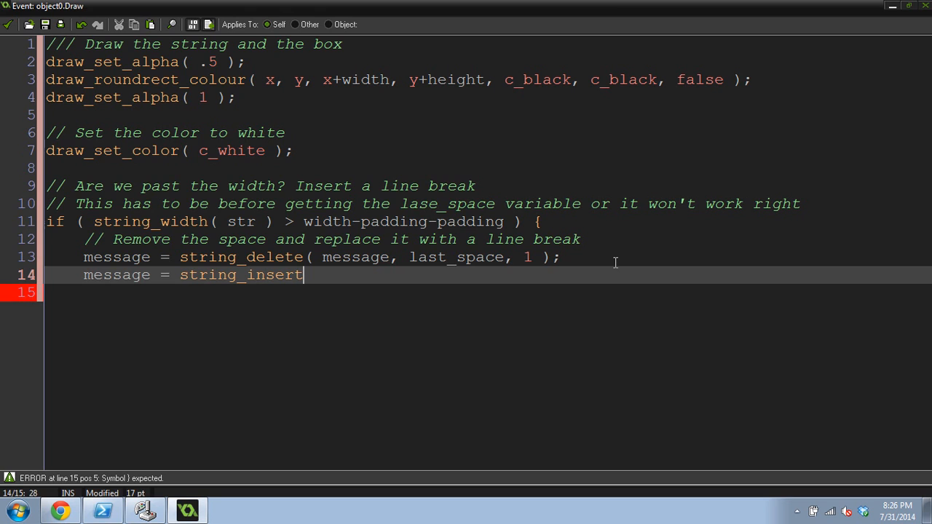
pyautogui.write('(')
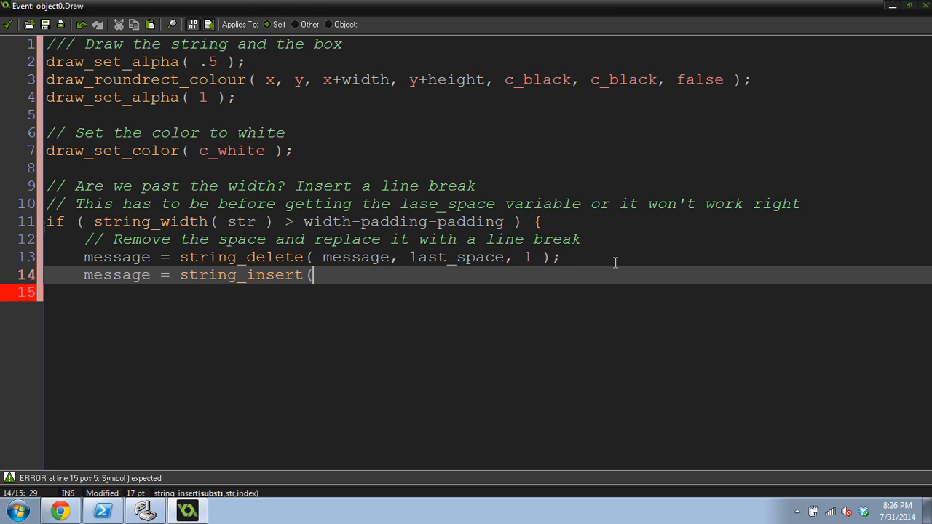
pyautogui.write('"')
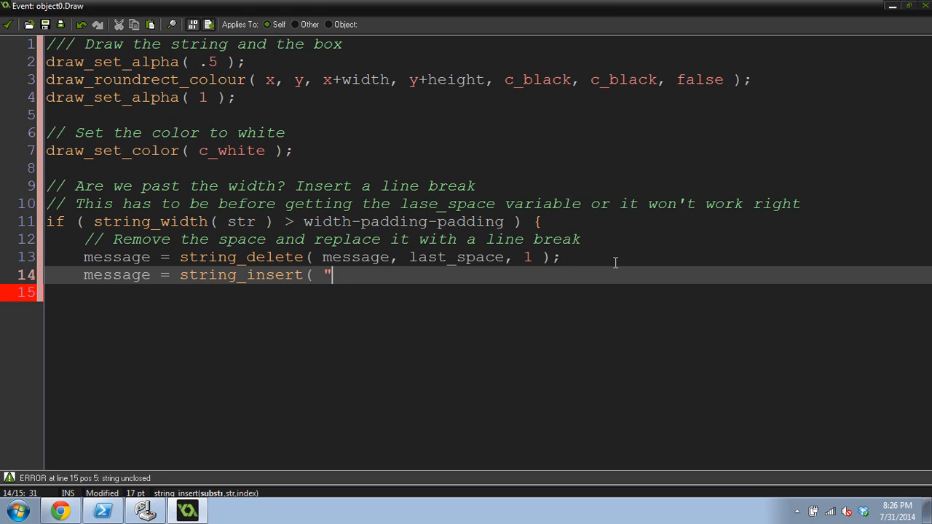
pyautogui.write('#",')
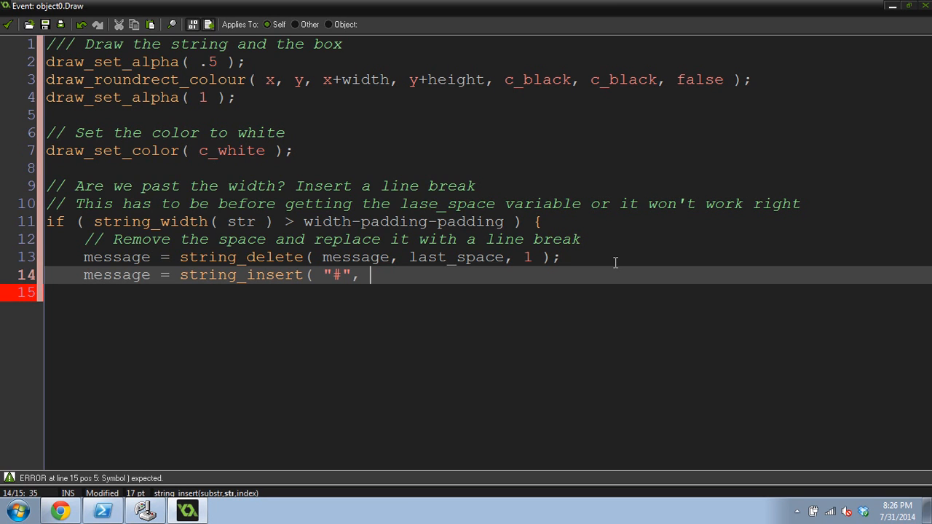
pyautogui.write('message, lase_sp')
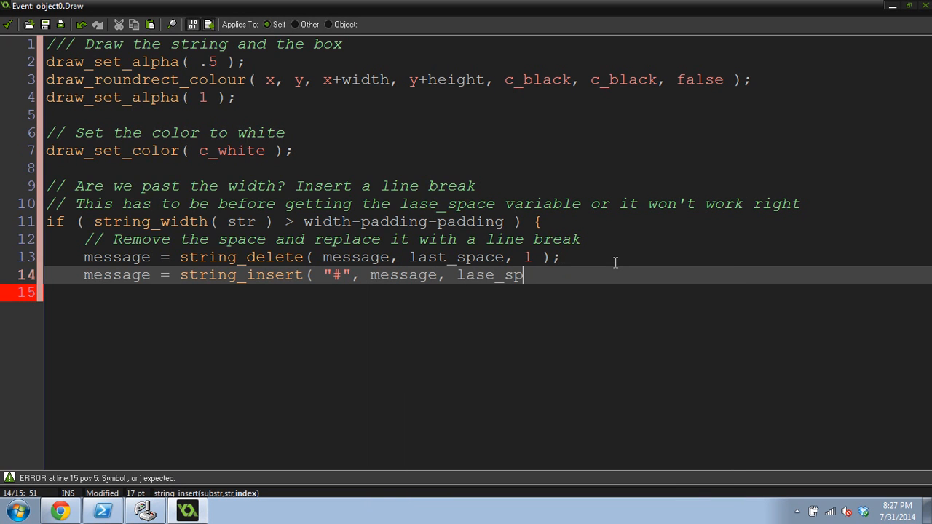
pyautogui.write('ace)')
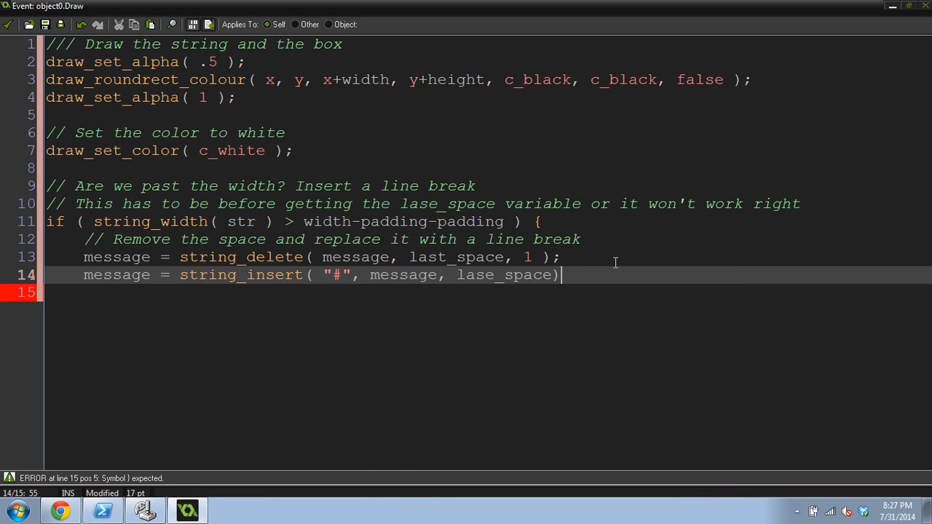
pyautogui.write(');')
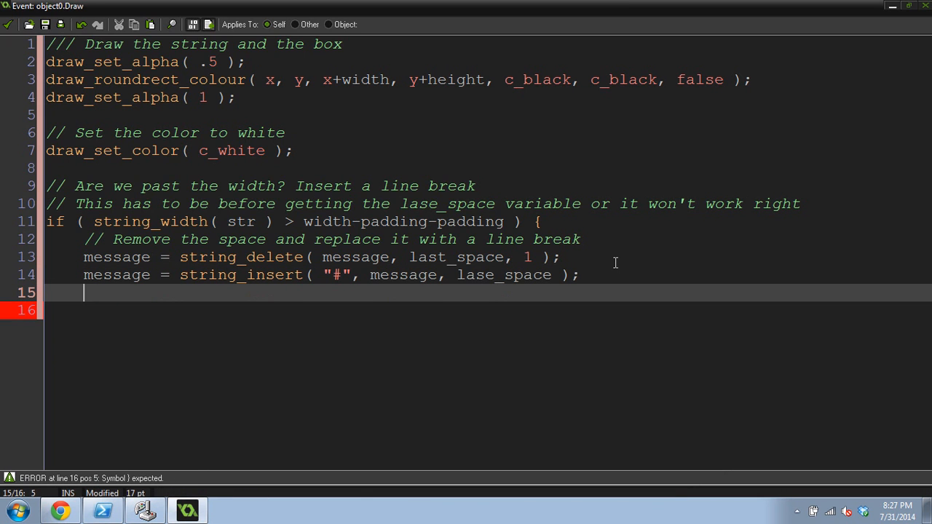
# - Write ds_list_add( start, last_space+1 ); and close the width-check block with a brace
pyautogui.write('ds_list_add(')
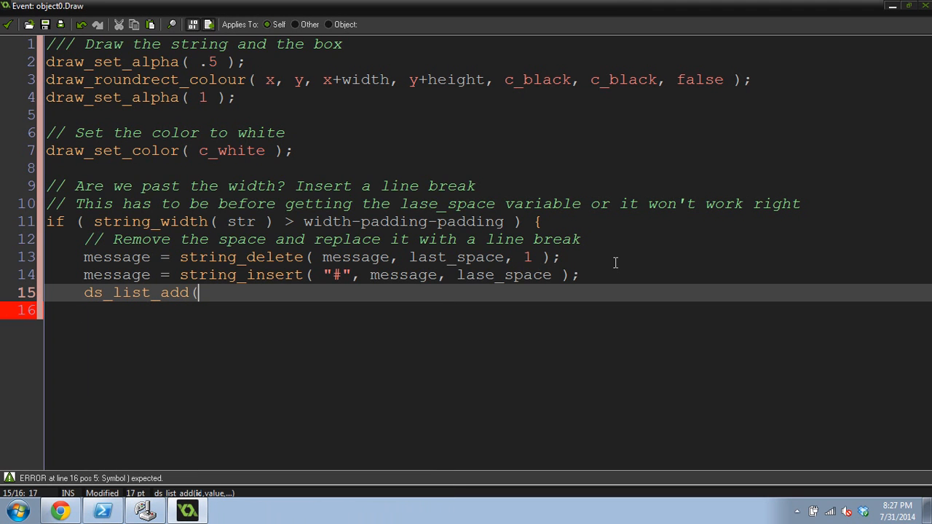
pyautogui.write('state')
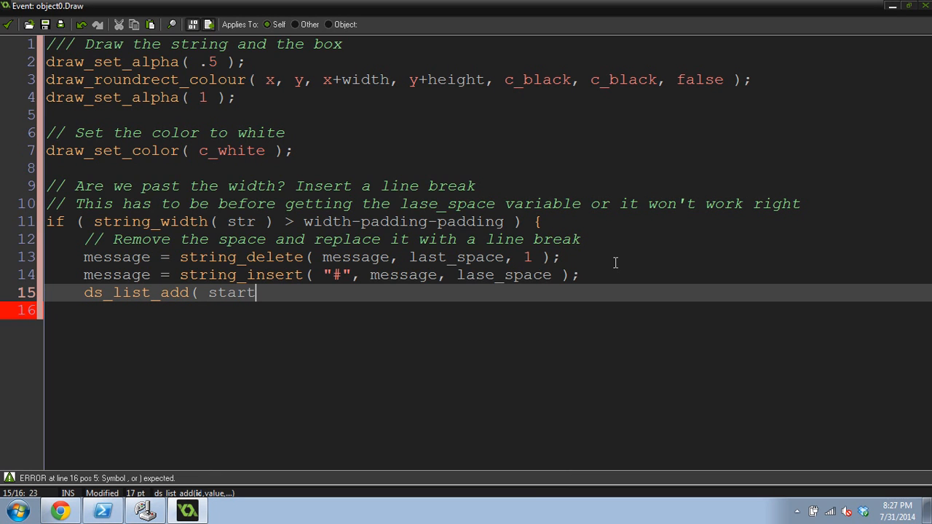
pyautogui.write(', las')
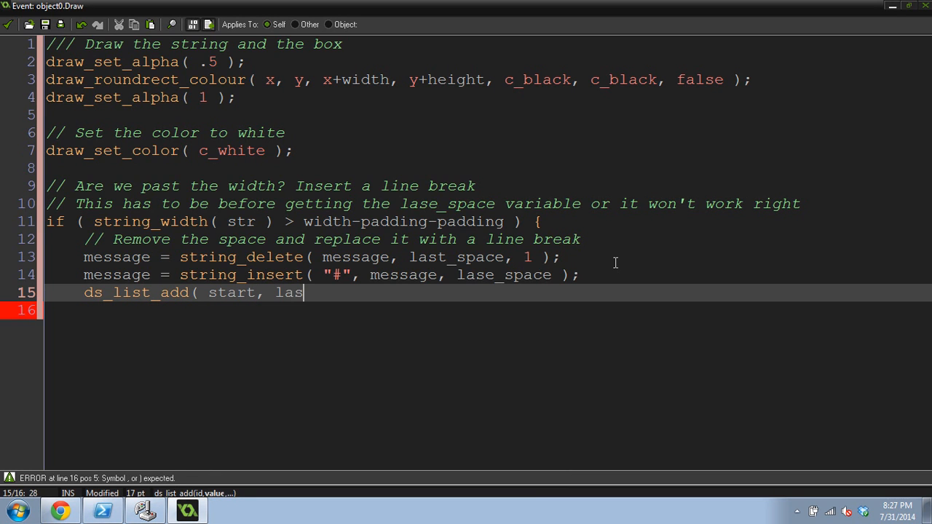
pyautogui.write('t_space')
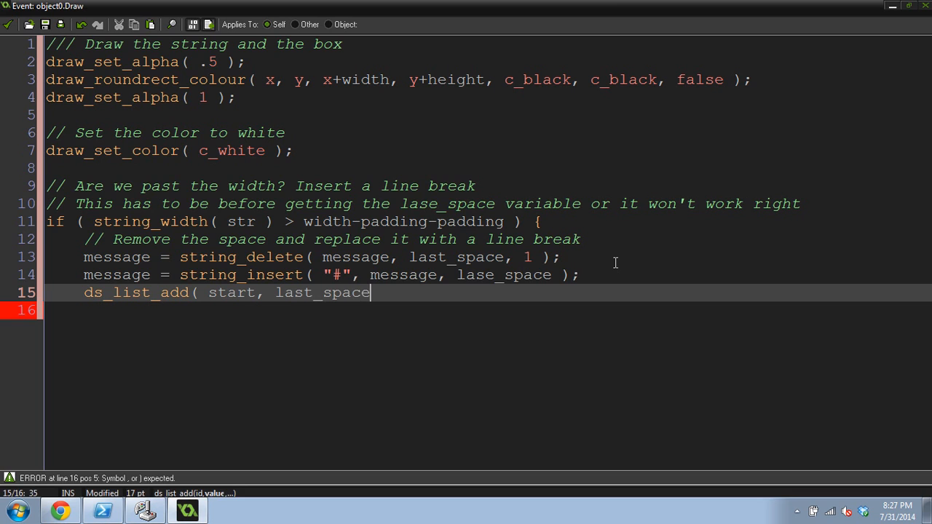
pyautogui.write('+1 )')
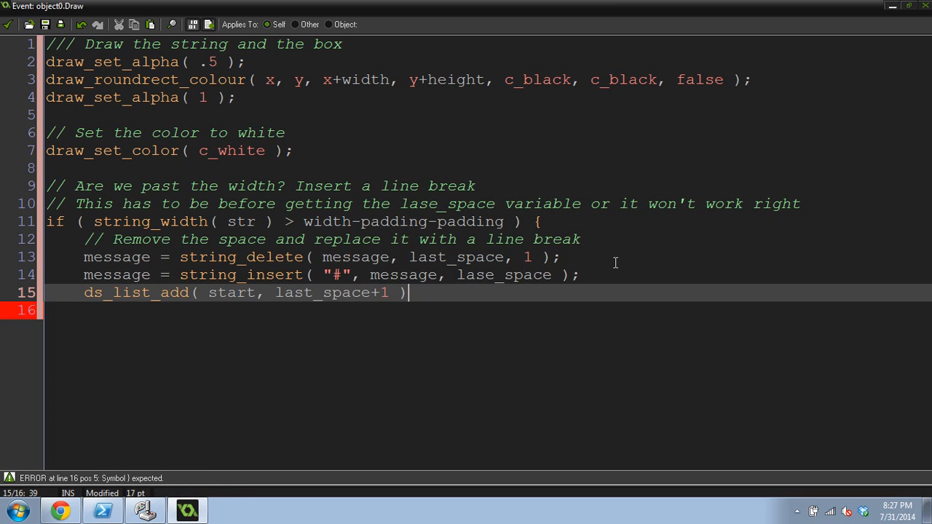
pyautogui.write(';')
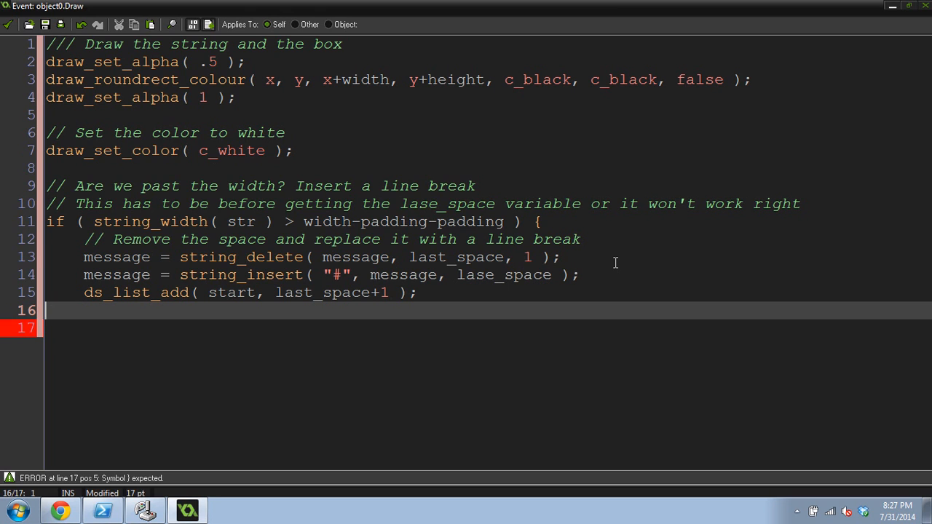
pyautogui.write('}')
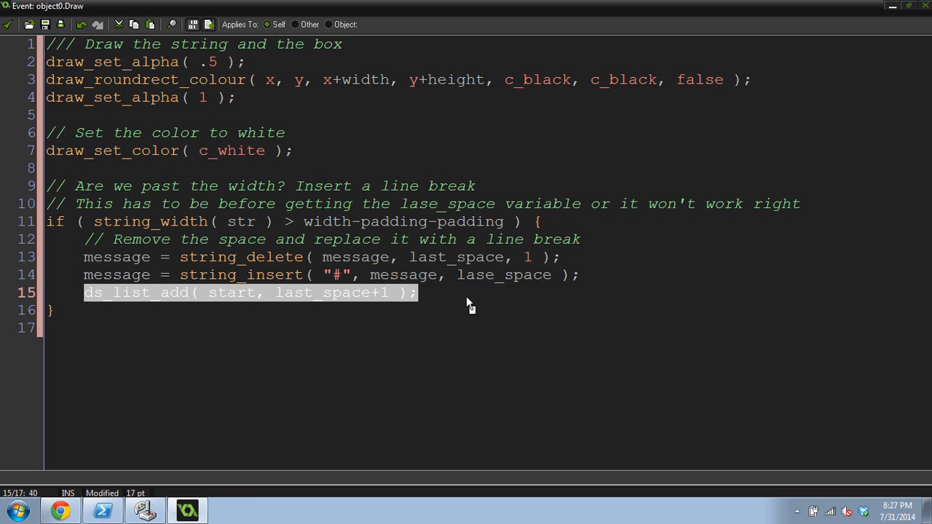
pyautogui.click(473, 291)
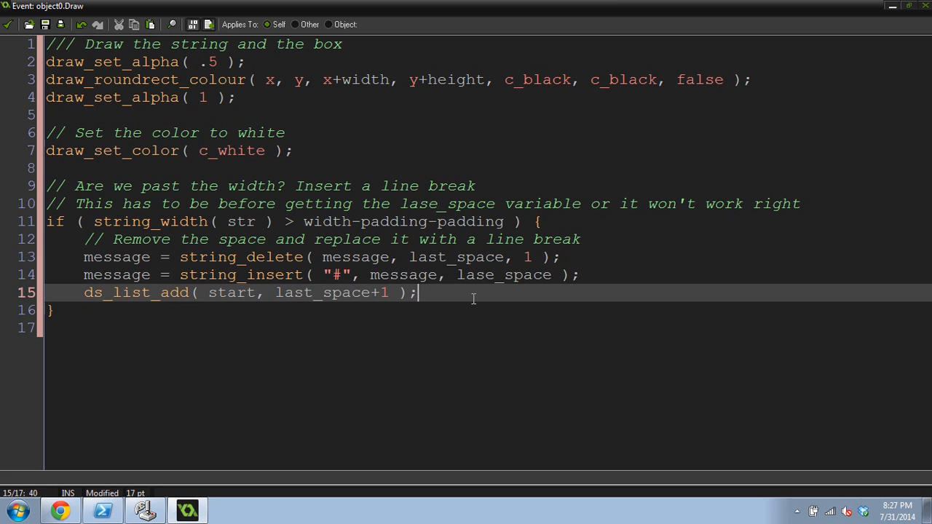
pyautogui.press('Down')
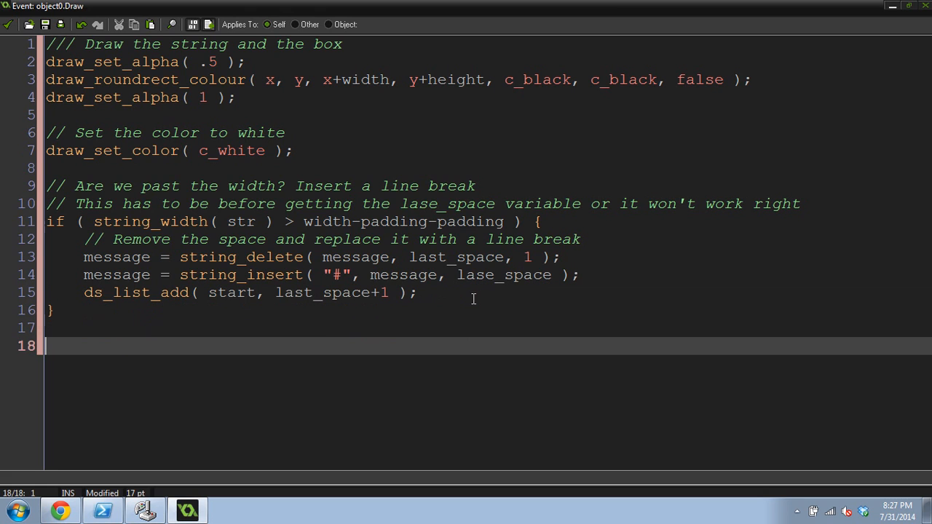
# - Write a comment saying we have not reached the end of the message
pyautogui.press('Up')
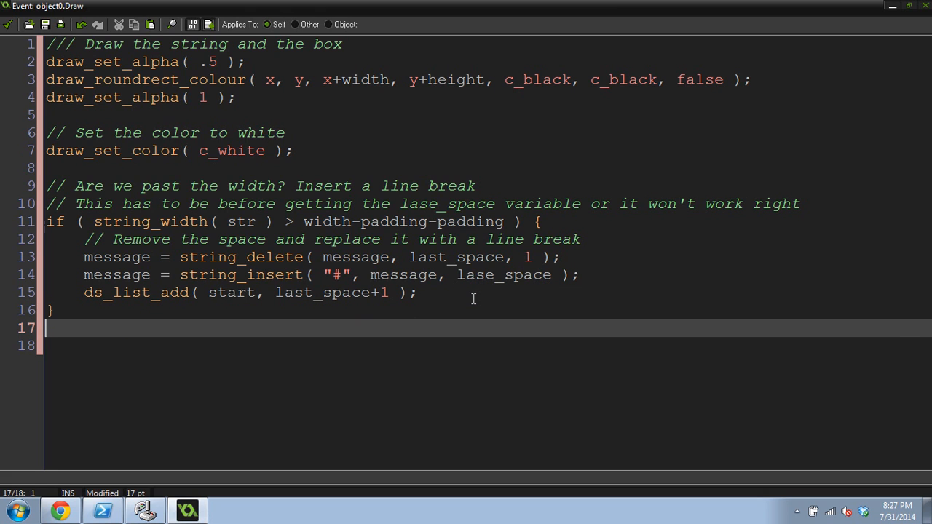
pyautogui.write('Make sure')
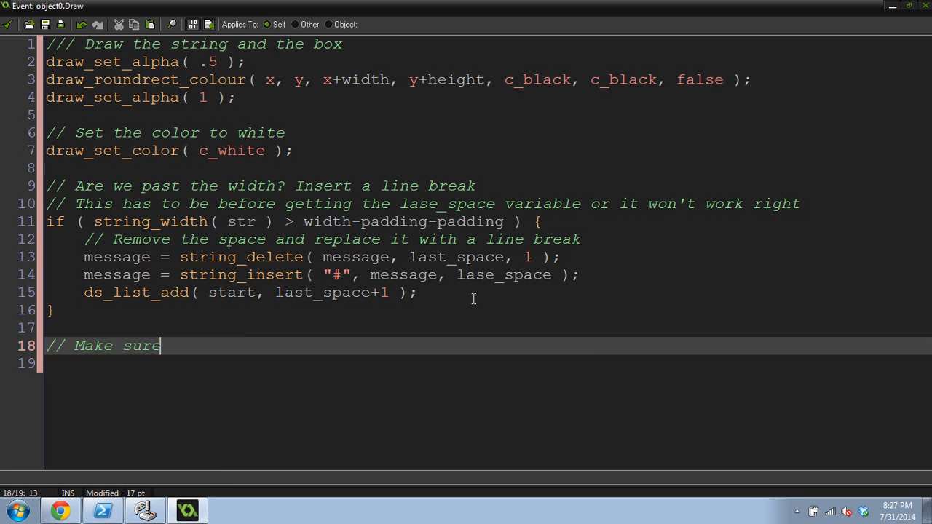
pyautogui.write('we have n')
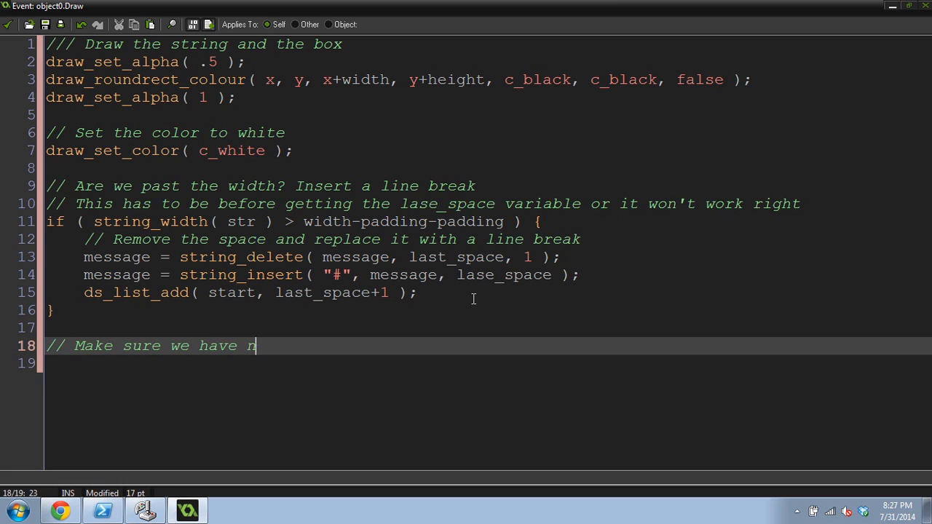
pyautogui.write('ot reached the end of the message')
pyautogui.click(488, 364)
pyautogui.write('if (')
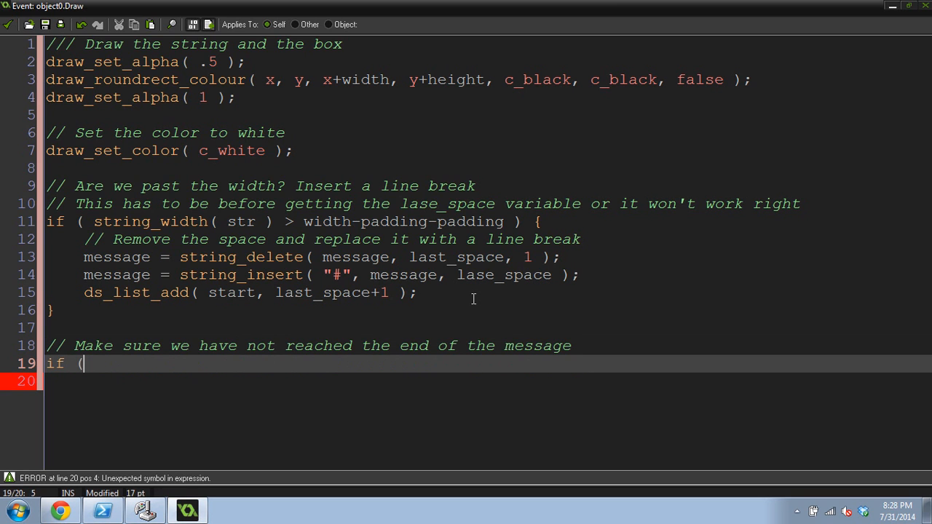
# - Write if (count < string_length( message )) { } as an empty block and check the count name
pyautogui.write('count <')
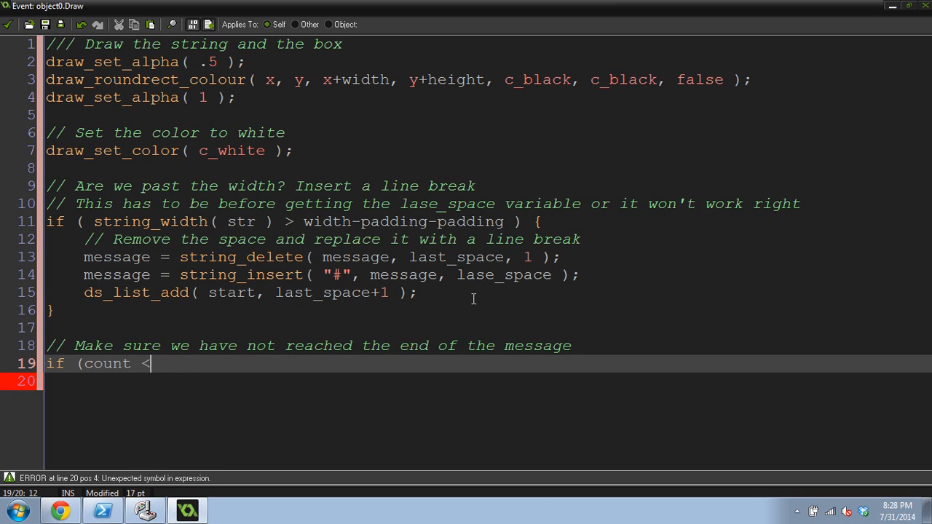
pyautogui.write('string_length( m')
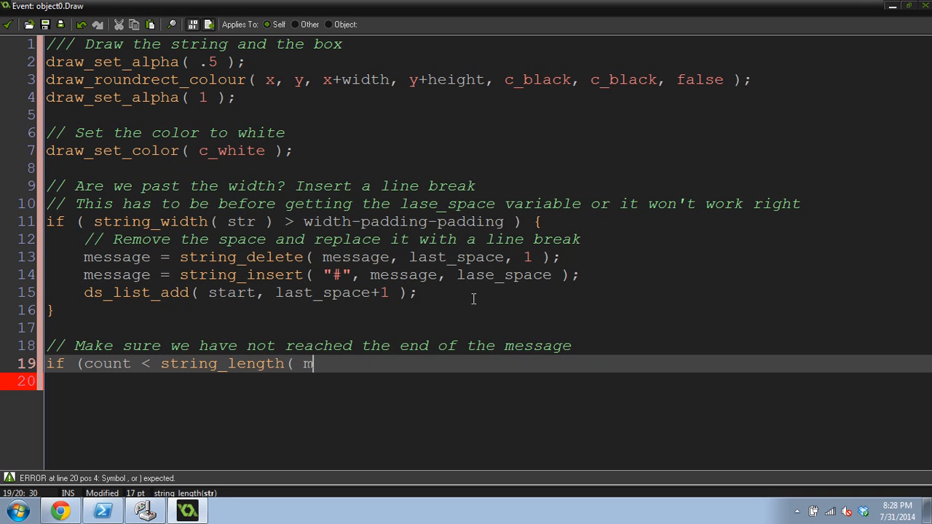
pyautogui.write('essage )')
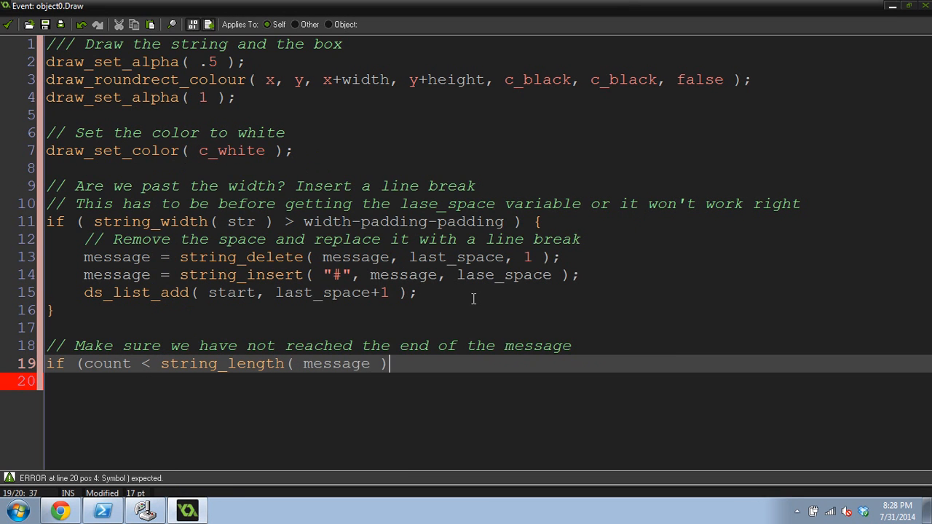
pyautogui.write(') {')
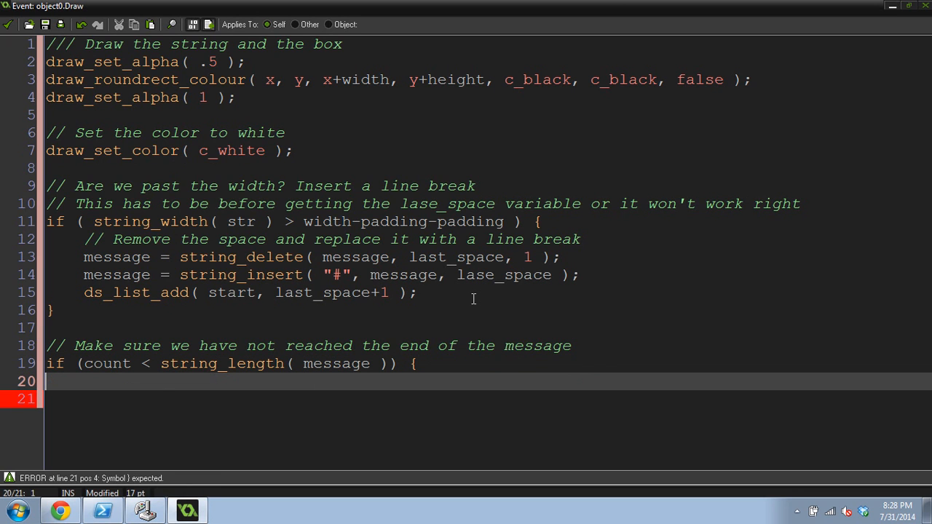
pyautogui.write('}')
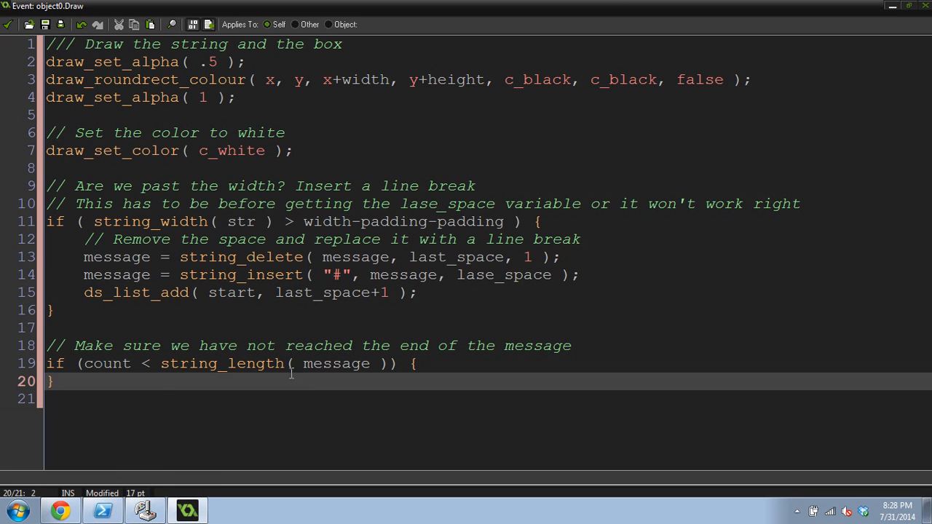
pyautogui.doubleClick(105, 364)
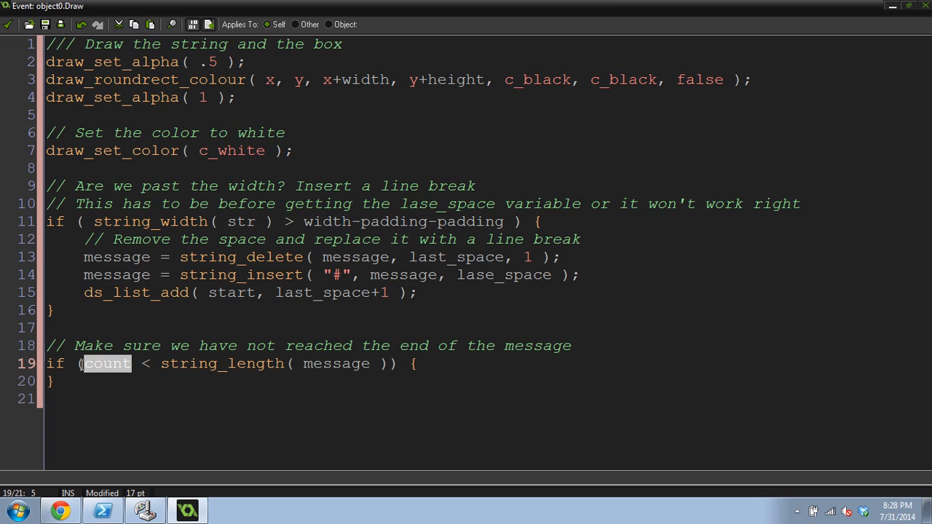
pyautogui.moveTo(241, 352)
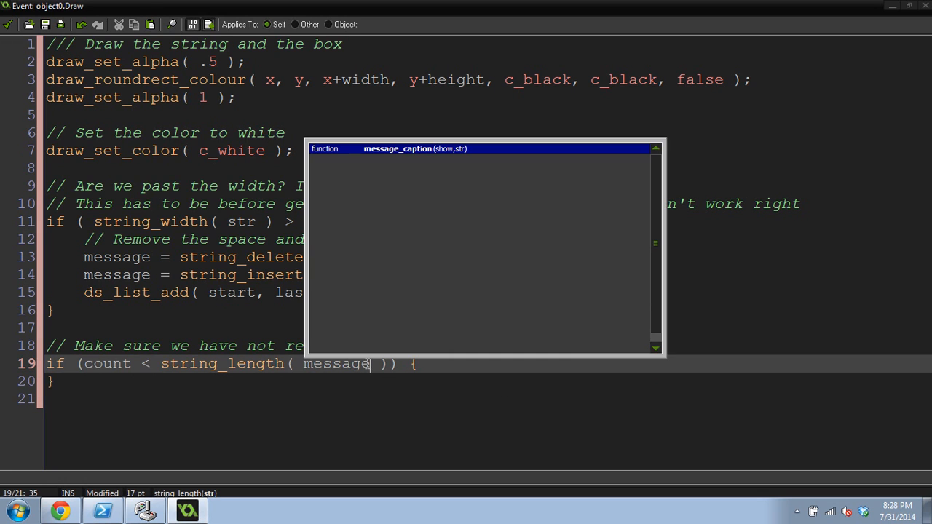
pyautogui.click(419, 364)
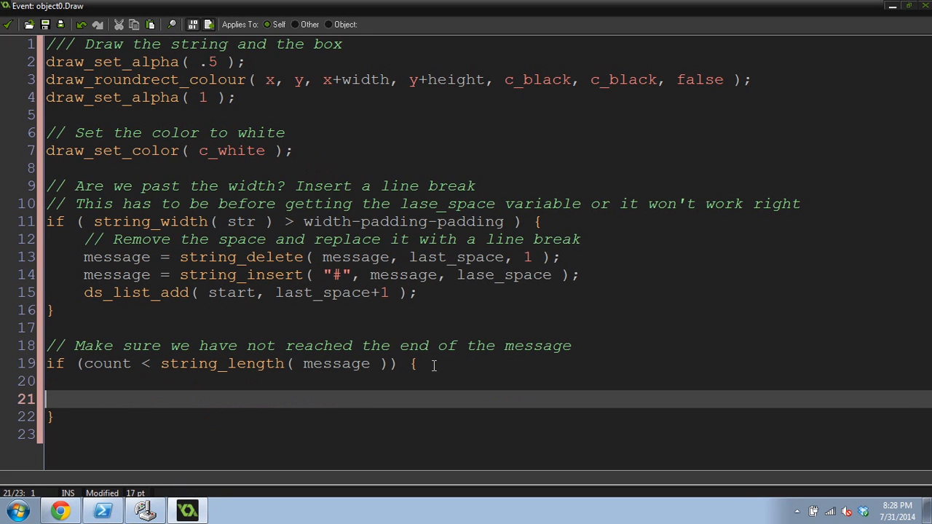
# - Write a comment asking if we are at a space and setting the space variable
pyautogui.press('Backspace')
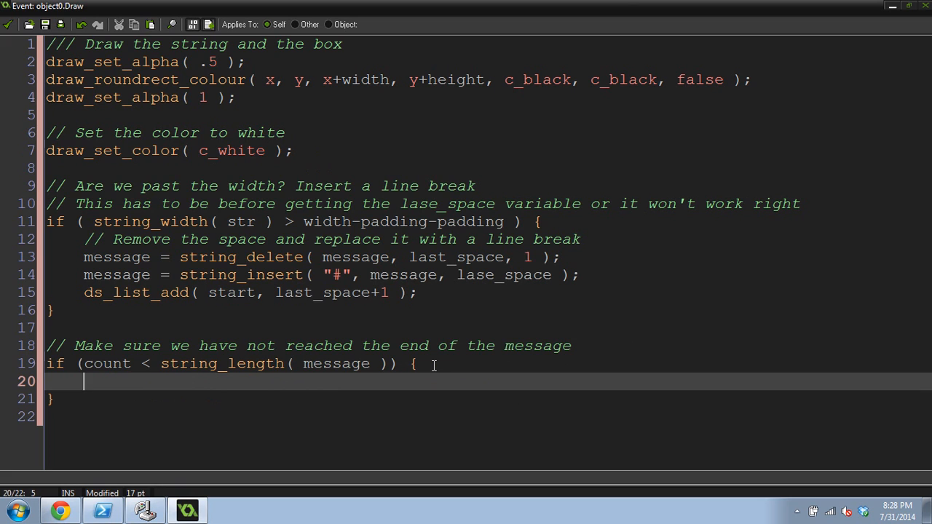
pyautogui.write('// Are')
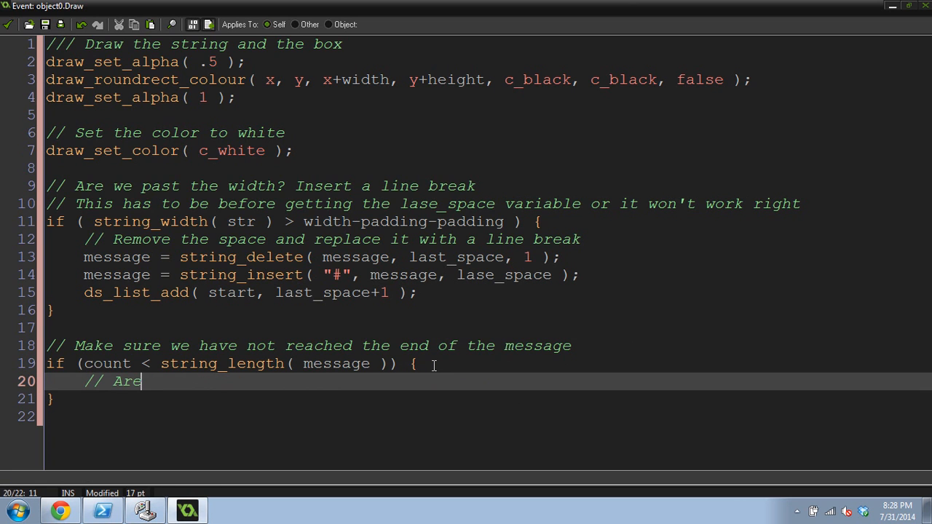
pyautogui.write('we at a sp')
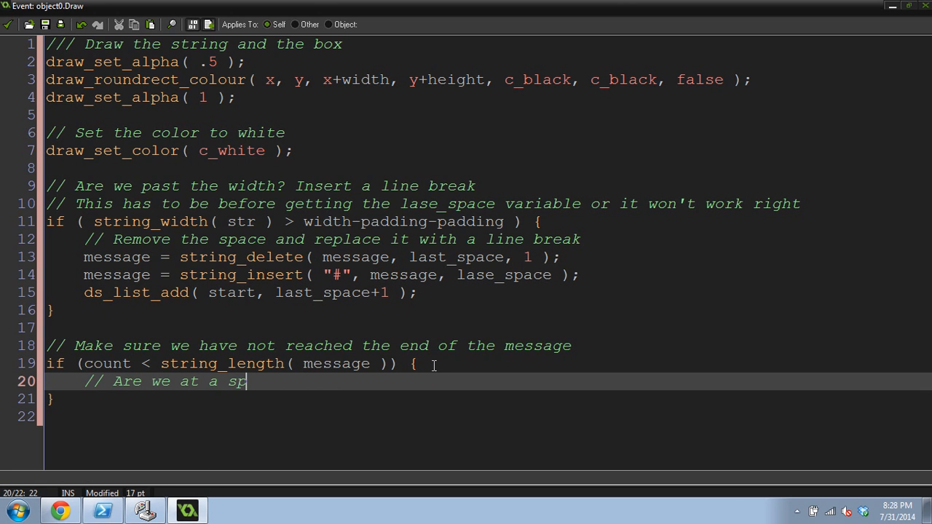
pyautogui.write('ace? Set the last')
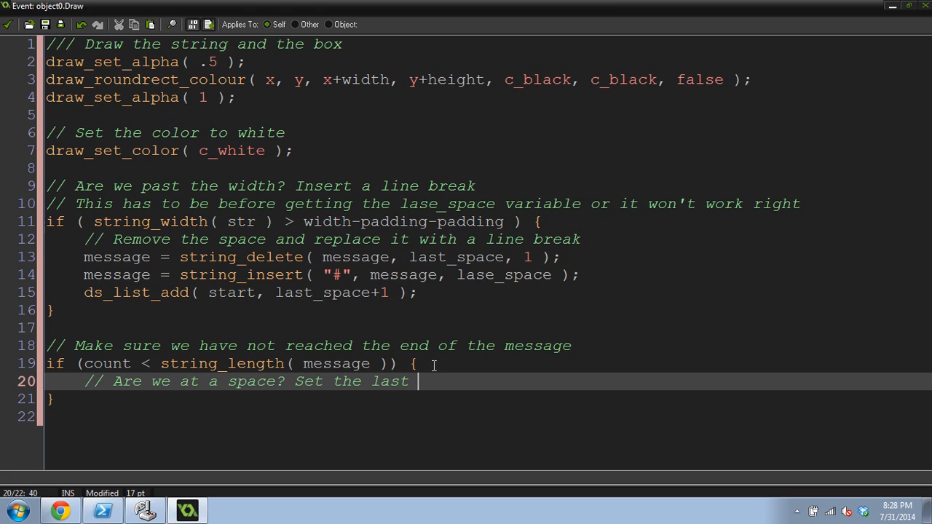
pyautogui.write('space vari')
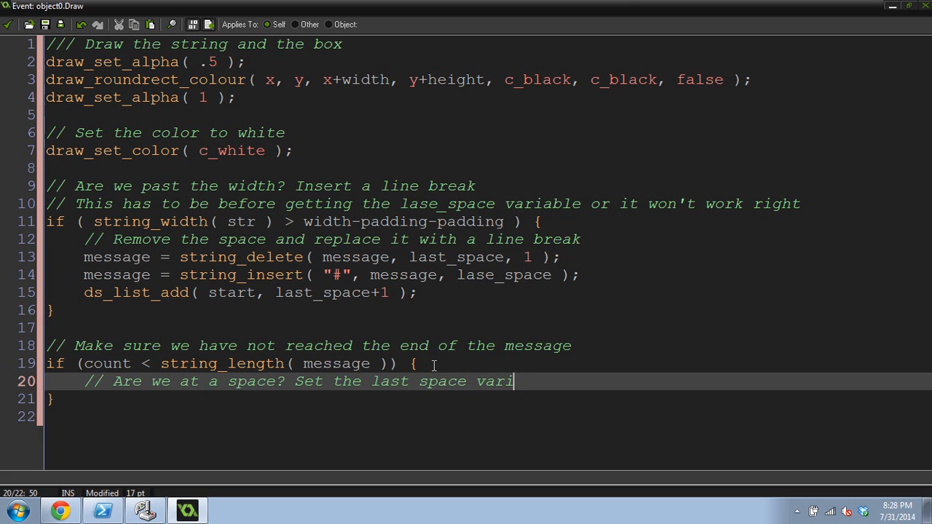
pyautogui.write('able')
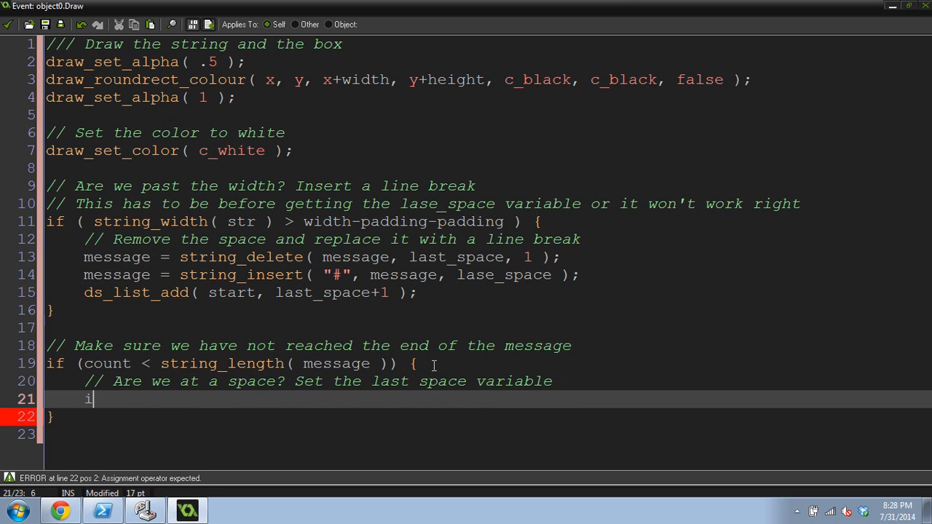
# - Write if (string_char_at( message, count ) == " ") using the autocomplete suggestion
pyautogui.write('f (string_c')
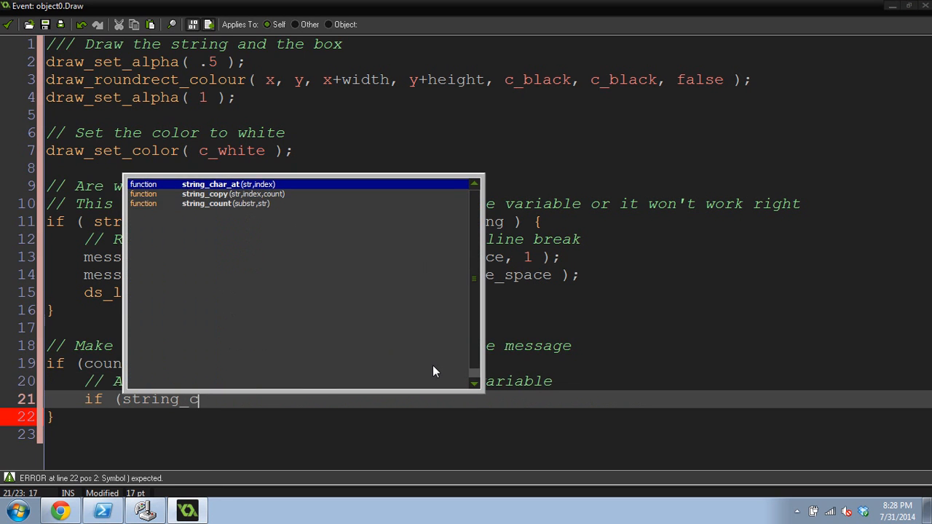
pyautogui.click(210, 183)
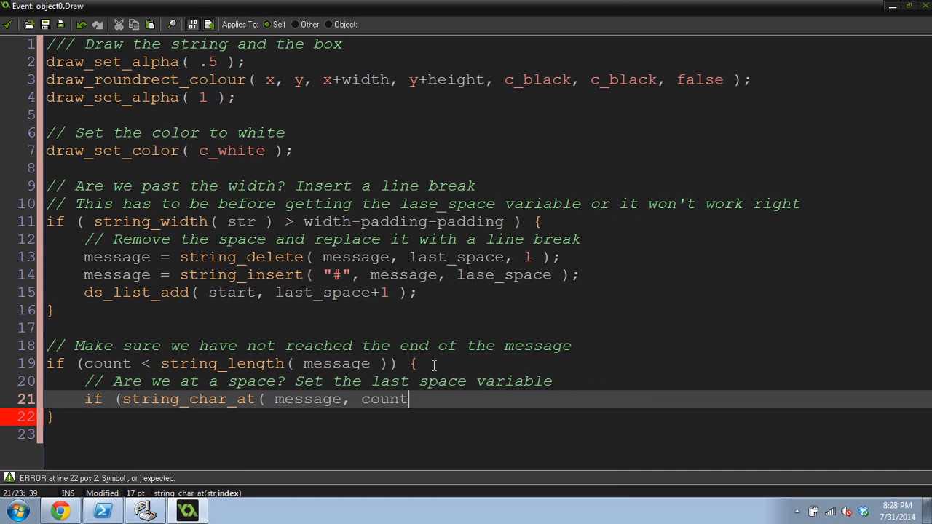
pyautogui.write(') == "')
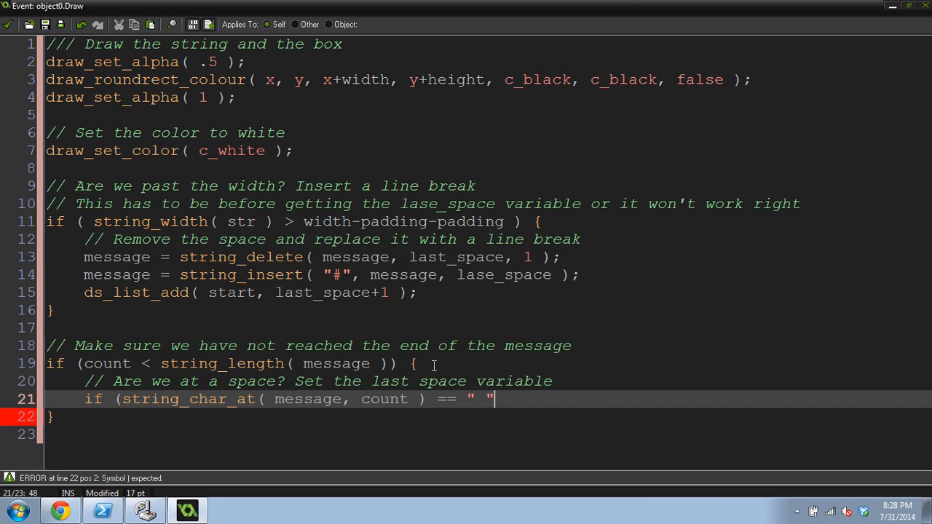
pyautogui.click(396, 399)
pyautogui.write(' ) {')
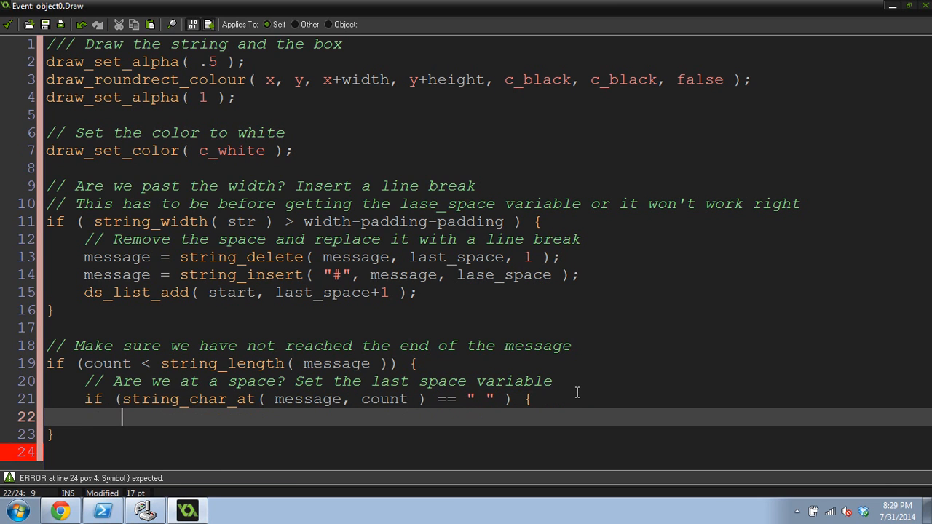
# - Set last_space = count; inside the block and close it with a brace
pyautogui.write('last_space =')
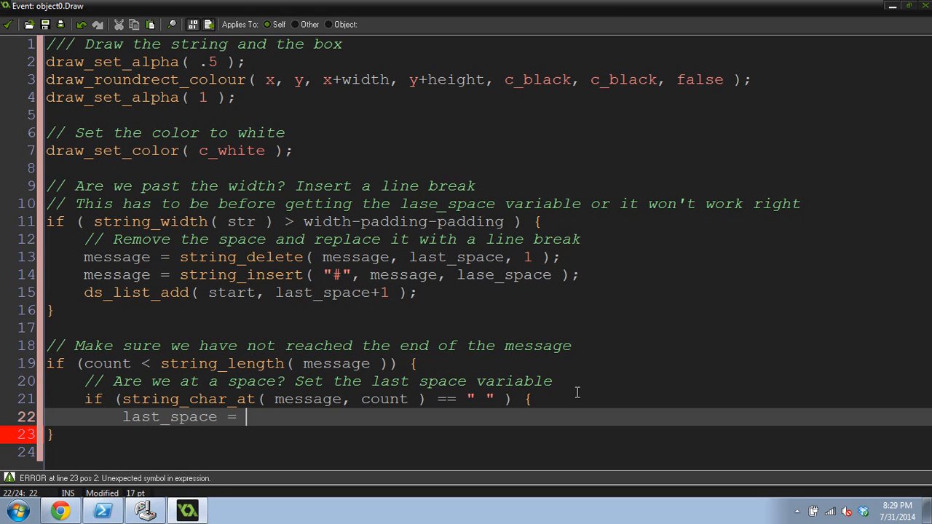
pyautogui.write('count;')
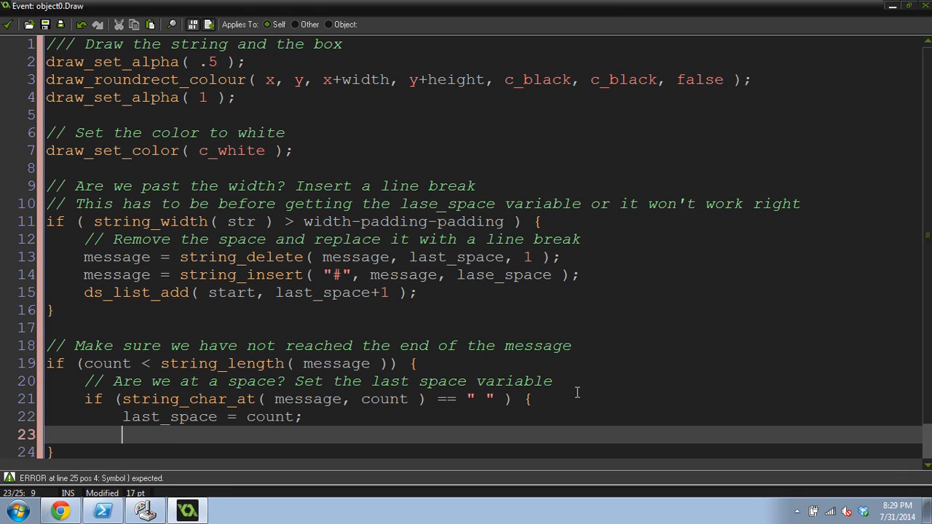
pyautogui.write('}')
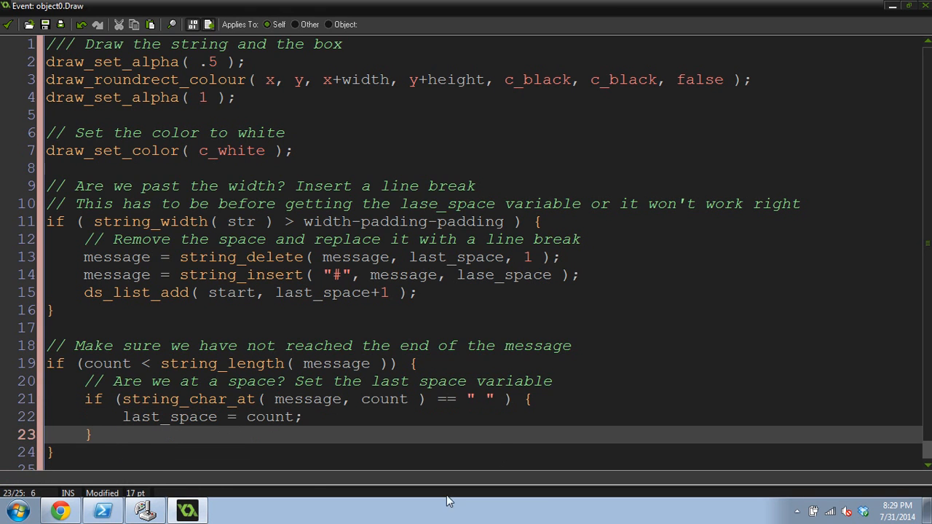
pyautogui.doubleClick(169, 416)
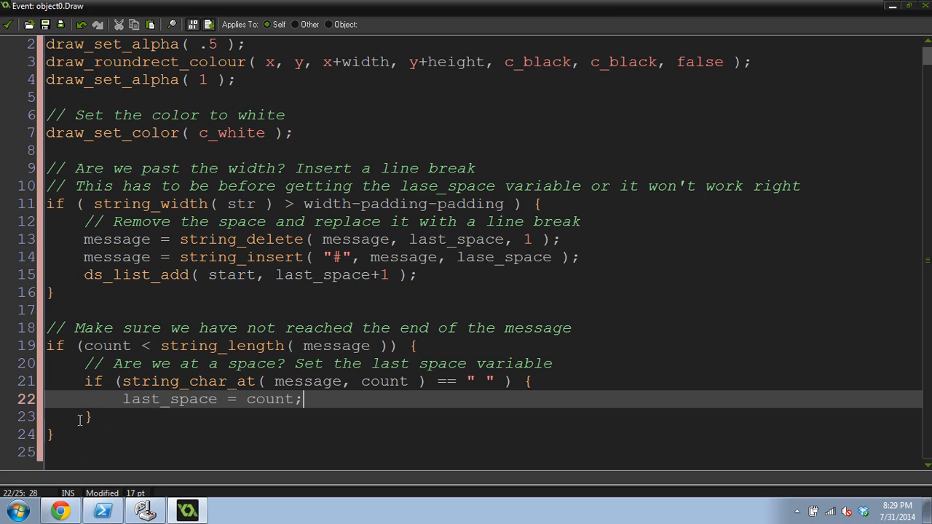
pyautogui.click(105, 417)
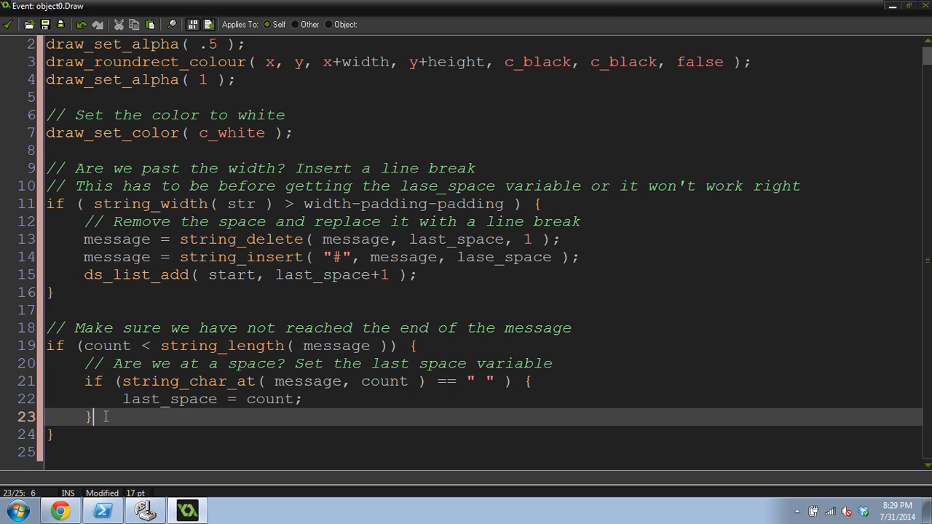
# - Write an "Increment the count" comment followed by count ++;
pyautogui.write('//')
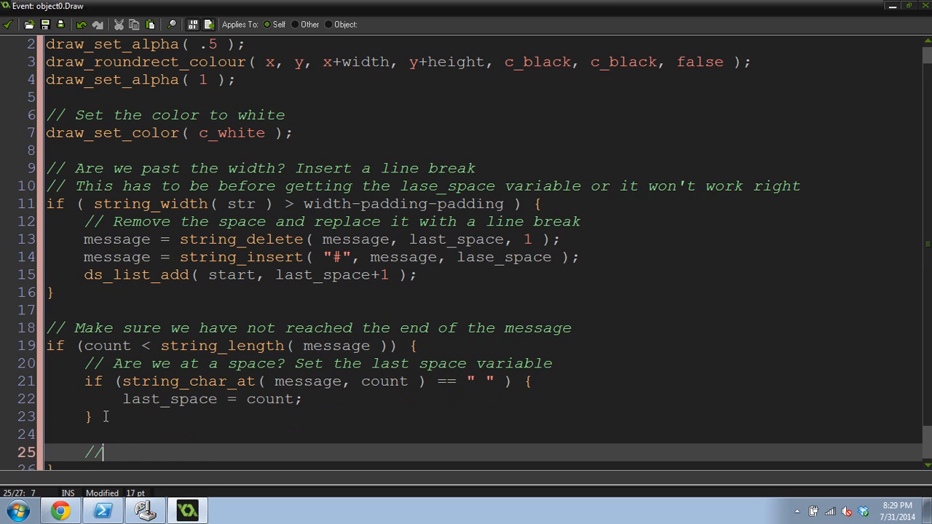
pyautogui.write('Increment the')
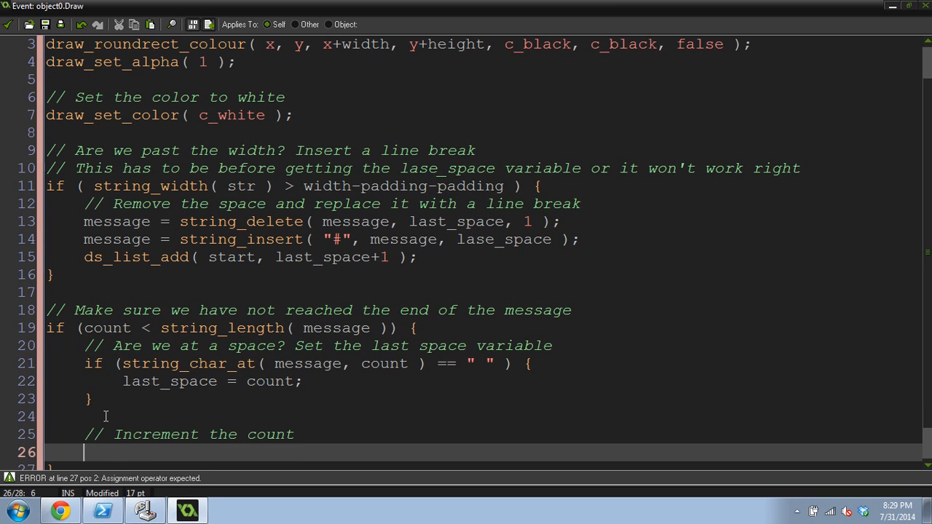
pyautogui.write('count ++;')
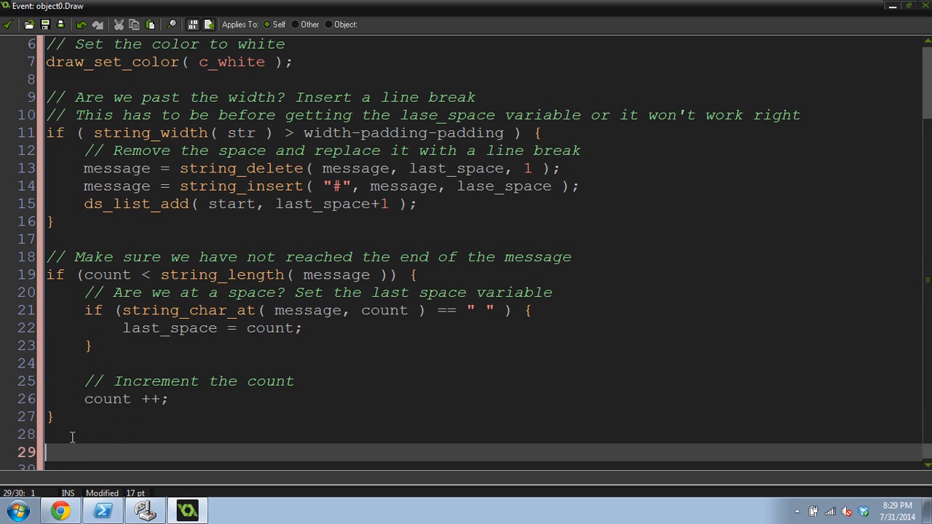
# - Write a comment: Did we go past the bottom? Move up a line
pyautogui.write('//')
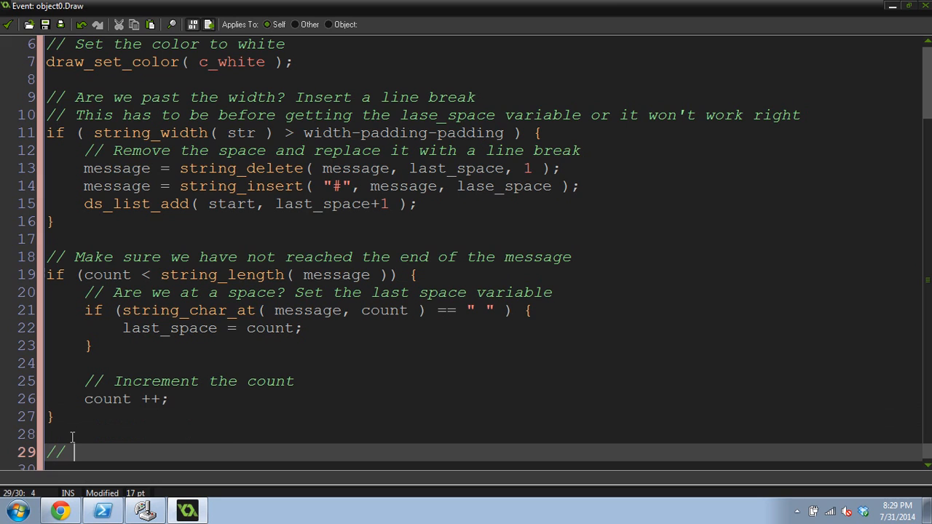
pyautogui.write('Did')
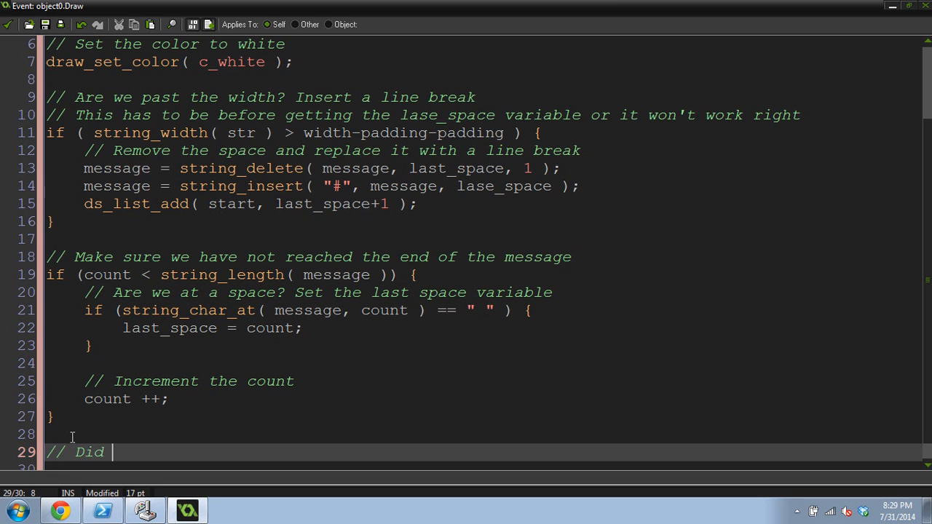
pyautogui.write('we go past t')
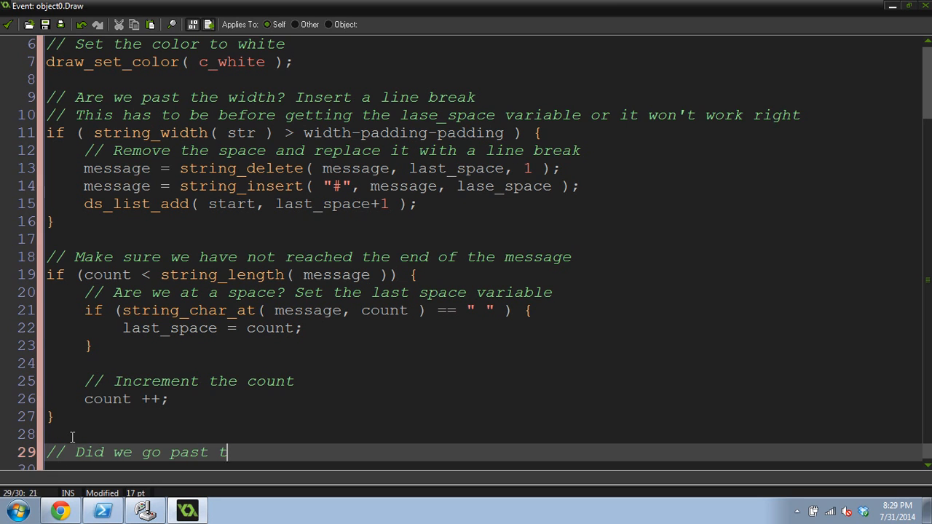
pyautogui.write('he bottom?')
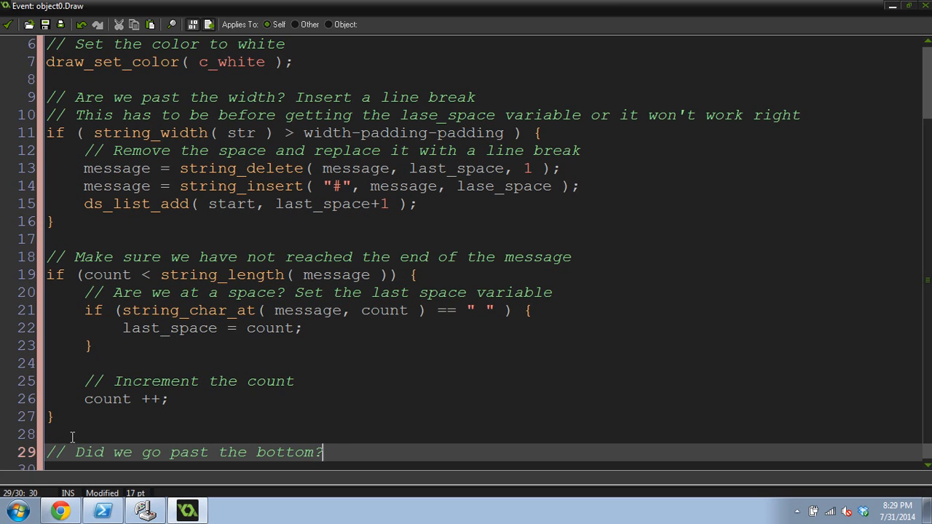
pyautogui.write('Move up a')
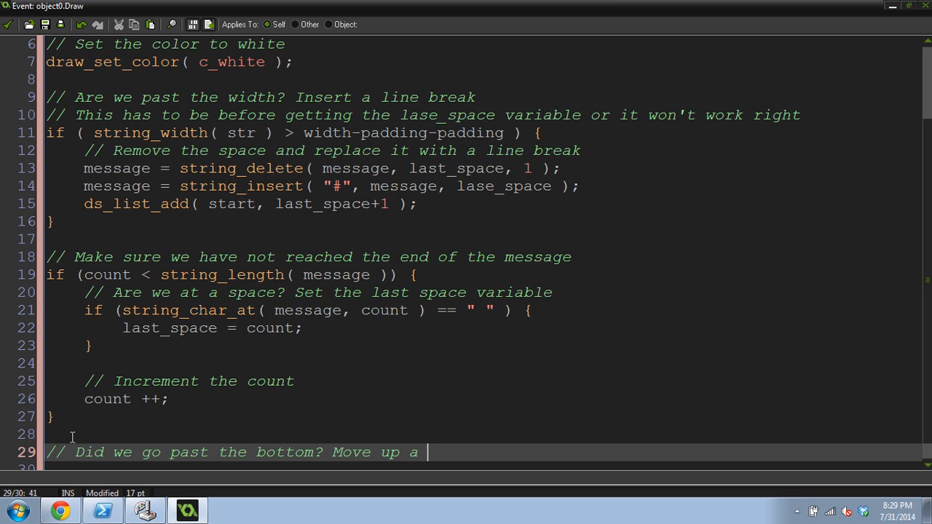
pyautogui.write('line')
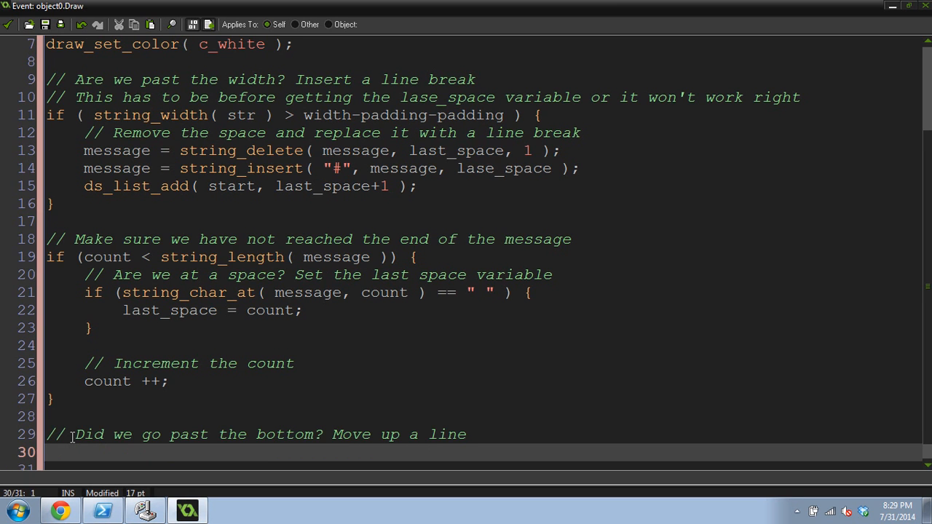
# - Write an if block comparing string_height( str ) to height-padding that runs line ++;
pyautogui.write('if (')
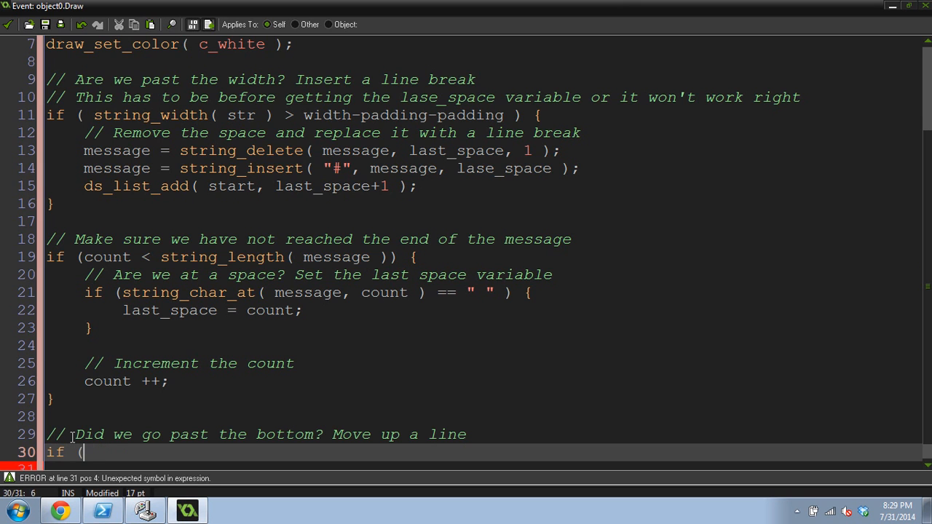
pyautogui.write('string_height')
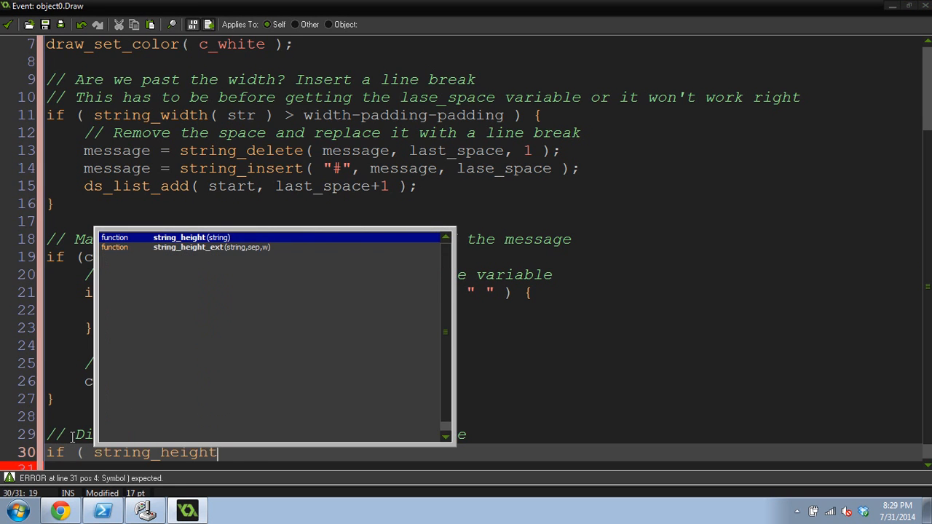
pyautogui.write('( str ) > height-padding')
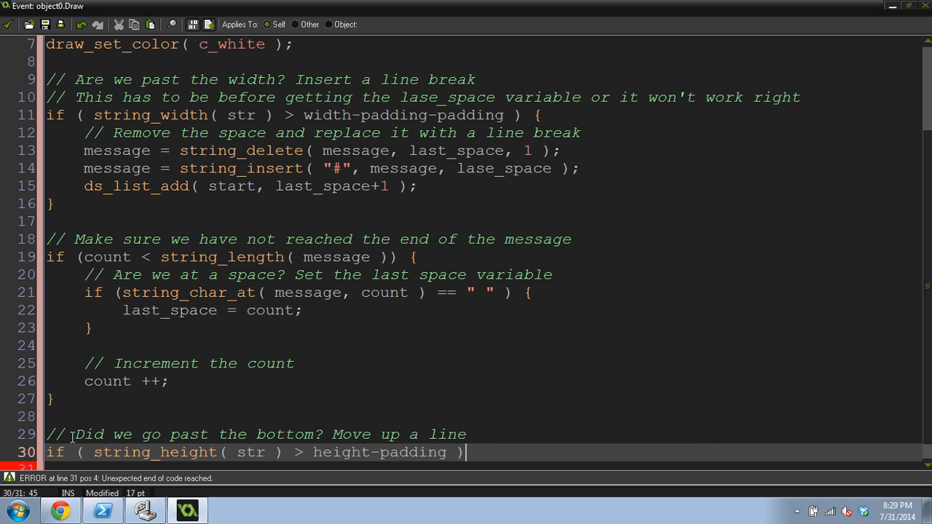
pyautogui.write('{')
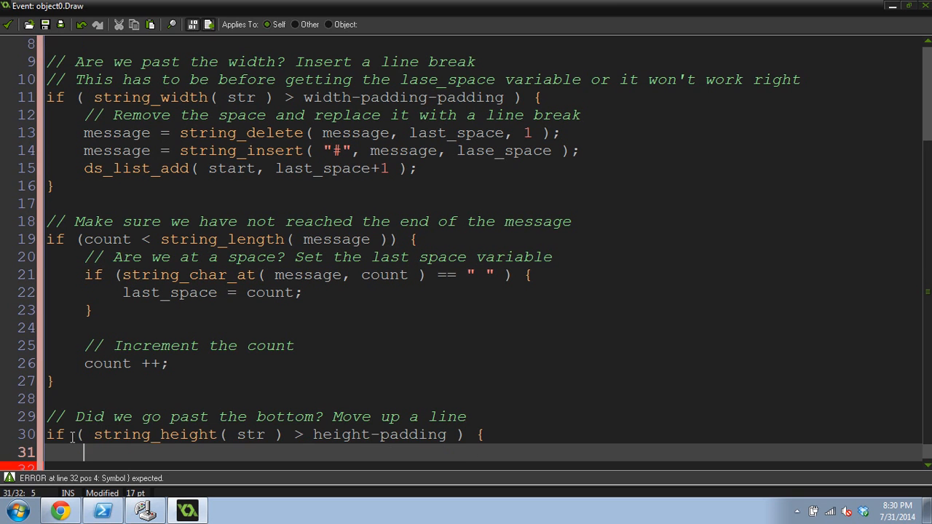
pyautogui.write('line +')
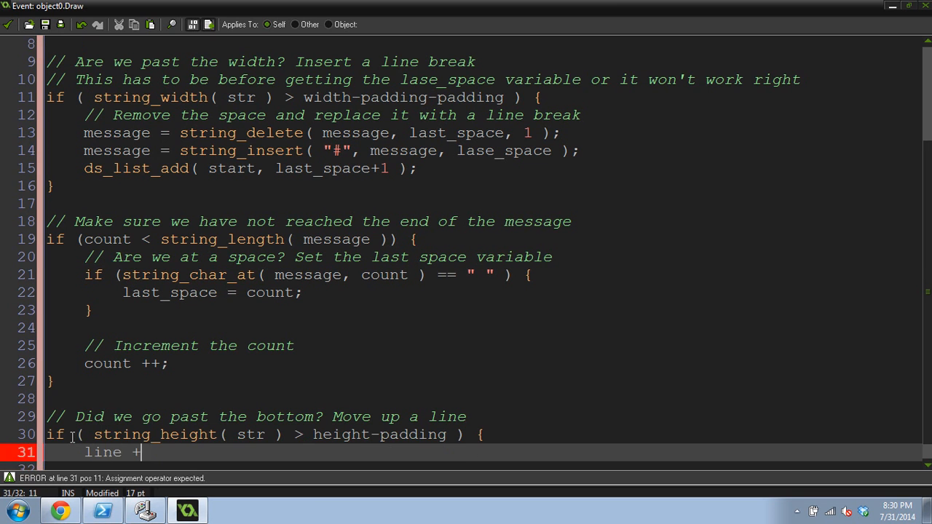
pyautogui.write('+;')
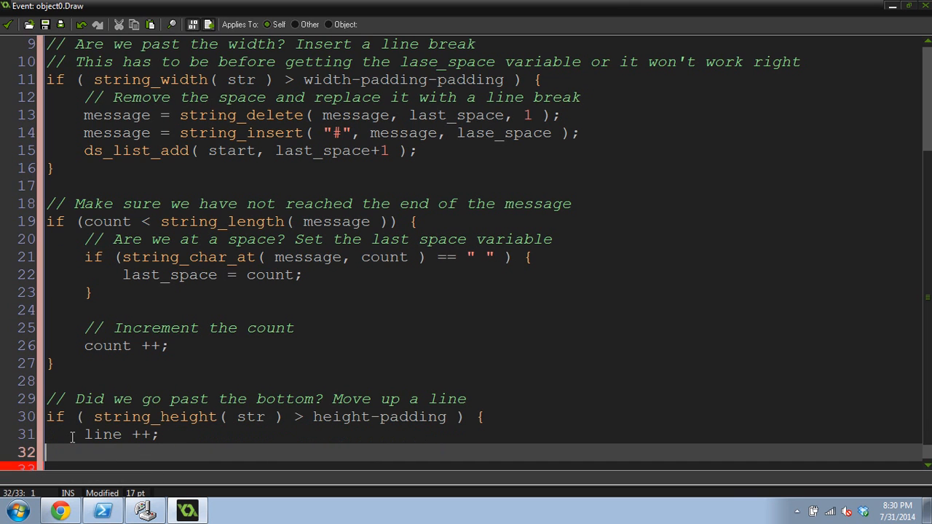
pyautogui.write('}')
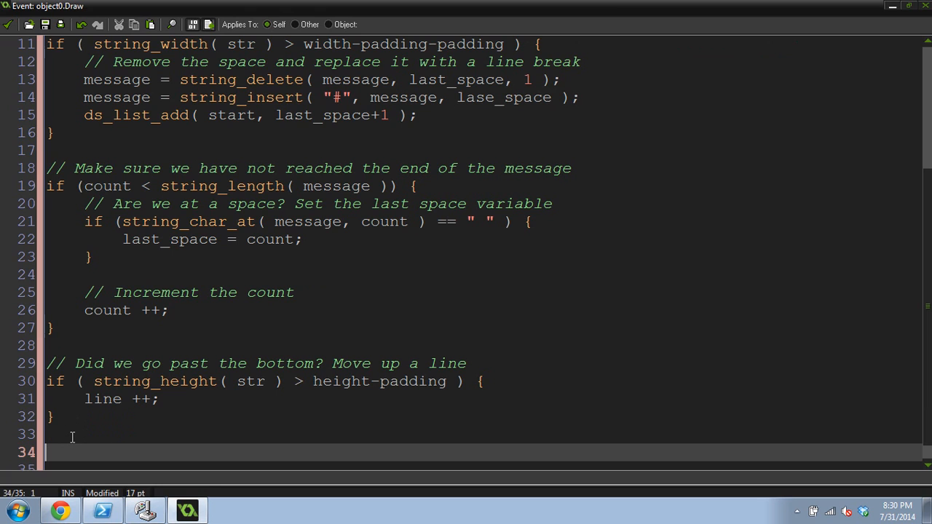
# - Write '// Draw the text' followed by draw_text(x+padding, y+padding, str);
pyautogui.write('//')
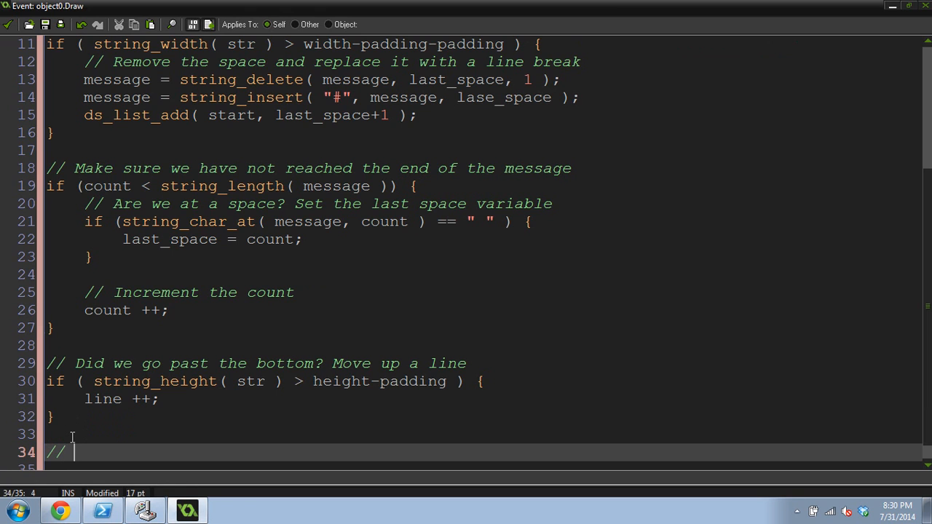
pyautogui.write('draw_te')
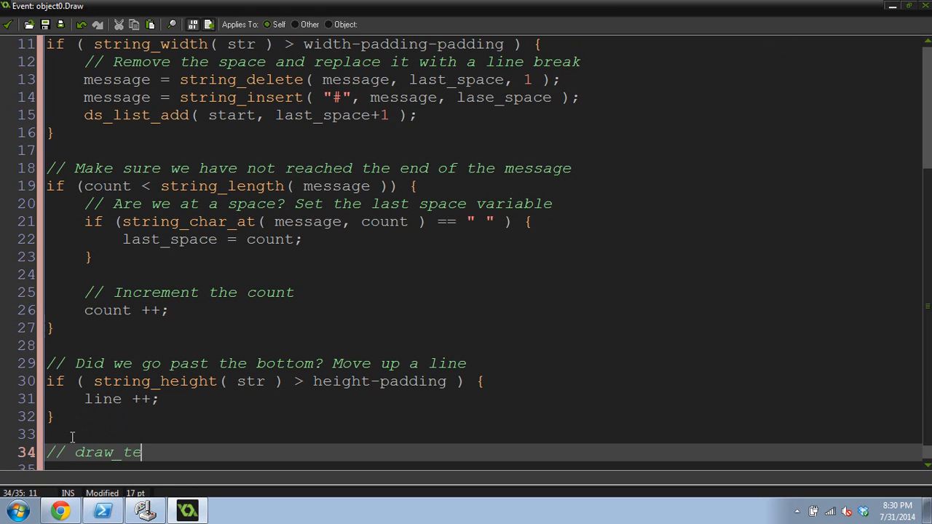
pyautogui.write('xt')
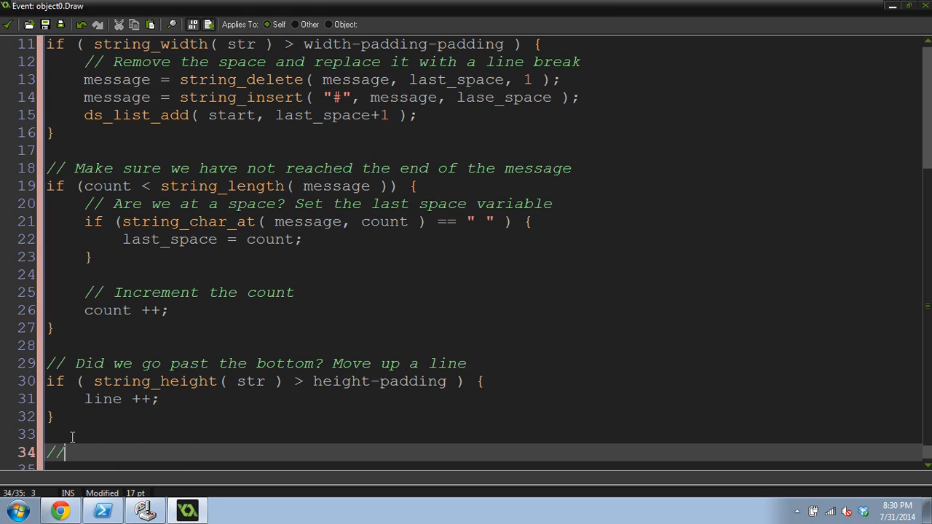
pyautogui.write('Draw the text')
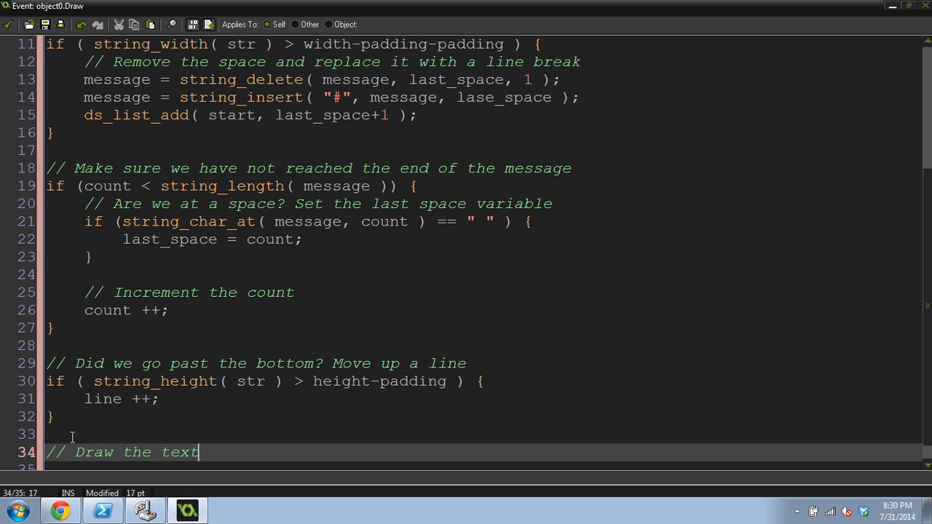
pyautogui.write('draw-t')
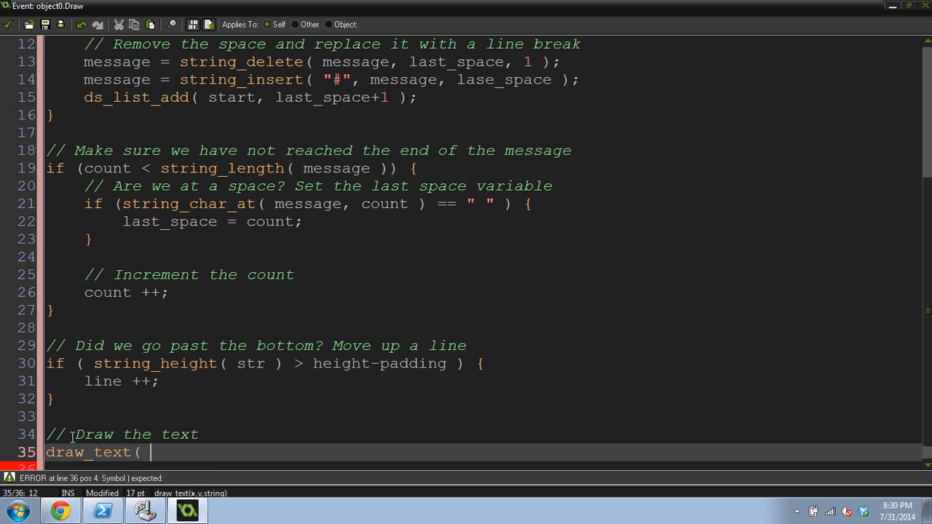
pyautogui.write('x+padding, y+padding, str')
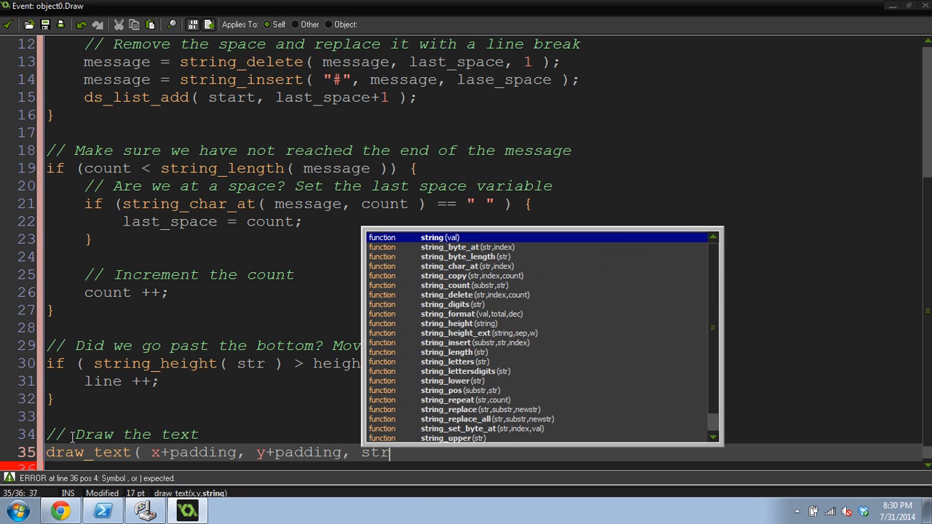
pyautogui.write(');')
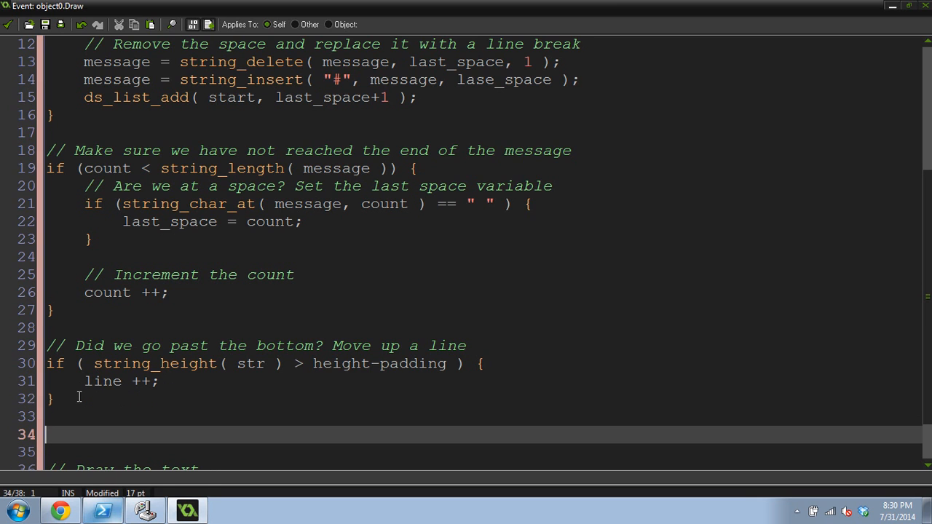
# - Write '// Grab the string' and begin str = string_copy(message, ...)
pyautogui.write('// Grab the string')
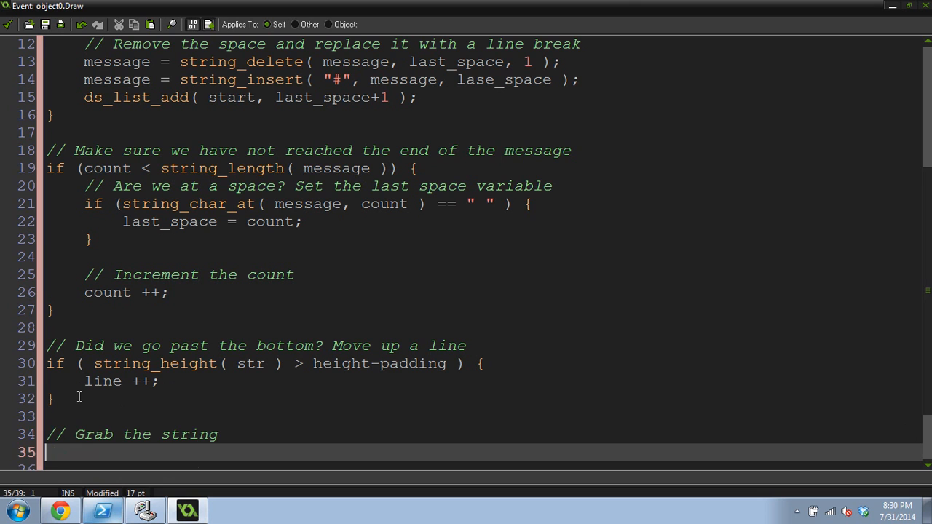
pyautogui.write('str = string_co')
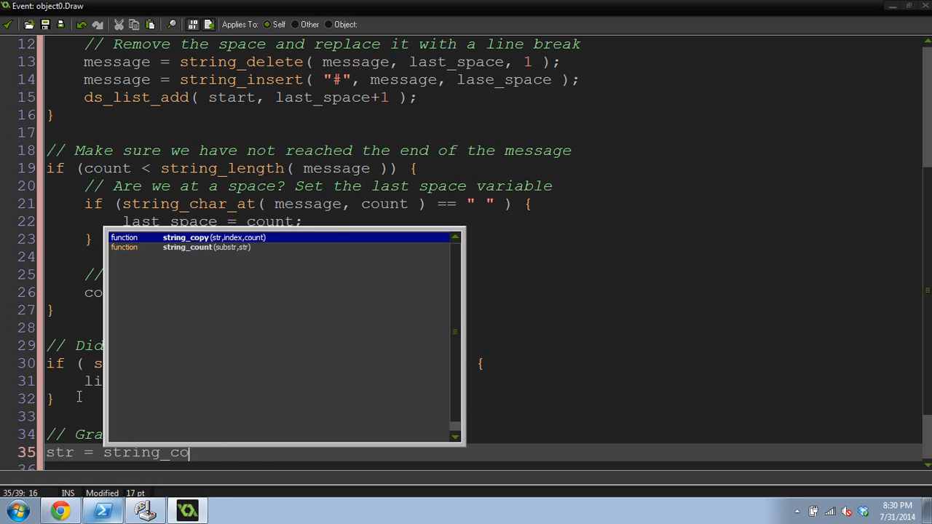
pyautogui.write('py')
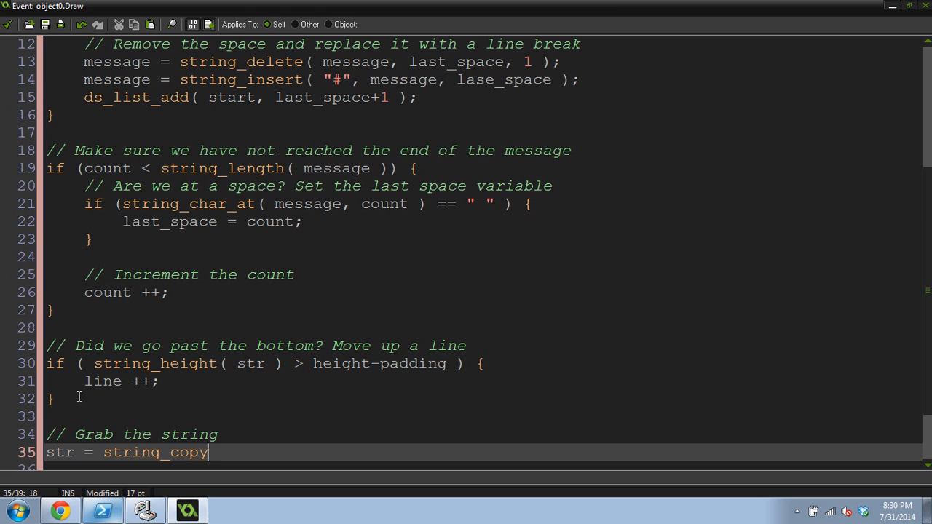
pyautogui.write('(')
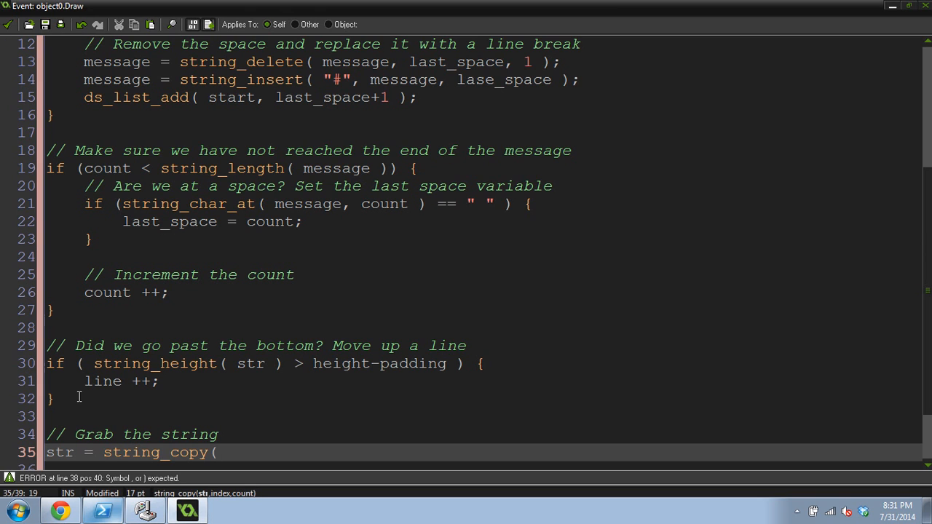
pyautogui.write('message, ds_list_find_value(')
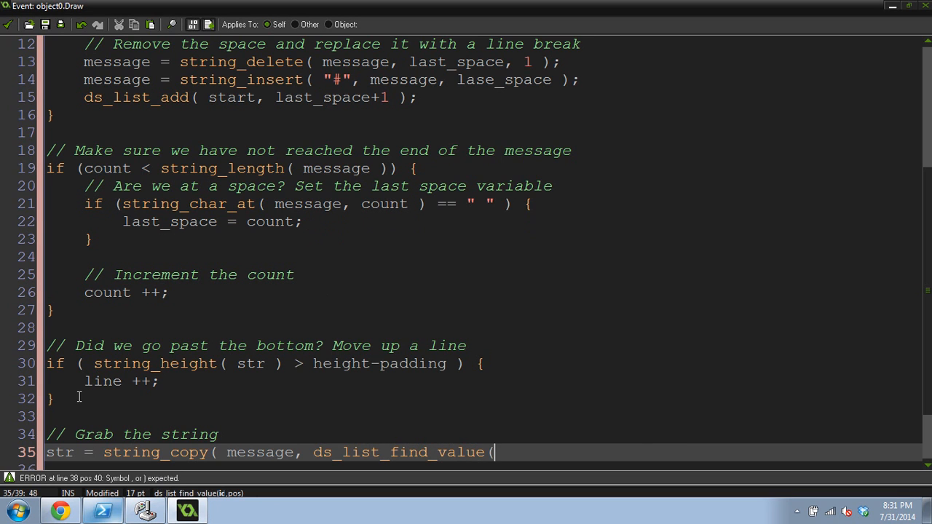
# - Complete the string_copy arguments with ds_list_find_value(start, line) and count minus the start value
pyautogui.write('start')
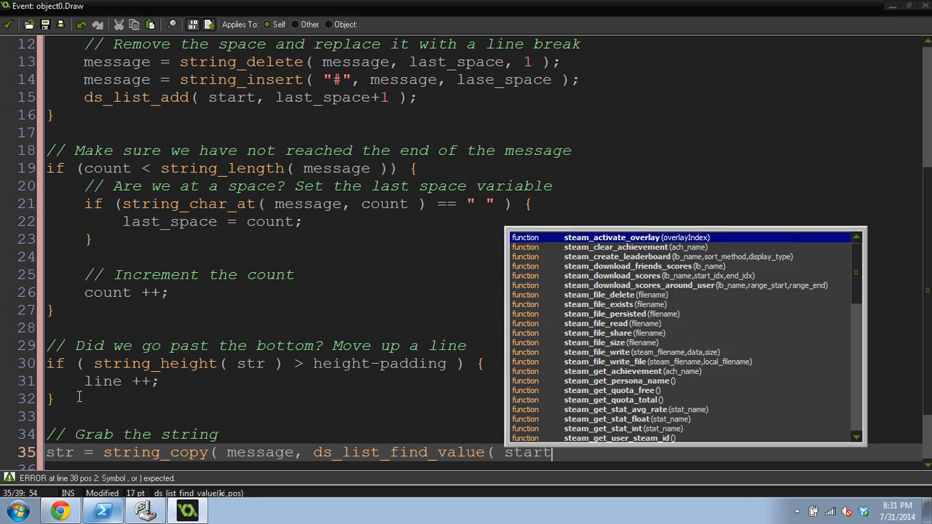
pyautogui.write(', line')
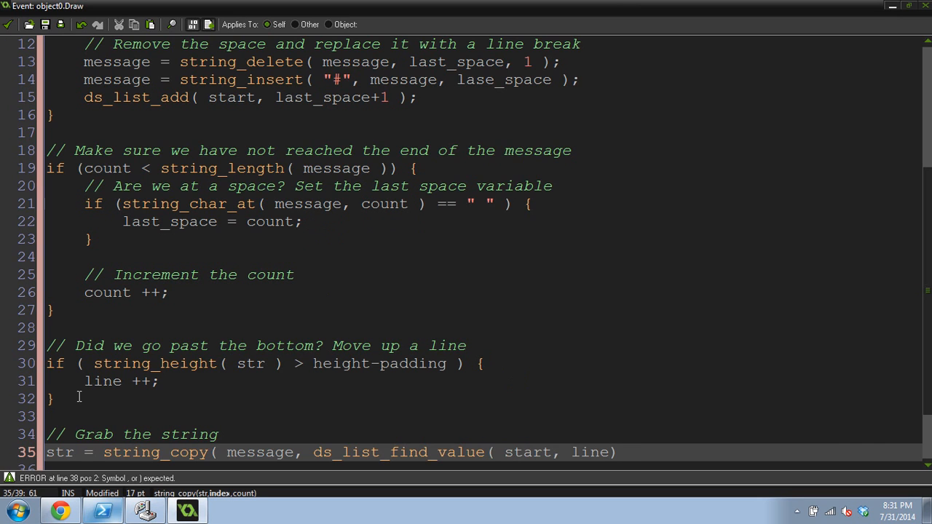
pyautogui.write(', count')
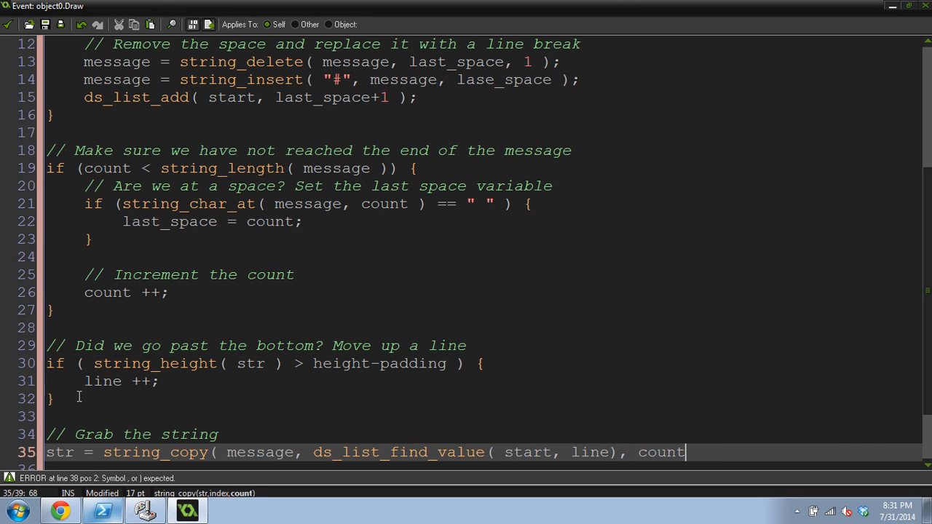
pyautogui.write('-')
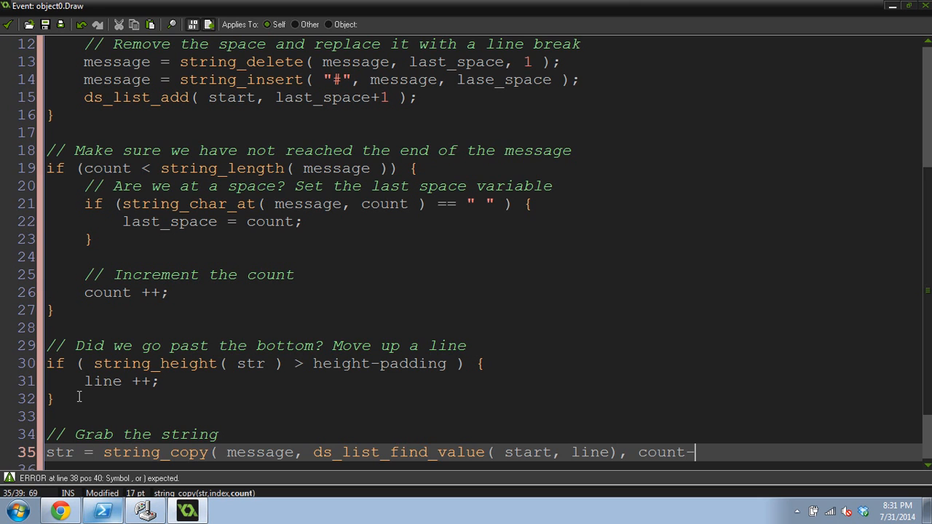
pyautogui.write('ds_list_find_value( start')
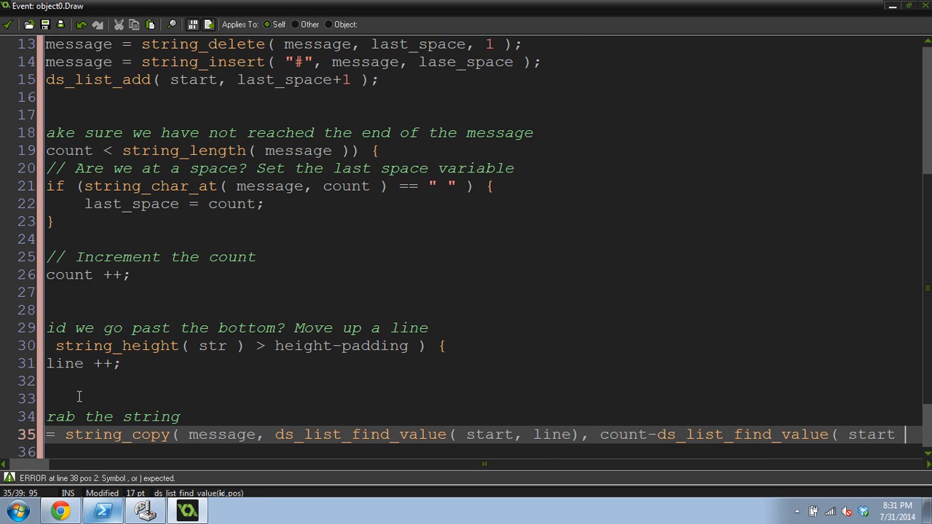
pyautogui.hscroll(3)
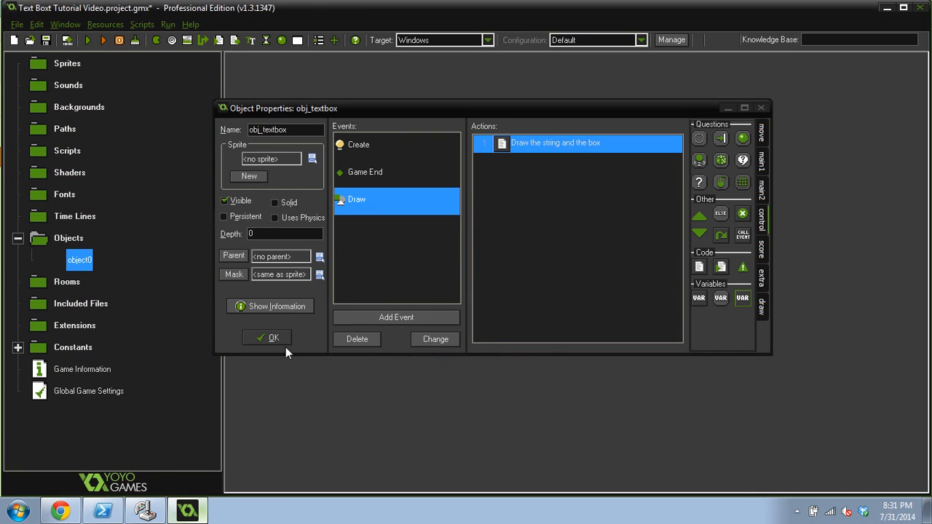
# - Confirm obj_textbox's properties and finish creating room0
pyautogui.click(274, 338)
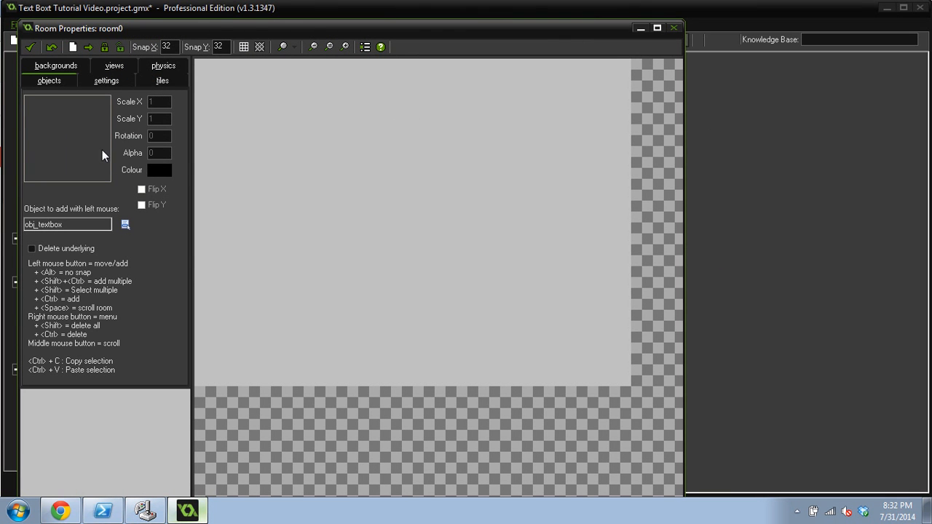
pyautogui.click(286, 173)
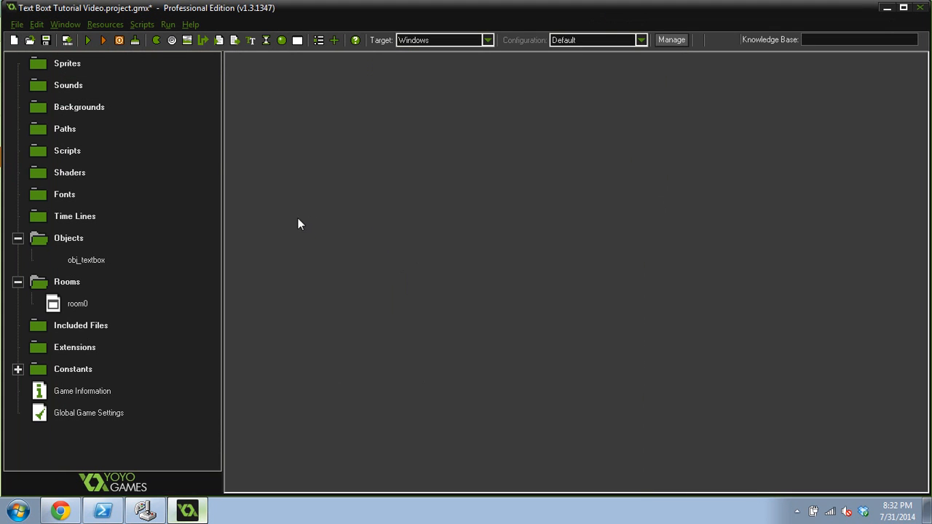
pyautogui.moveTo(163, 120)
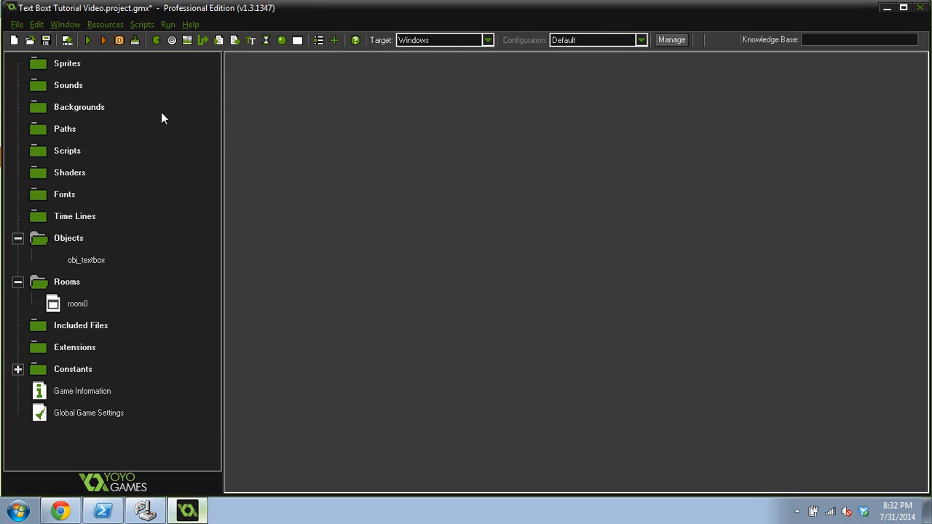
pyautogui.click(87, 41)
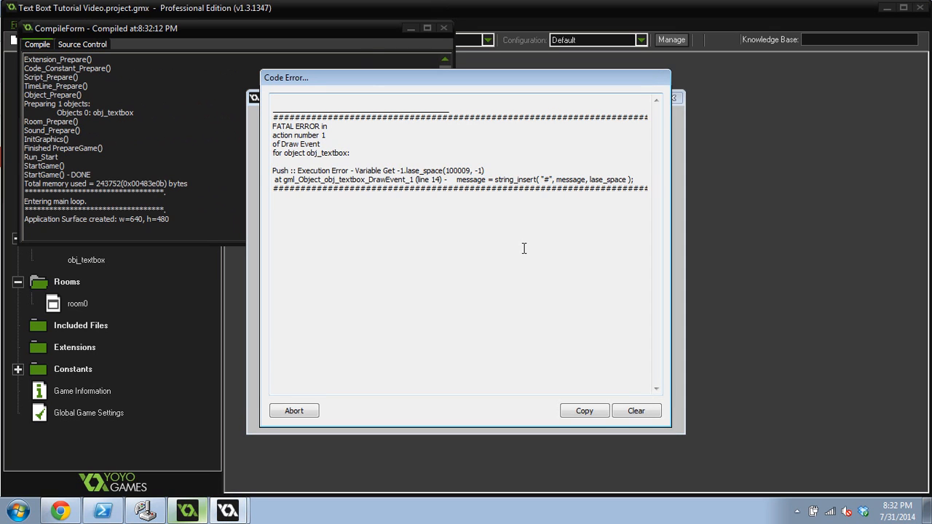
pyautogui.moveTo(538, 96)
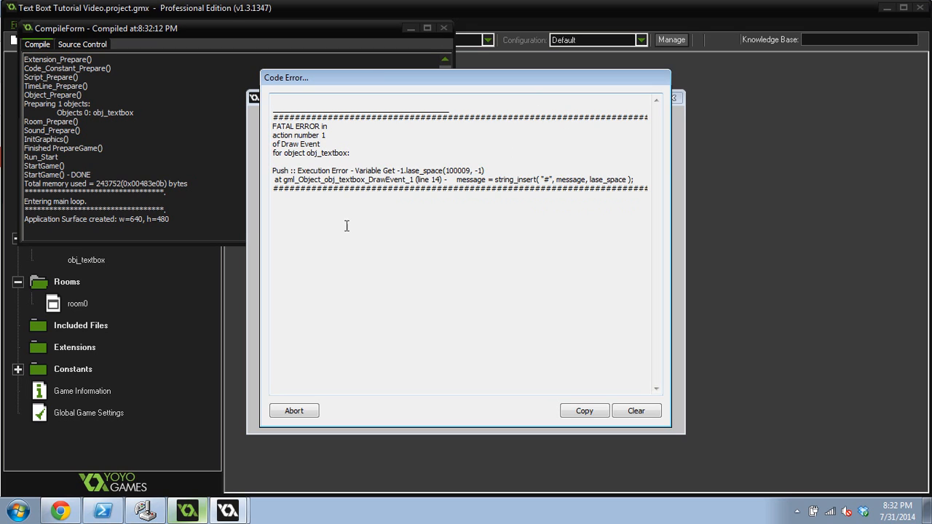
pyautogui.moveTo(509, 151)
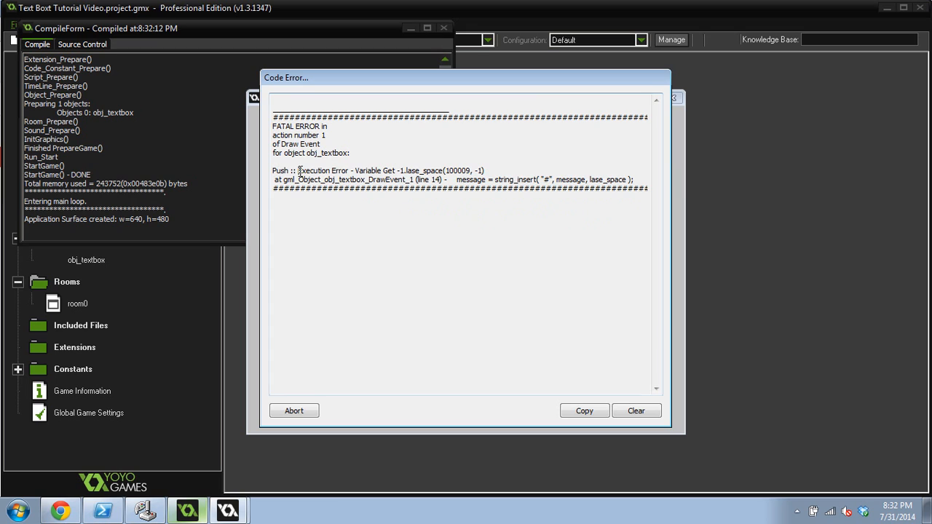
pyautogui.doubleClick(366, 170)
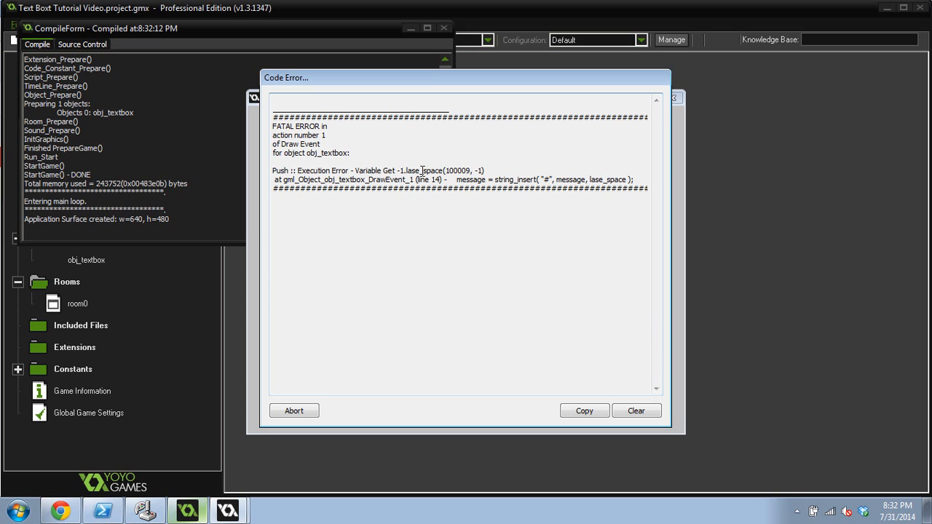
pyautogui.doubleClick(413, 170)
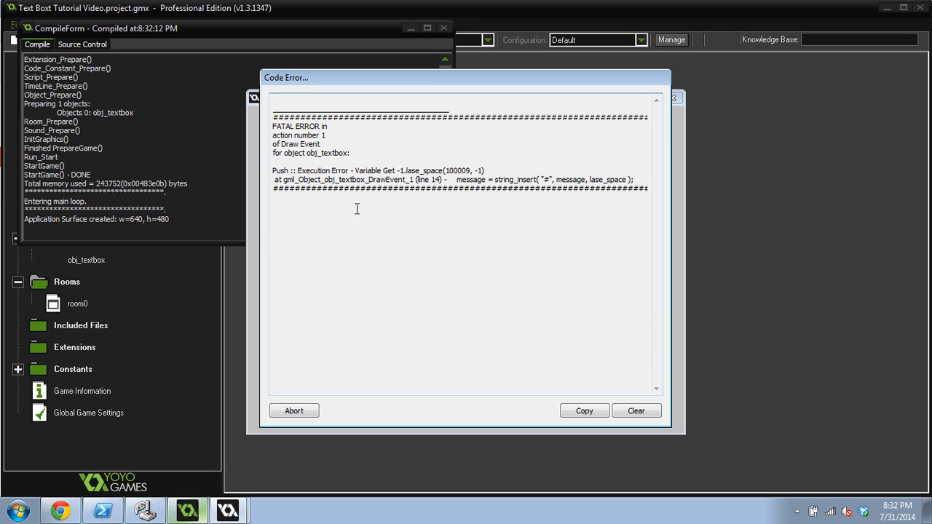
pyautogui.moveTo(343, 189)
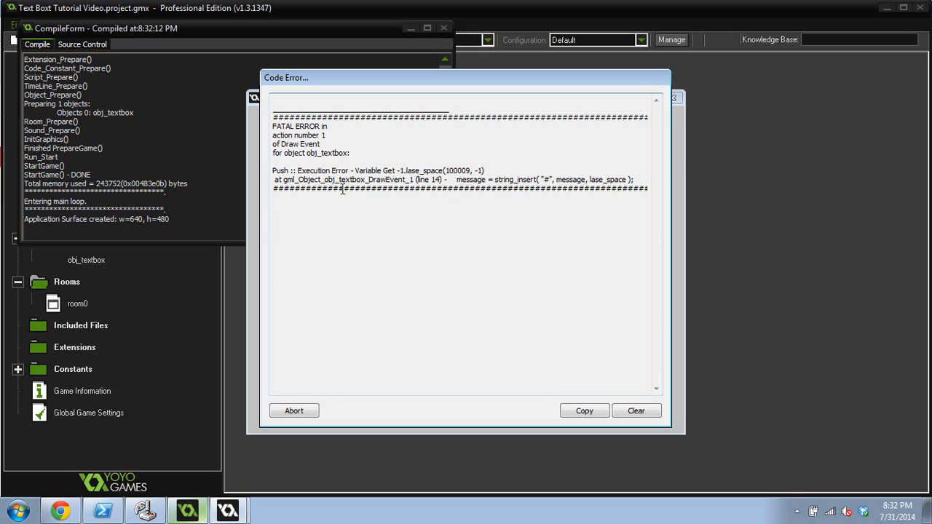
pyautogui.doubleClick(388, 180)
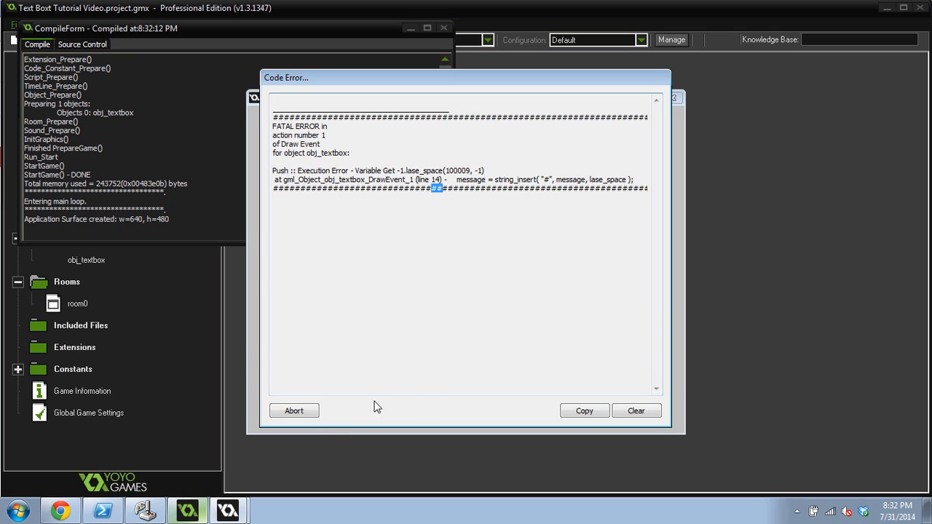
pyautogui.click(295, 411)
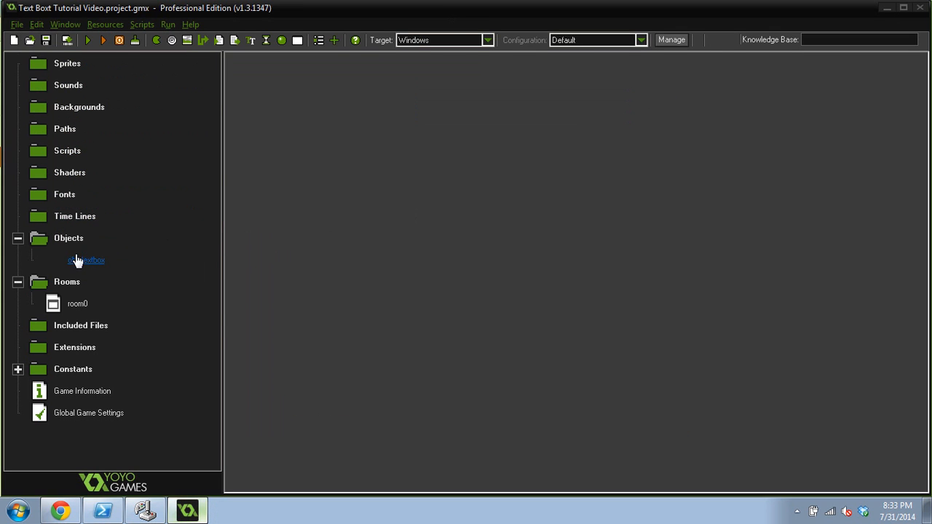
# - Fix the lase_space typo in obj_textbox's Draw code and save the event
pyautogui.doubleClick(86, 259)
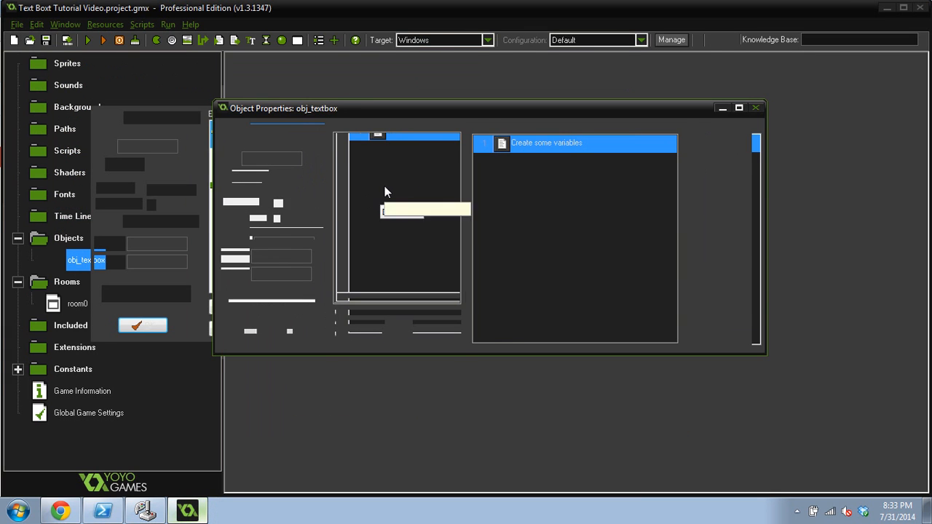
pyautogui.doubleClick(546, 142)
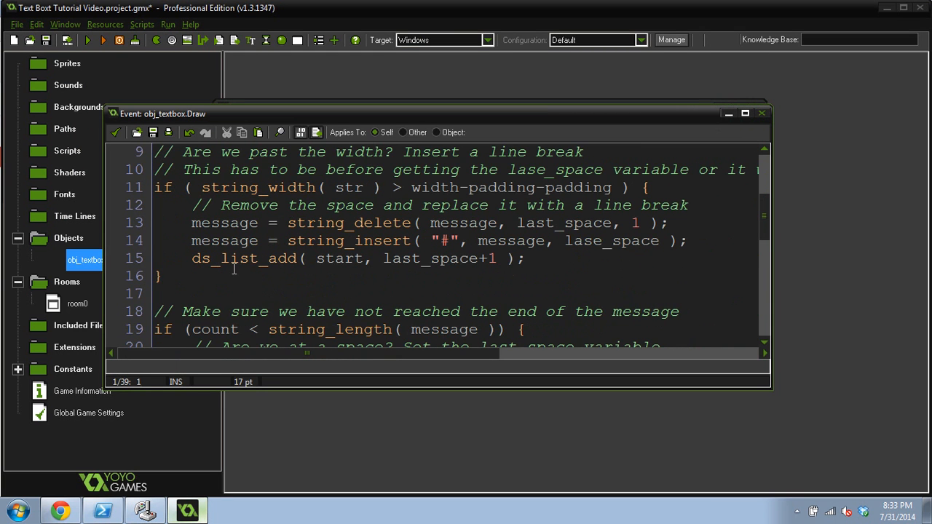
pyautogui.click(595, 241)
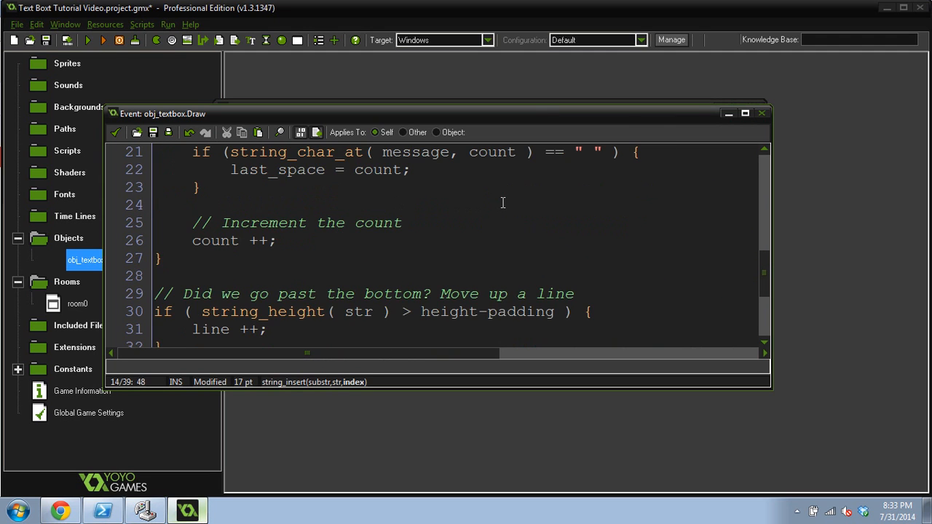
pyautogui.scroll(-3)
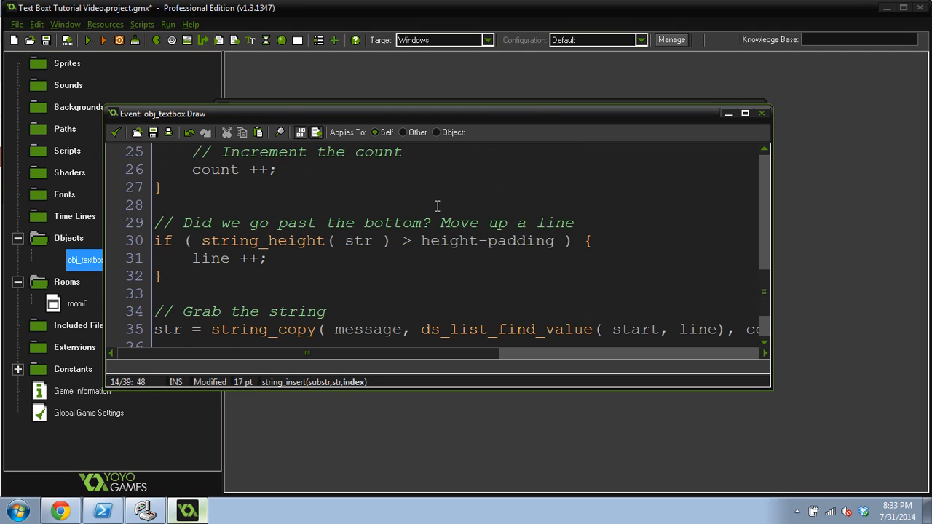
pyautogui.scroll(-3)
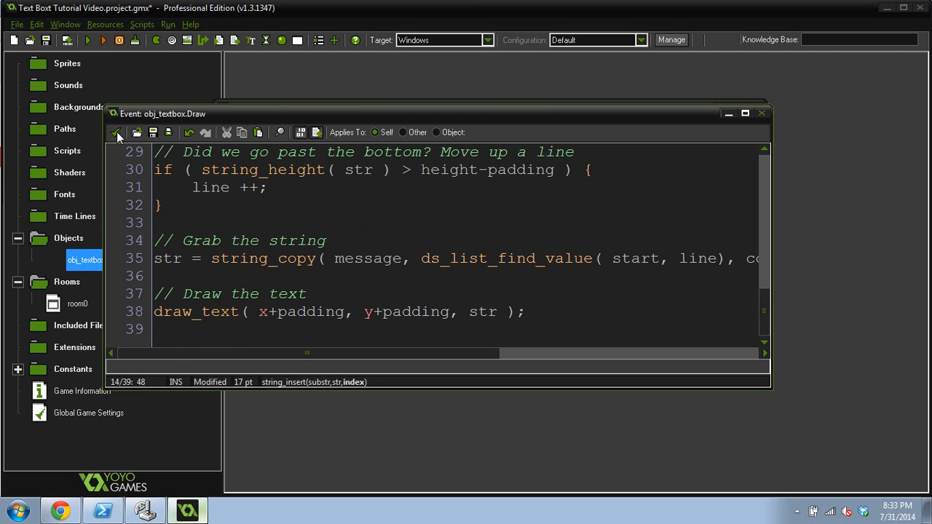
pyautogui.click(116, 136)
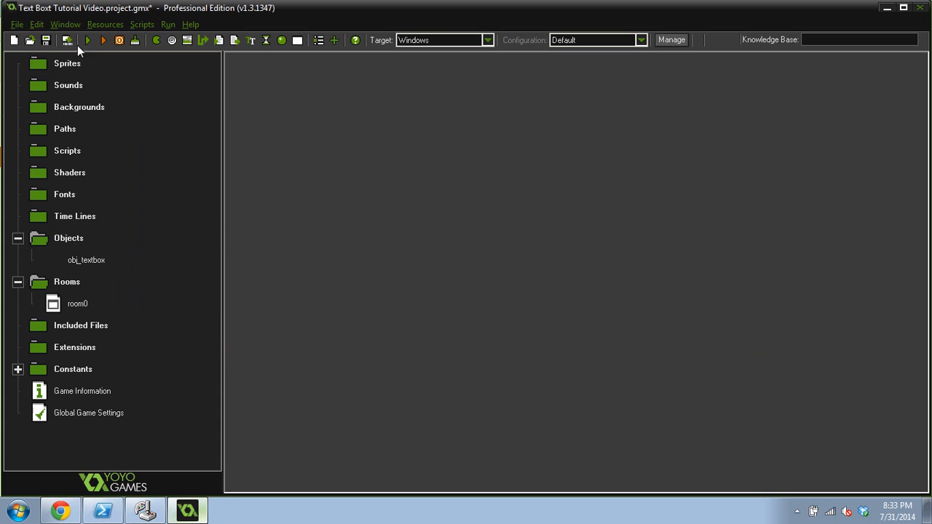
pyautogui.click(87, 41)
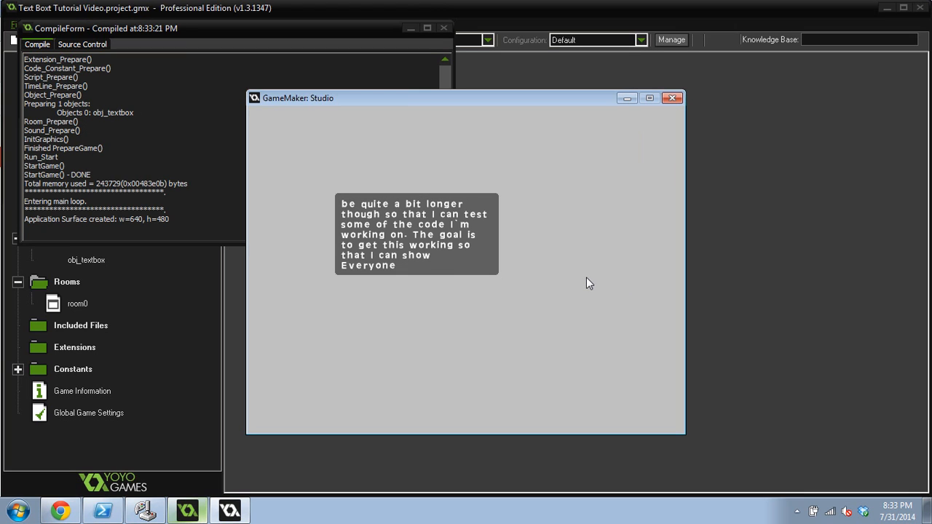
pyautogui.moveTo(434, 320)
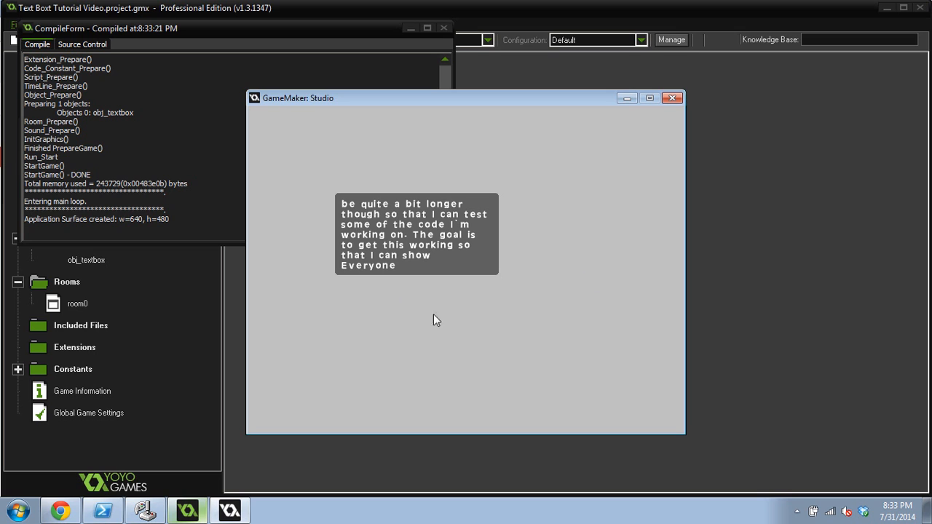
pyautogui.moveTo(683, 93)
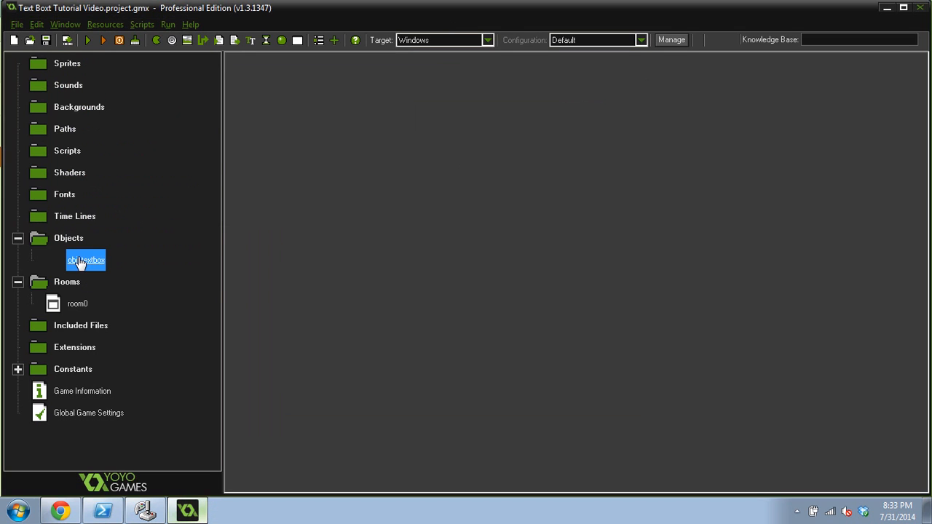
# - Append 'This is the end of the tutorial vid...' to the Create event message
pyautogui.doubleClick(85, 259)
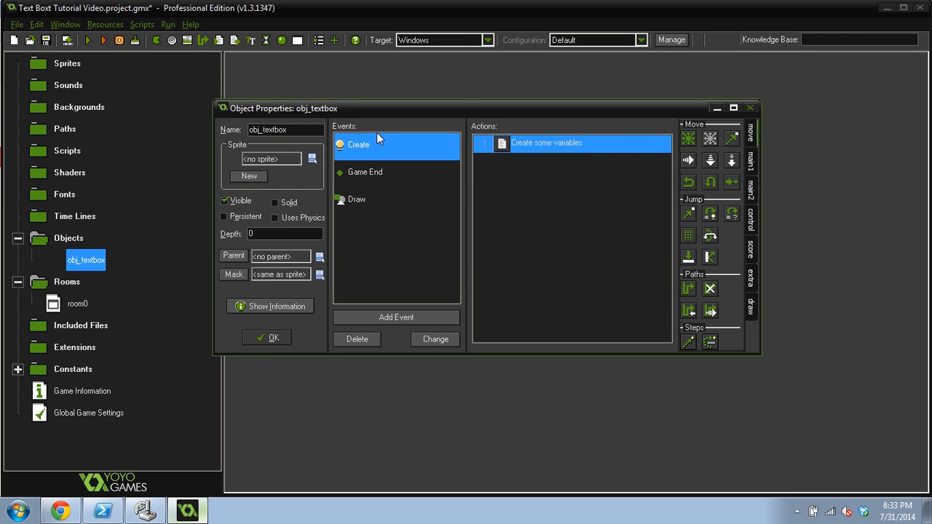
pyautogui.moveTo(553, 154)
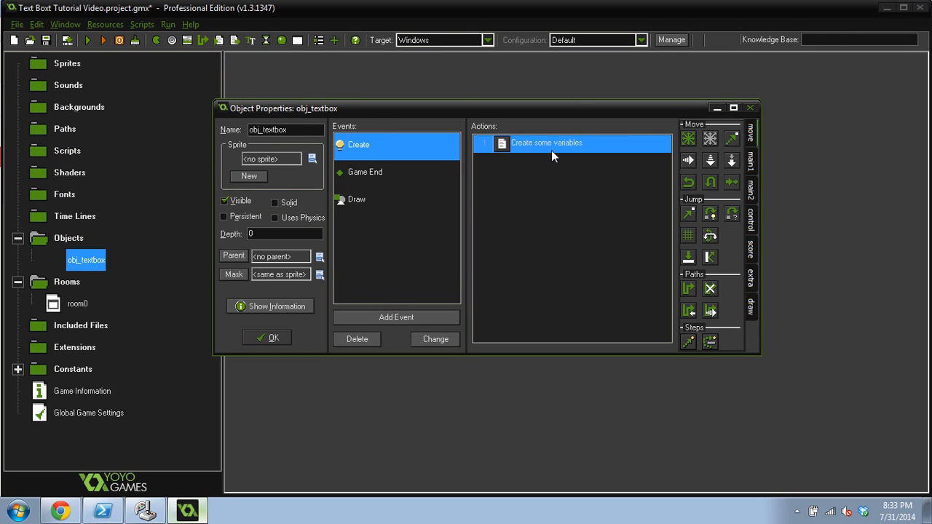
pyautogui.doubleClick(546, 143)
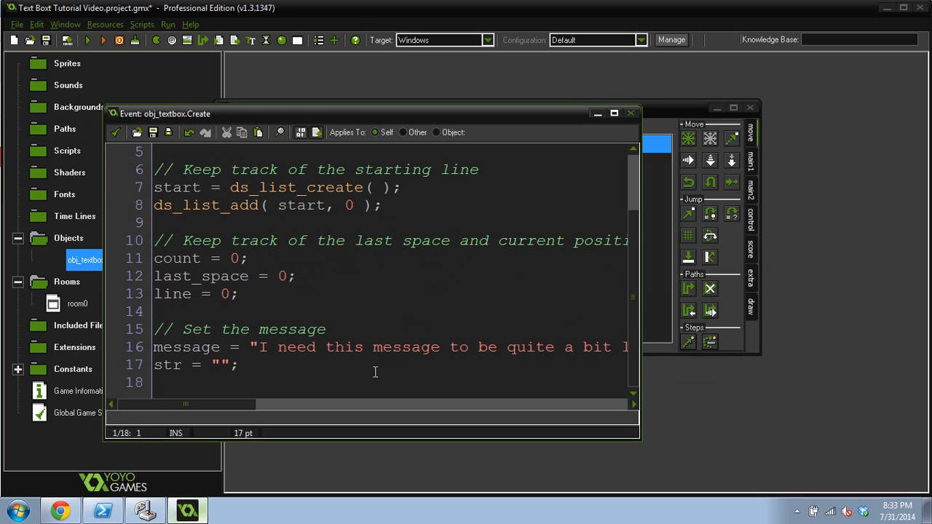
pyautogui.click(615, 113)
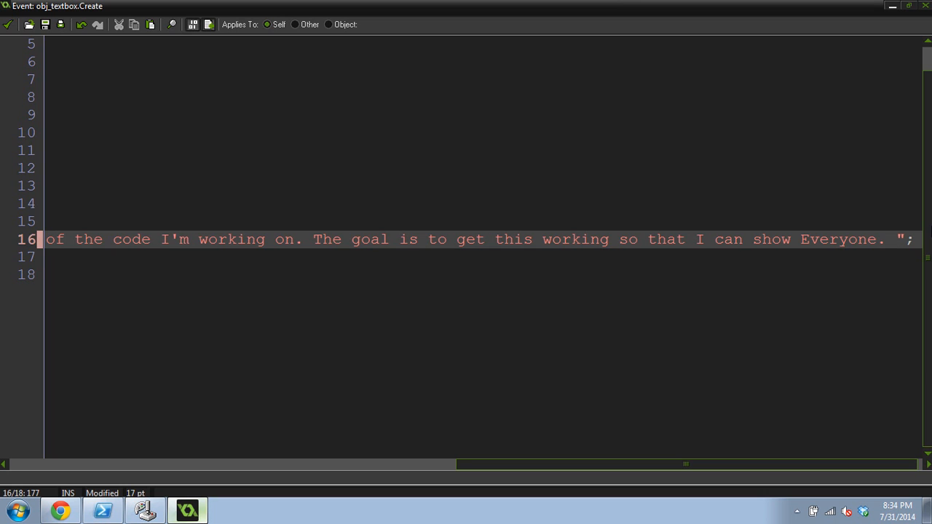
pyautogui.write('This')
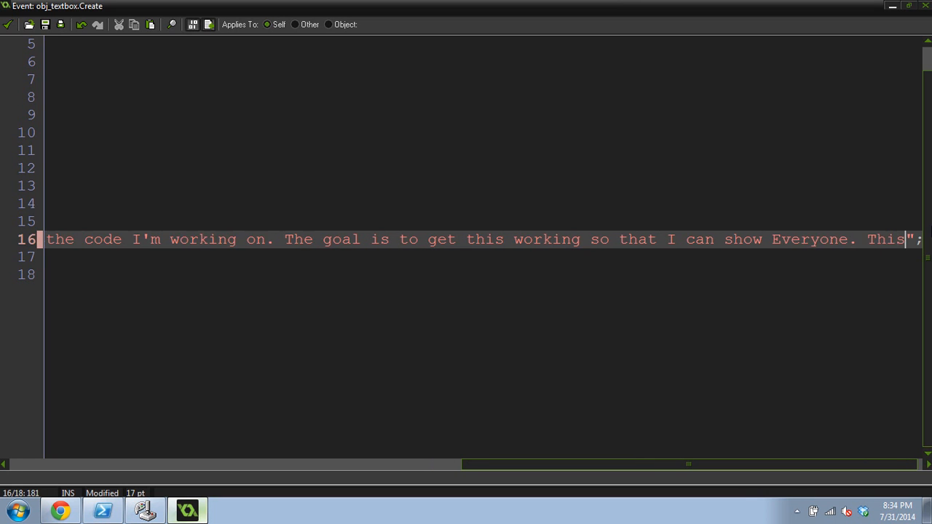
pyautogui.write('is the end of the')
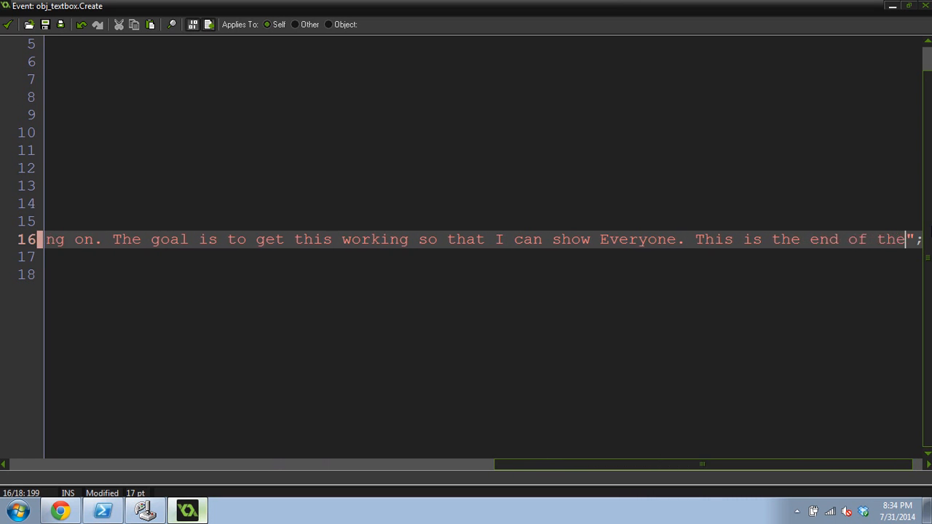
pyautogui.write('tutorial vid')
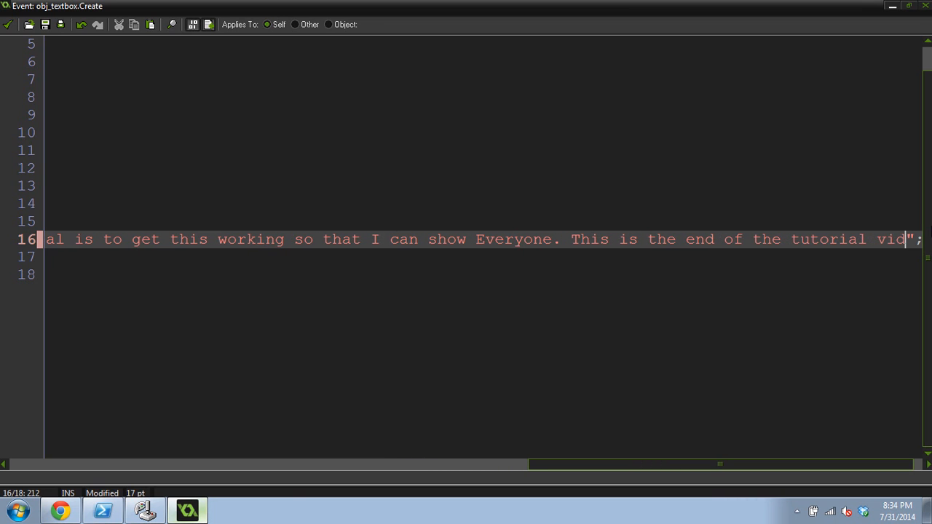
# - Finish the message with a thank-you ending 'You rock.' and close obj_textbox
pyautogui.write('thank you for watching. Be sure to like, favorite and subscribe.";')
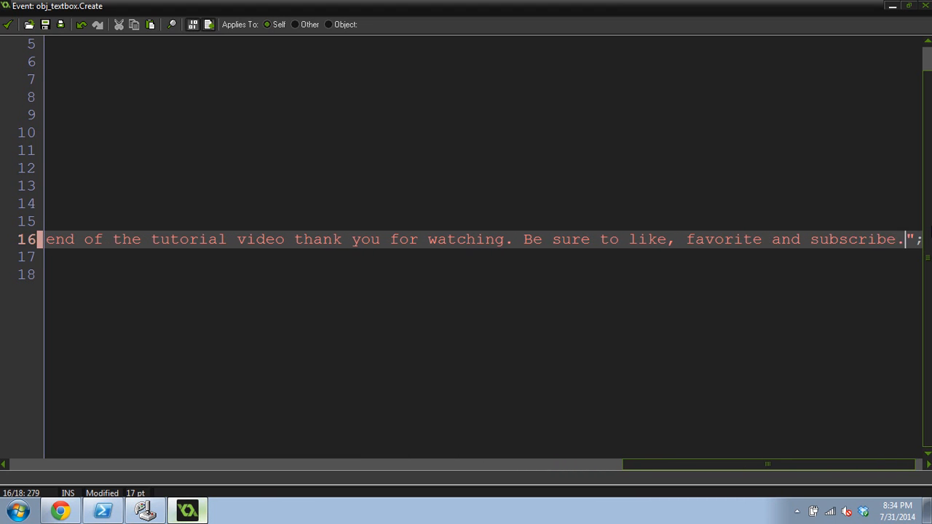
pyautogui.write('You r')
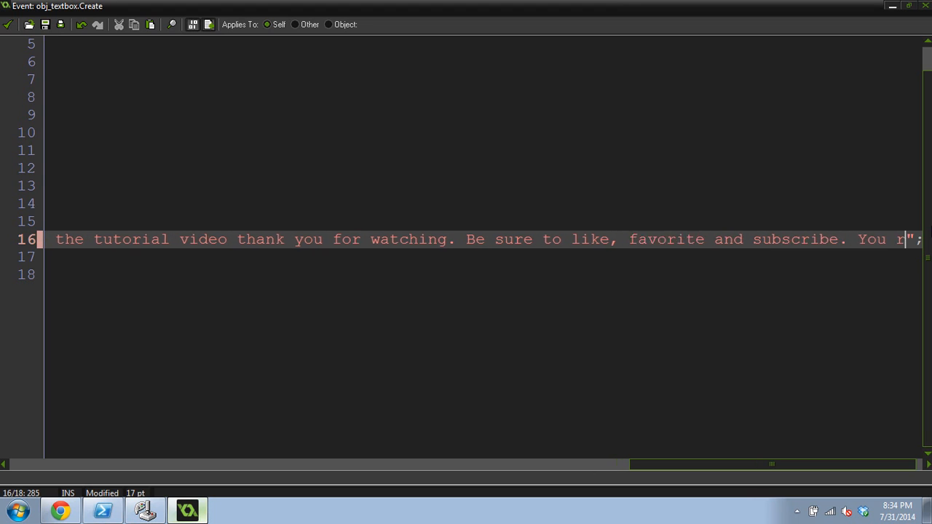
pyautogui.write('ock.')
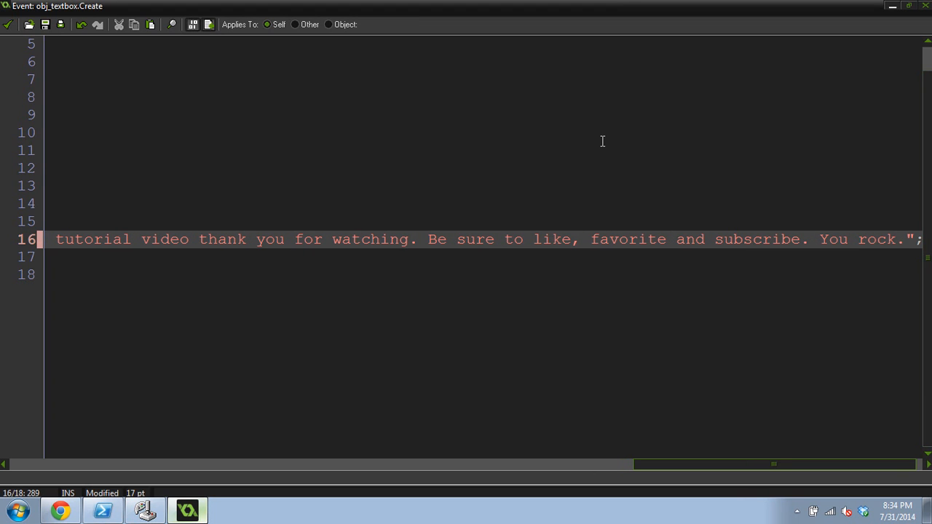
pyautogui.moveTo(233, 16)
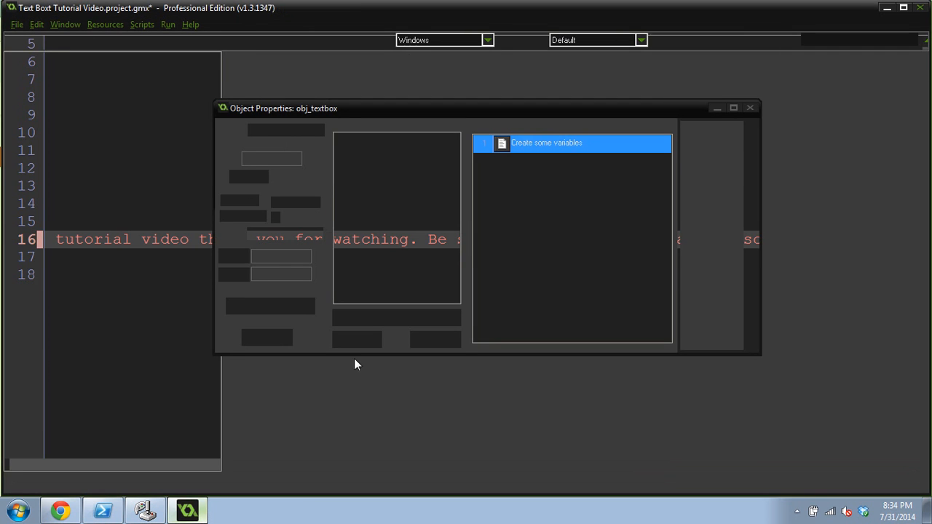
pyautogui.click(750, 107)
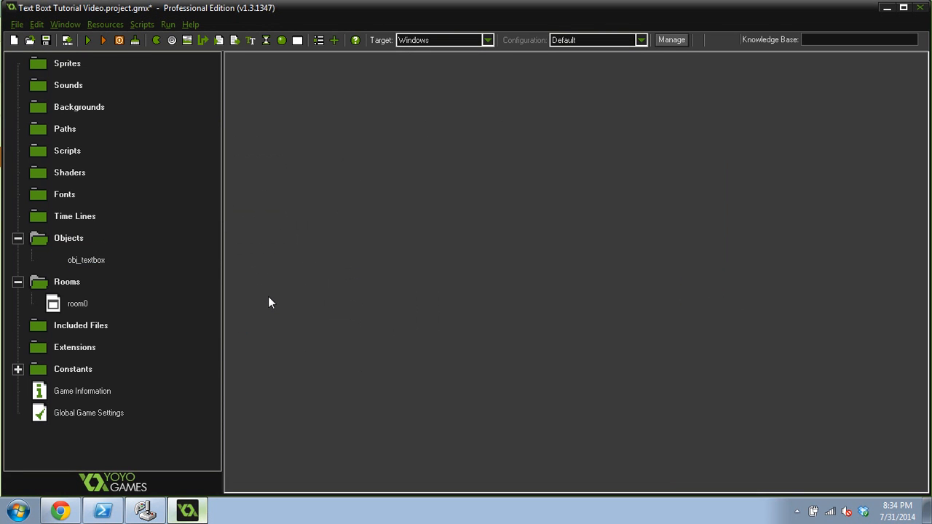
pyautogui.moveTo(29, 134)
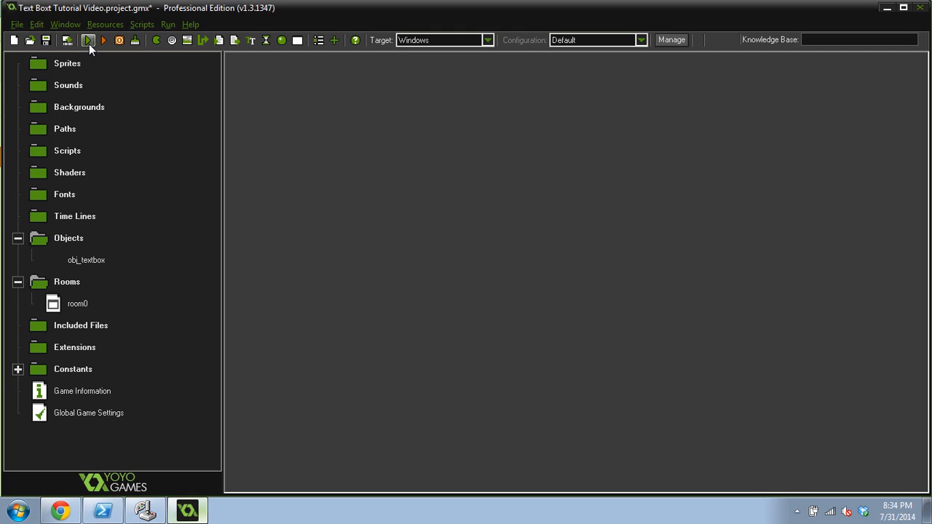
pyautogui.click(87, 41)
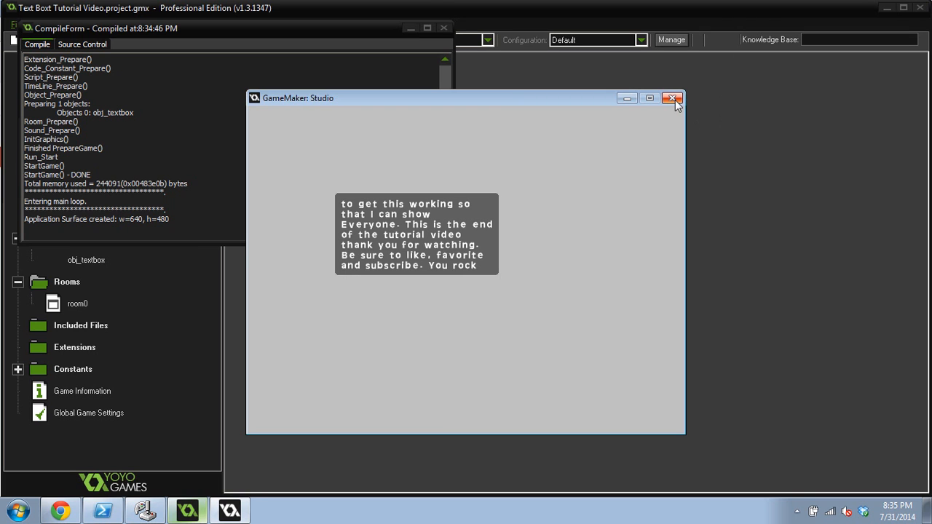
pyautogui.click(671, 99)
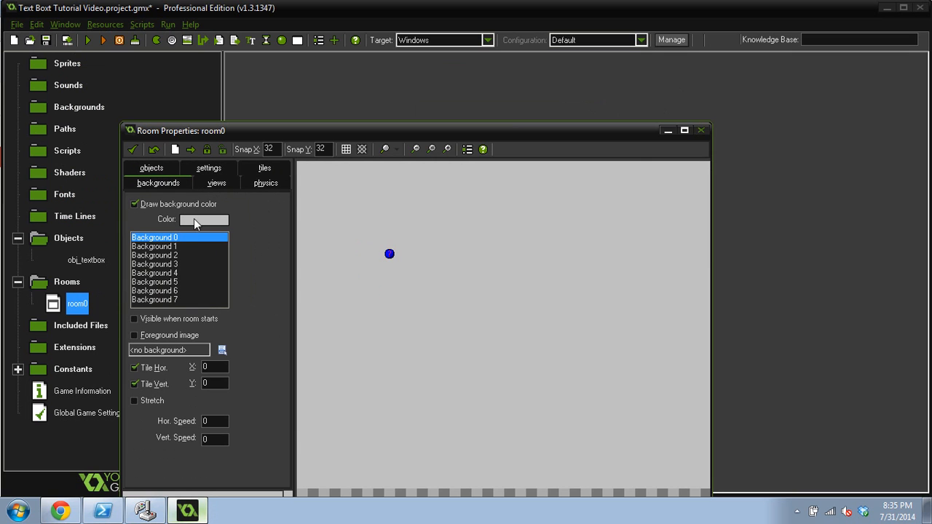
# - Choose room0's background colour, confirm it and run the game again
pyautogui.click(204, 219)
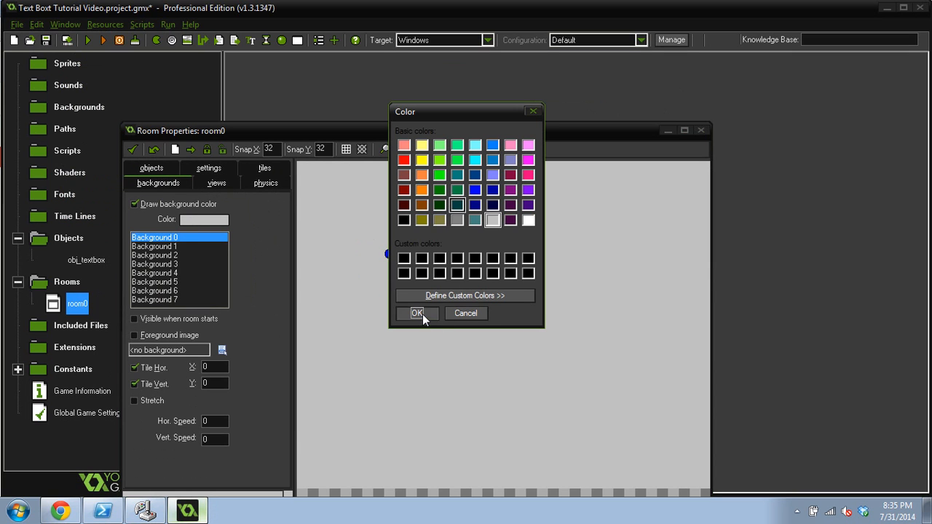
pyautogui.click(416, 314)
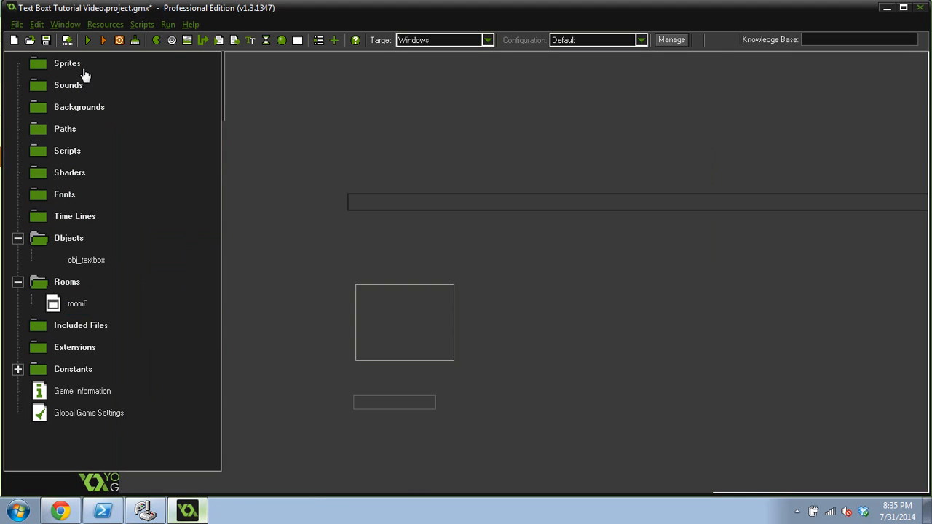
pyautogui.click(87, 41)
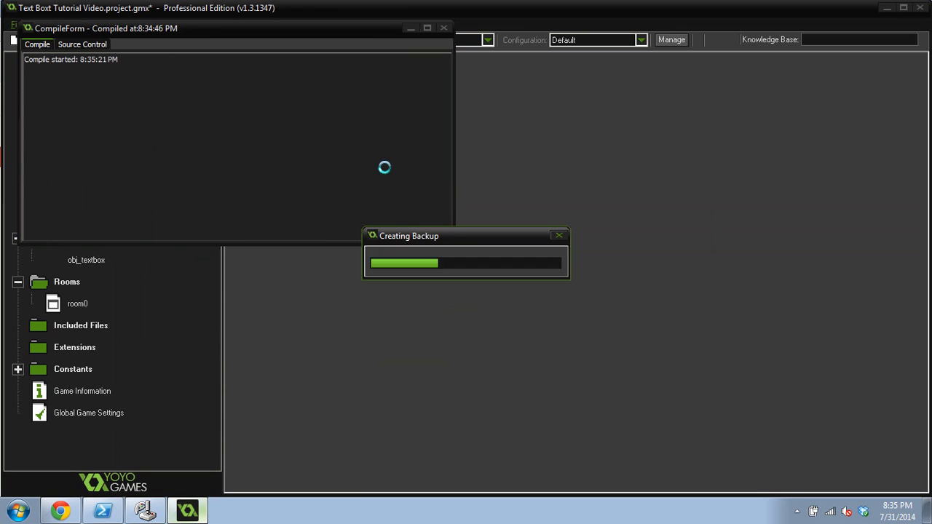